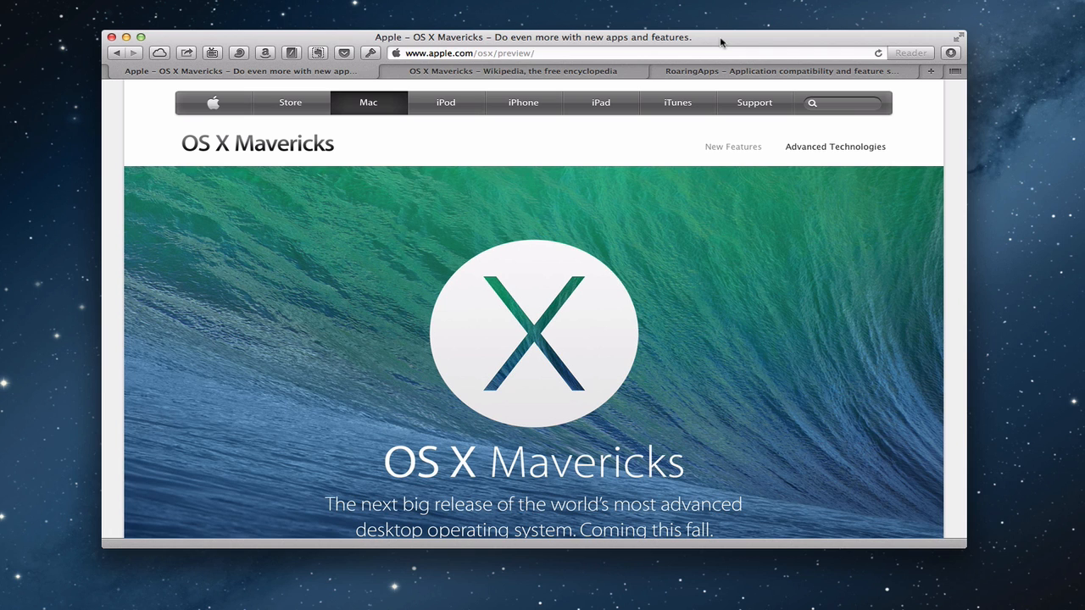
pyautogui.moveTo(684, 274)
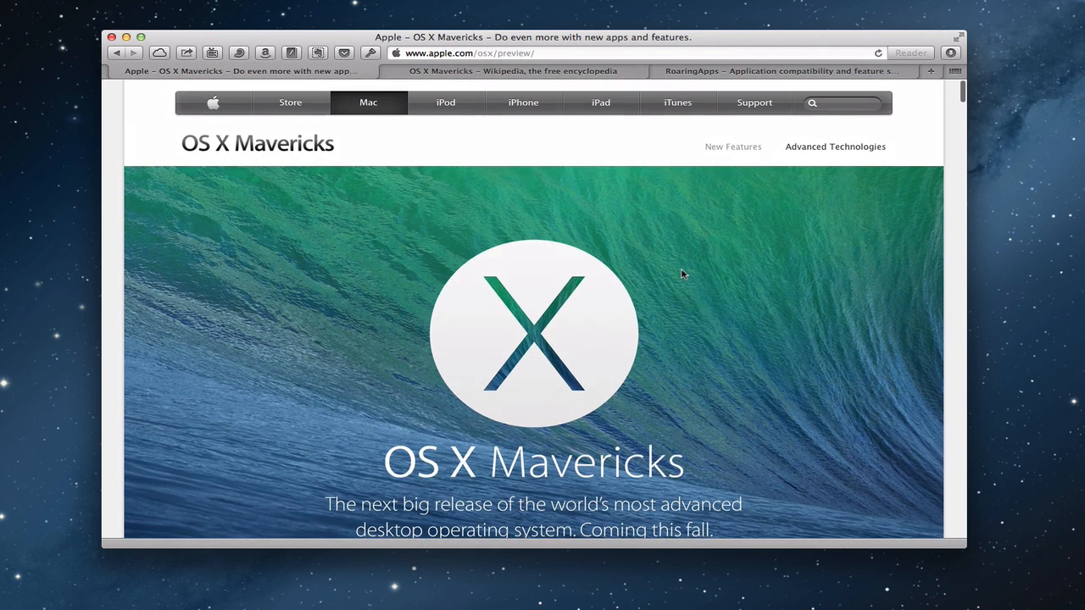
# - Show the Wikipedia OS X Mavericks article scrolled to its System requirements section
pyautogui.scroll(-3)
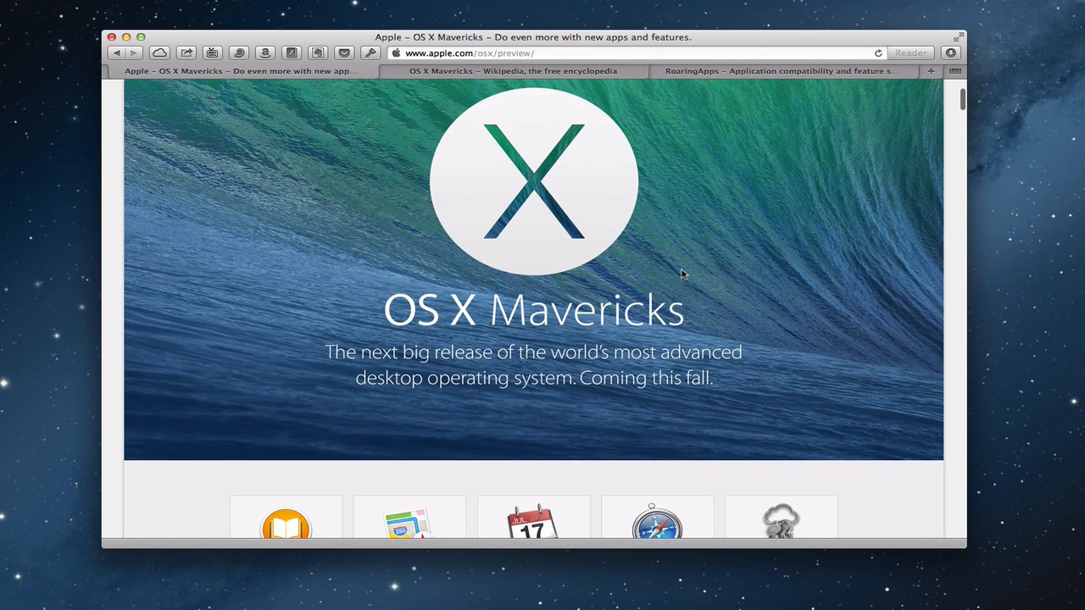
pyautogui.scroll(3)
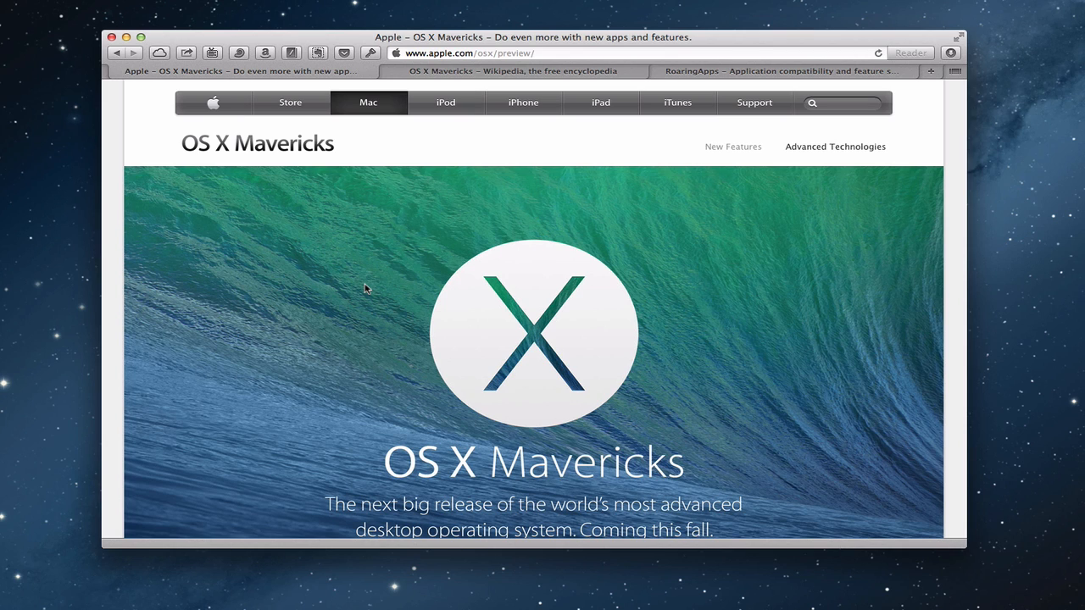
pyautogui.moveTo(410, 272)
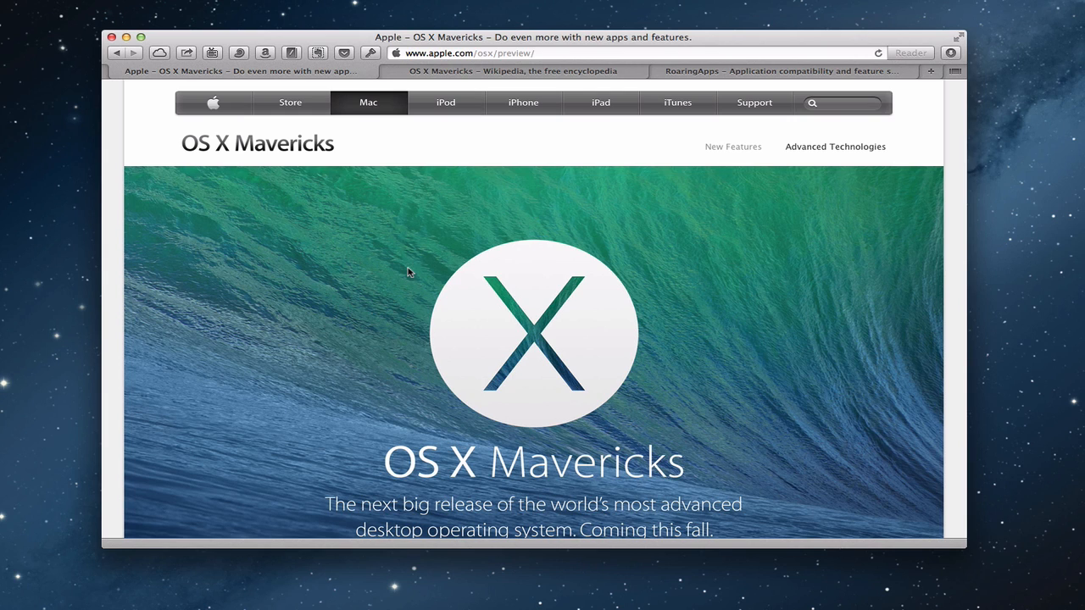
pyautogui.moveTo(442, 276)
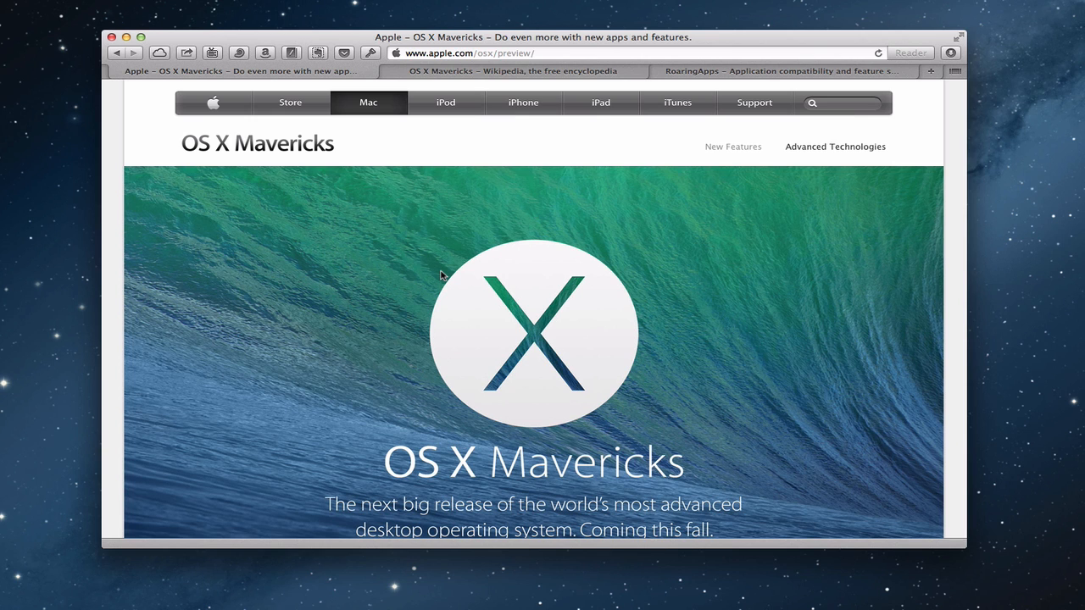
pyautogui.moveTo(451, 286)
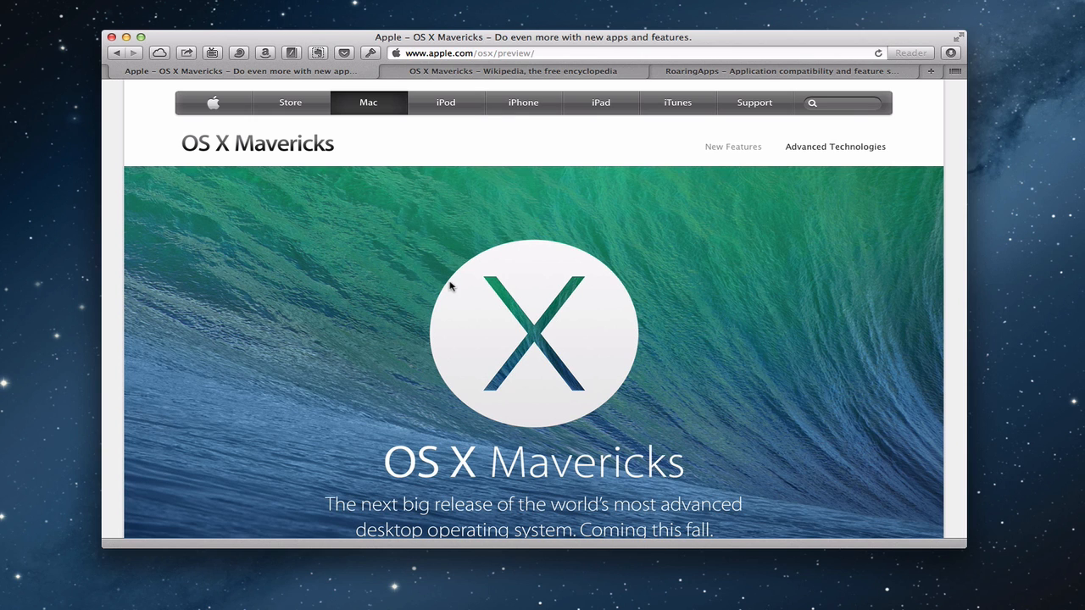
pyautogui.moveTo(475, 76)
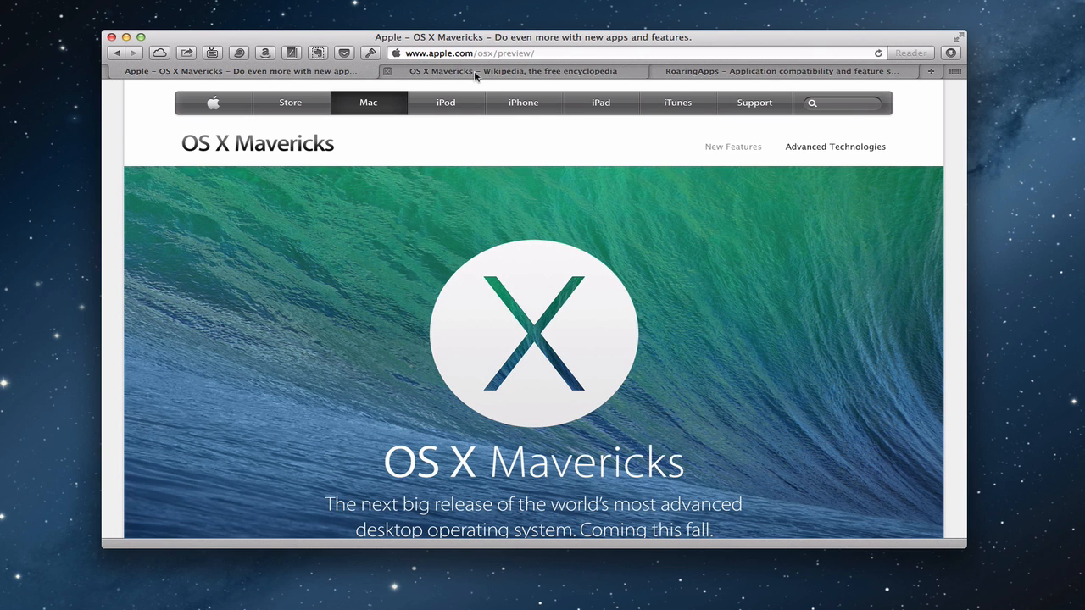
pyautogui.click(517, 70)
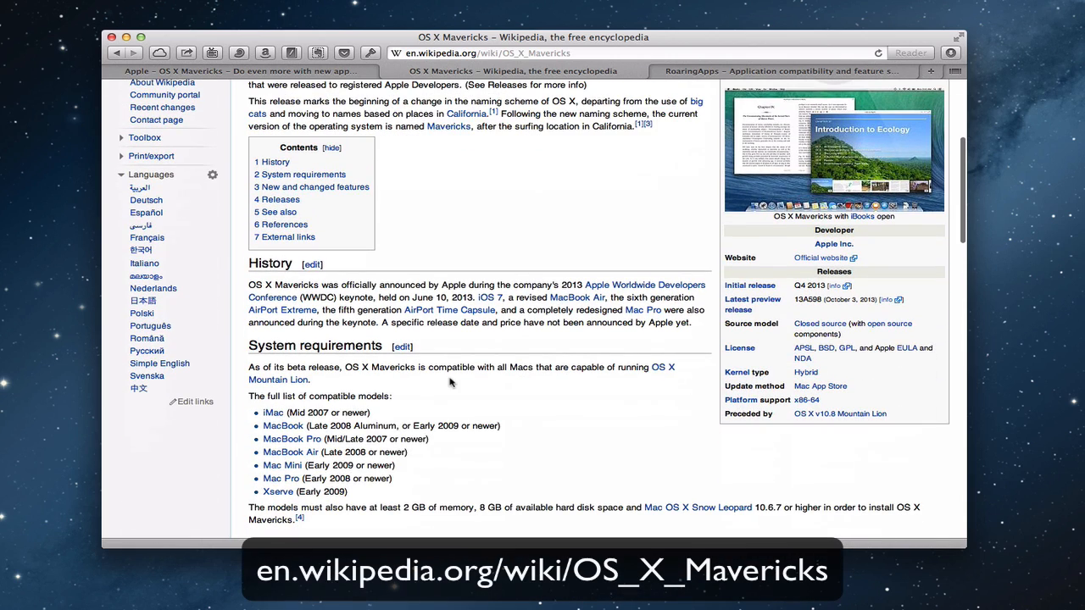
pyautogui.scroll(-3)
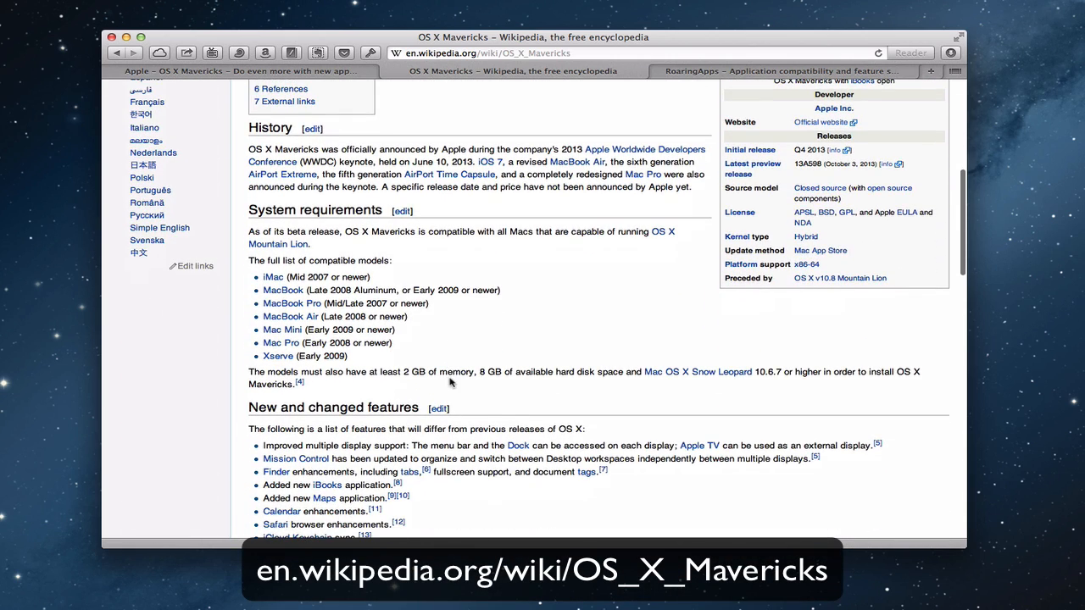
pyautogui.moveTo(435, 366)
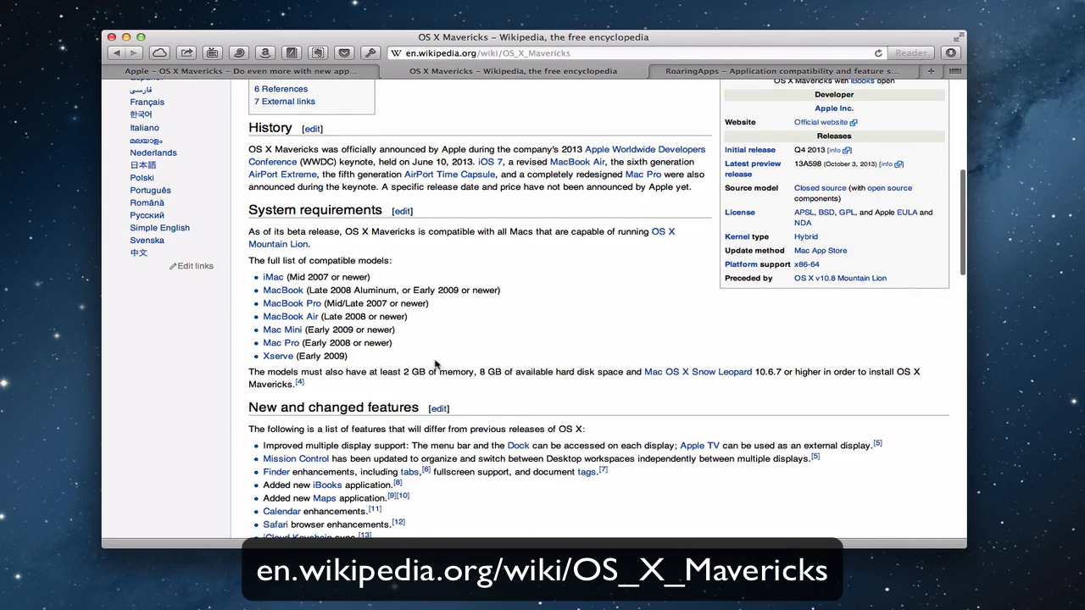
pyautogui.moveTo(272, 277)
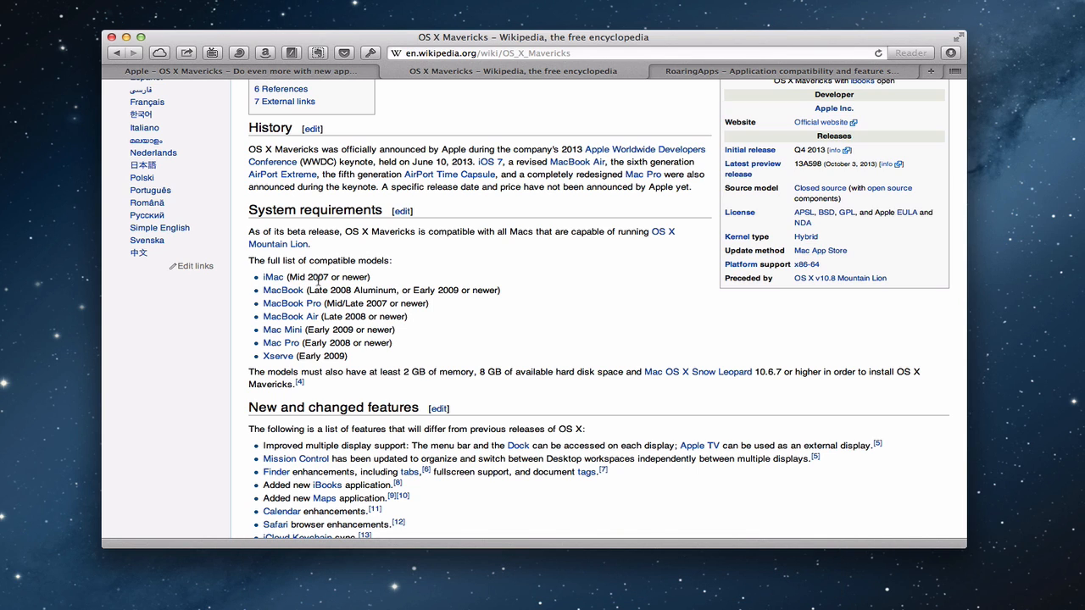
pyautogui.moveTo(433, 302)
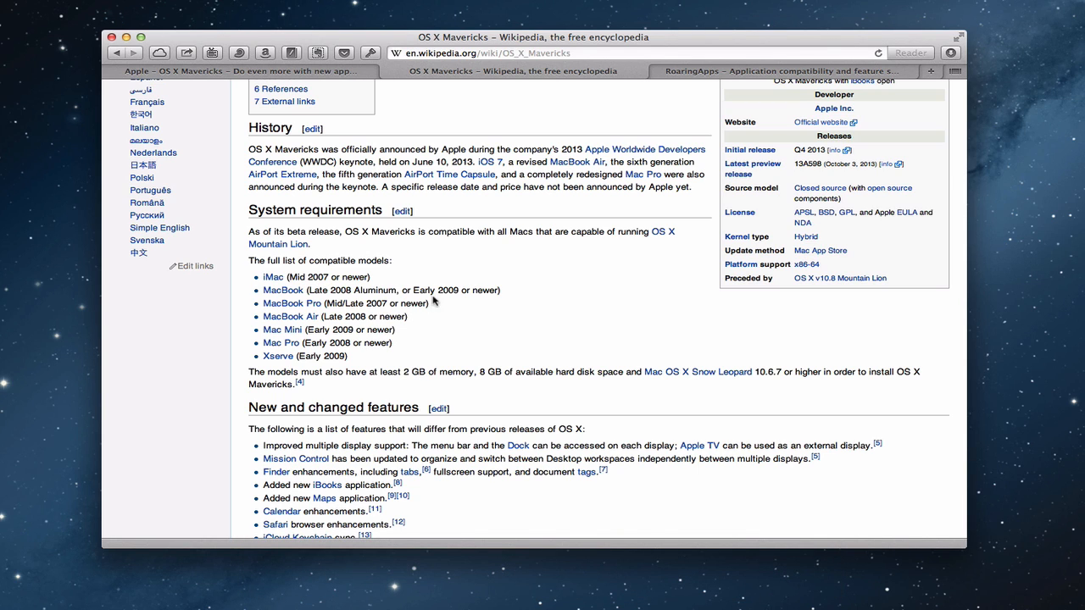
pyautogui.moveTo(352, 370)
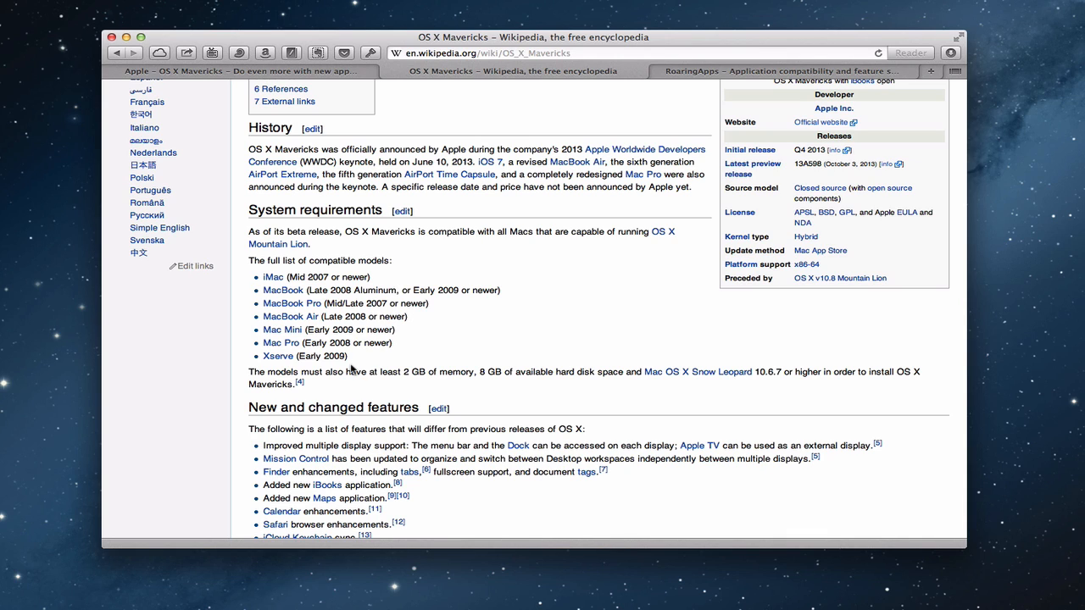
pyautogui.moveTo(396, 341)
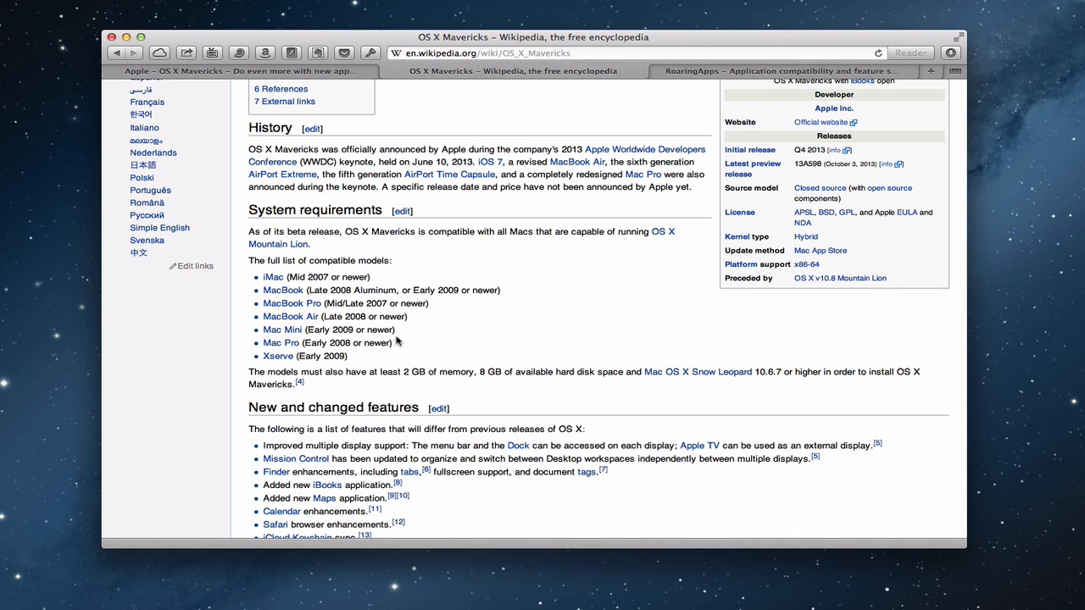
pyautogui.moveTo(398, 381)
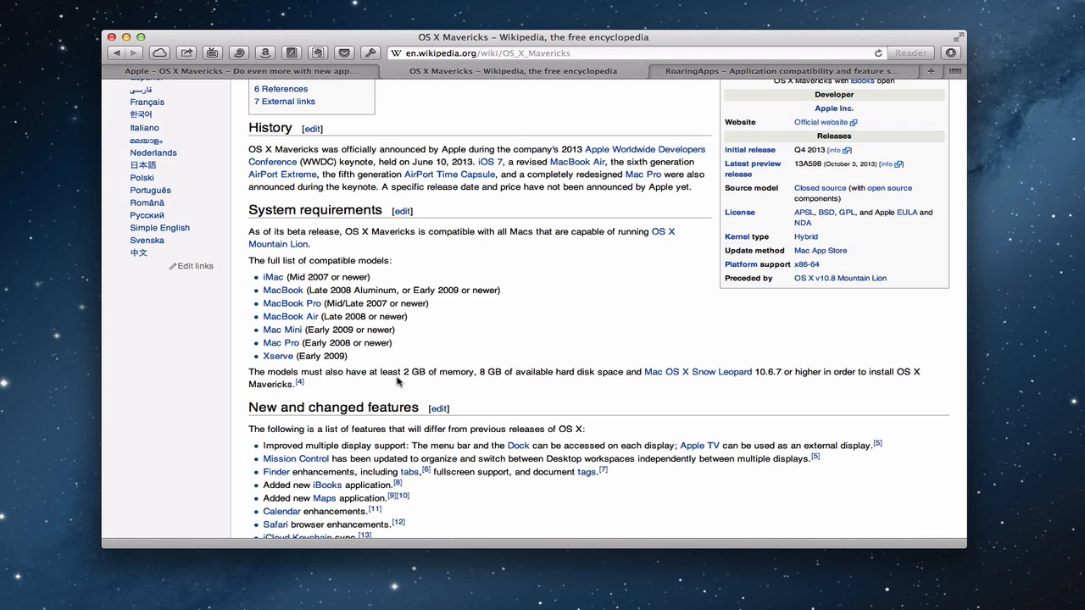
pyautogui.moveTo(570, 388)
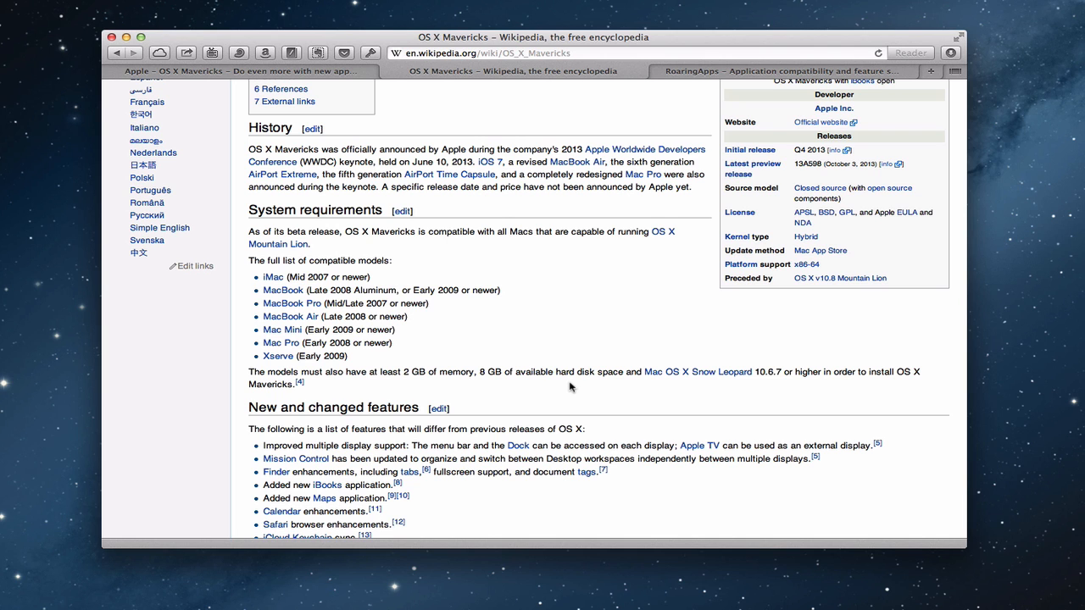
pyautogui.moveTo(510, 357)
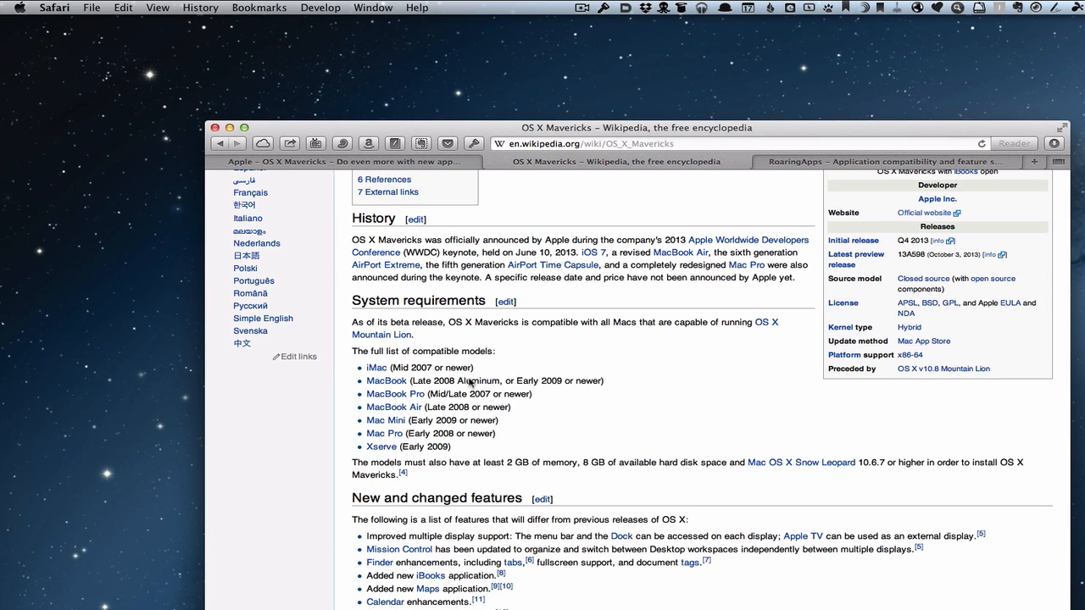
# - Open About This Mac from the Apple menu, showing OS X 10.8.5, Core i7 and 16 GB
pyautogui.click(20, 7)
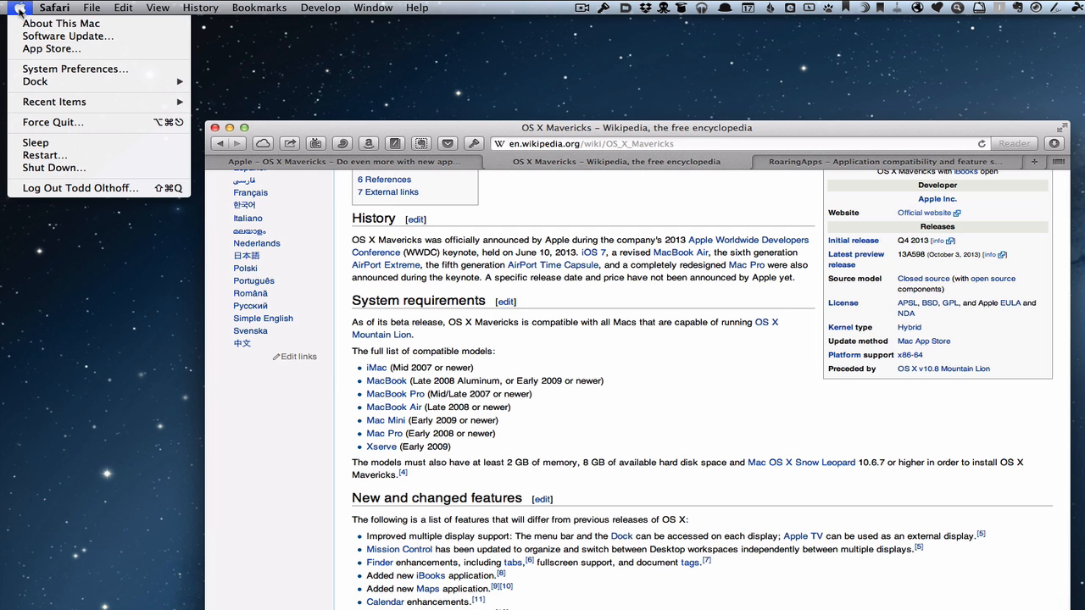
pyautogui.moveTo(59, 23)
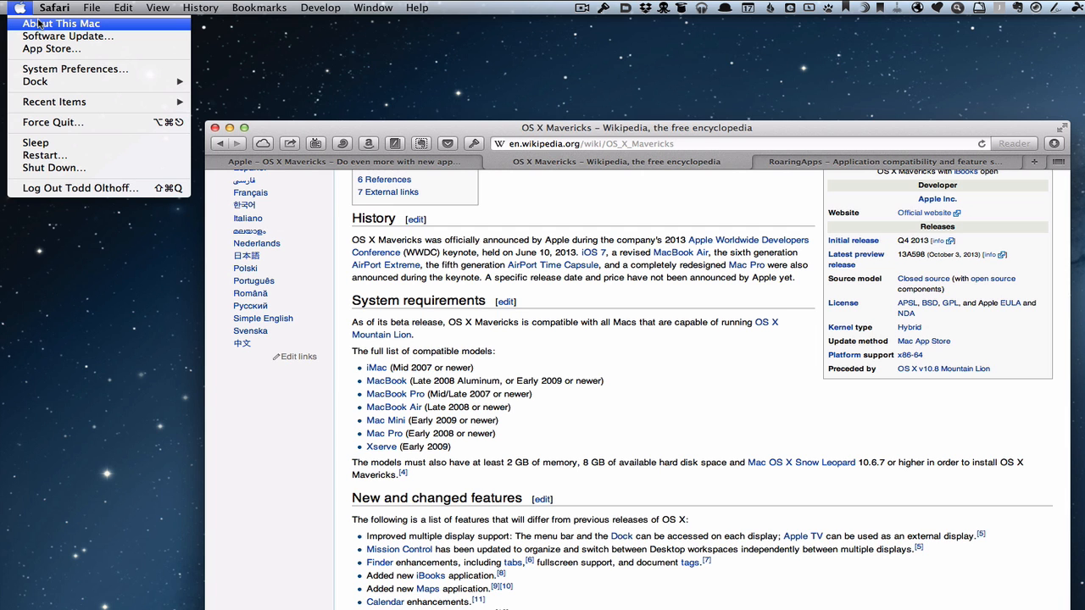
pyautogui.click(59, 23)
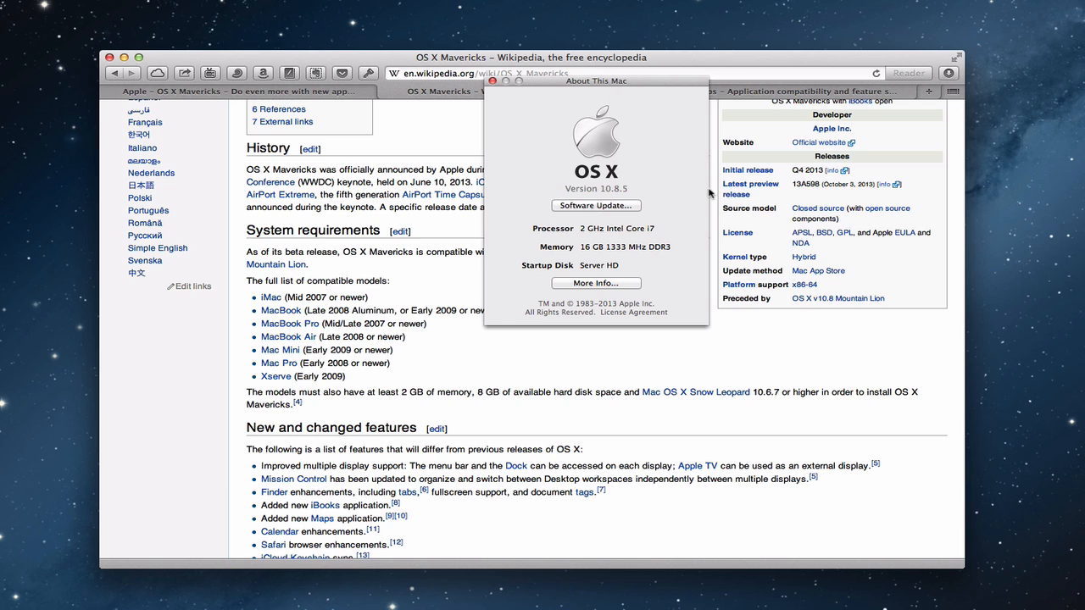
pyautogui.moveTo(695, 235)
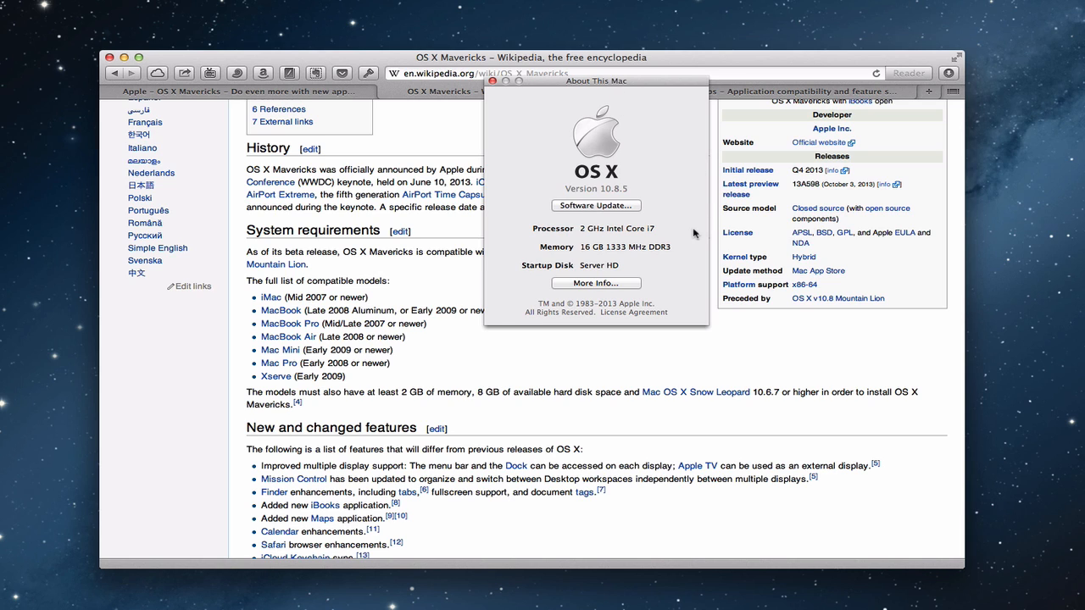
pyautogui.moveTo(596, 283)
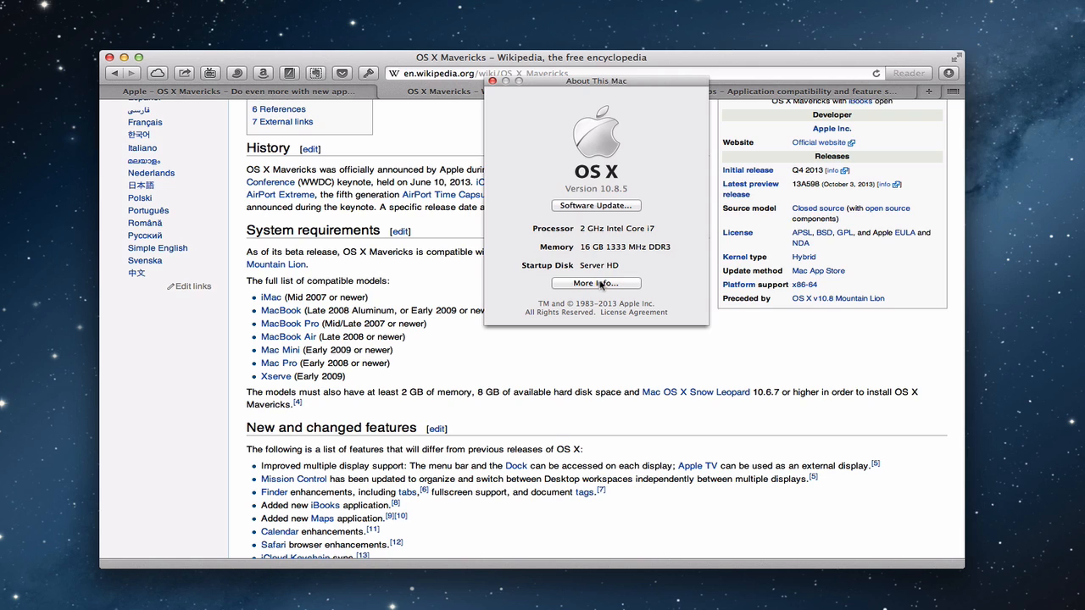
pyautogui.moveTo(596, 282)
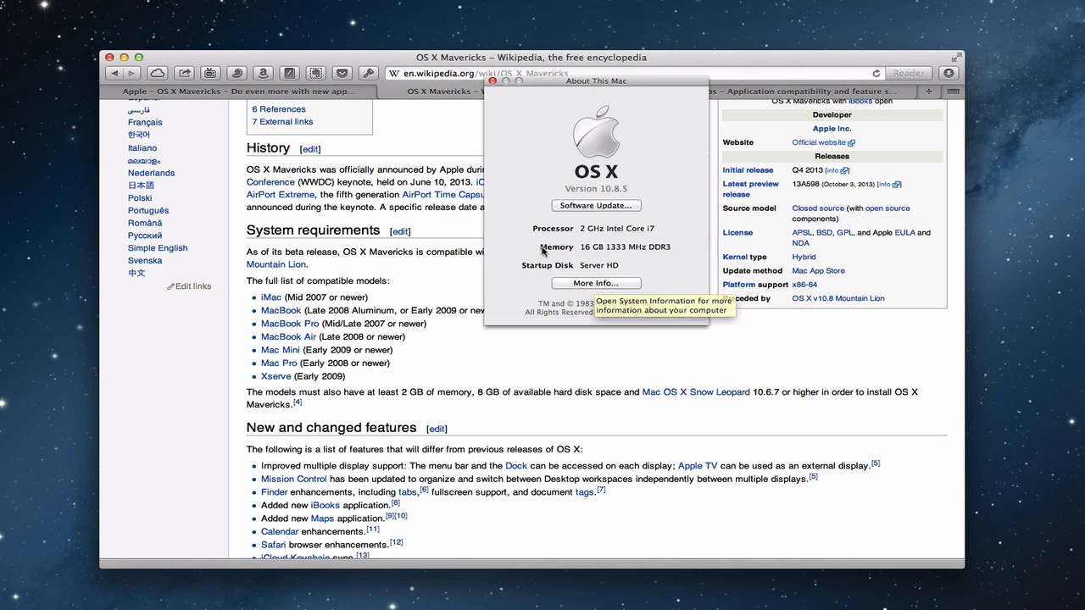
pyautogui.moveTo(601, 256)
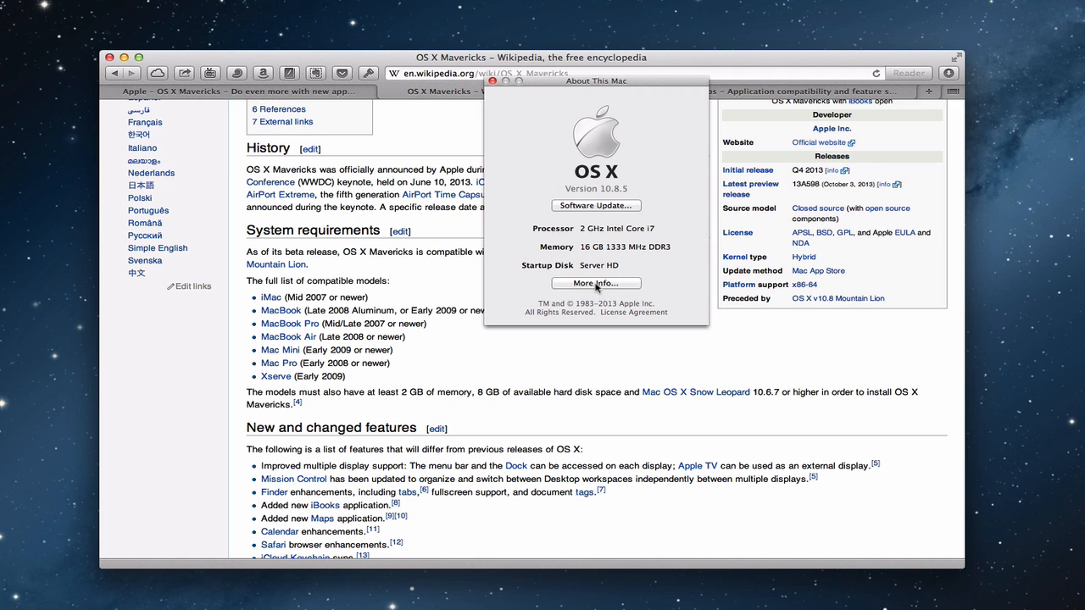
pyautogui.click(596, 283)
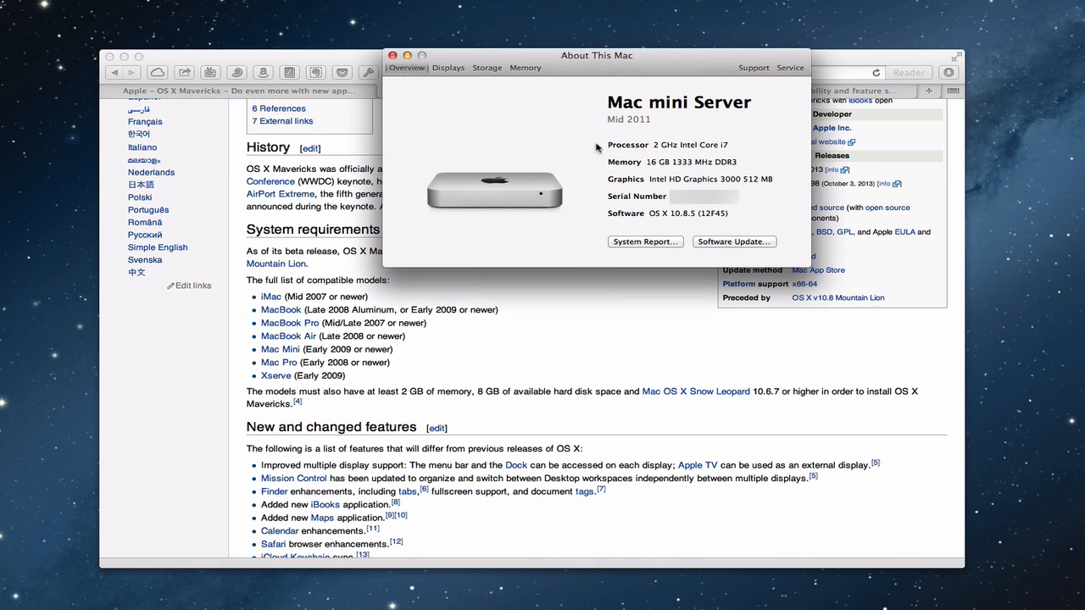
pyautogui.moveTo(624, 67)
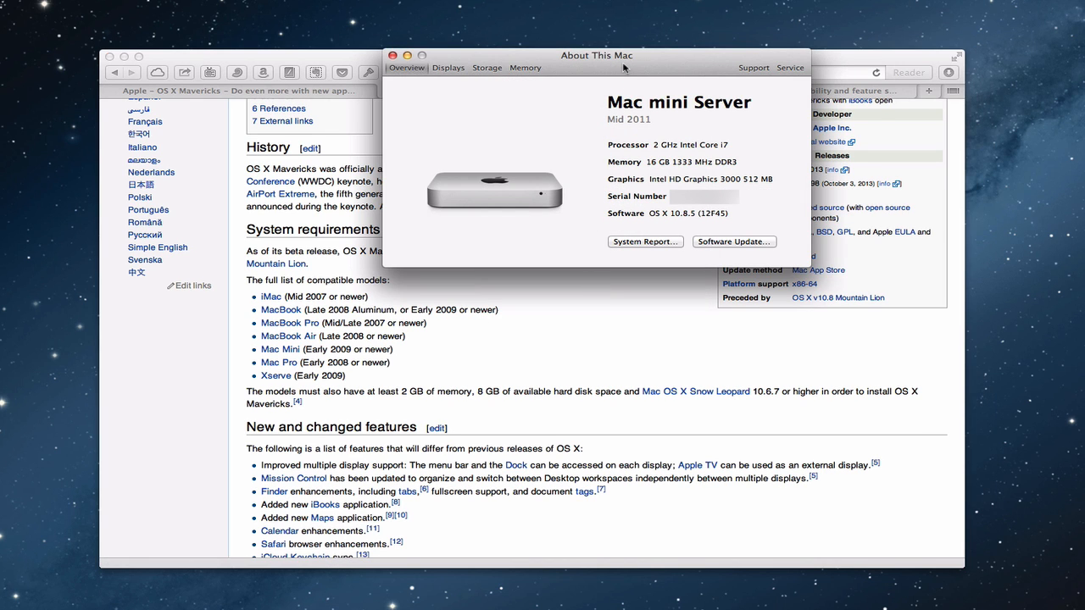
pyautogui.moveTo(598, 55); pyautogui.dragTo(565, 62)
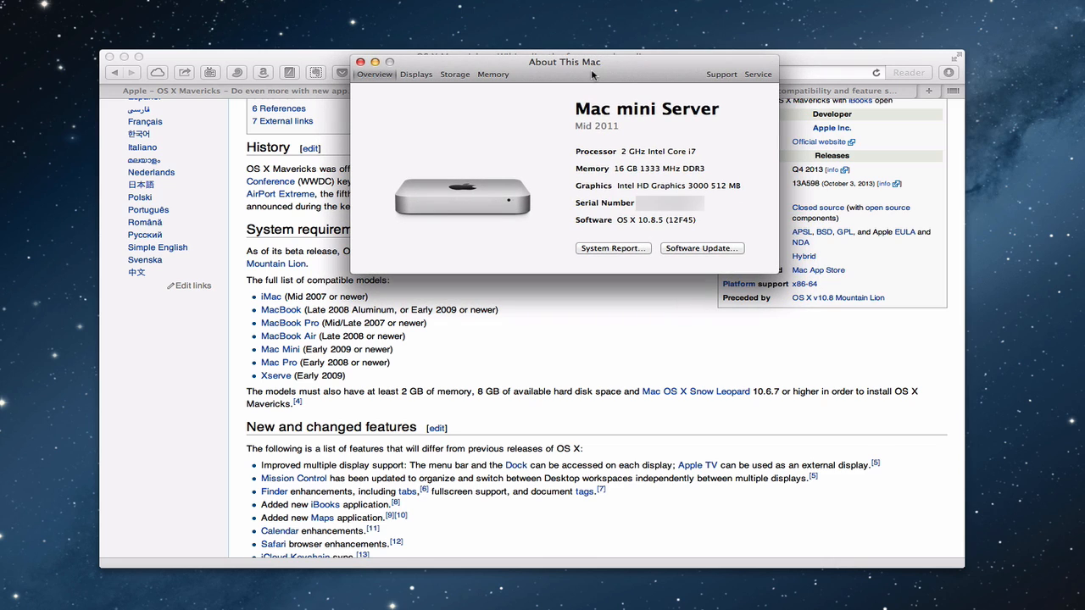
pyautogui.moveTo(606, 127)
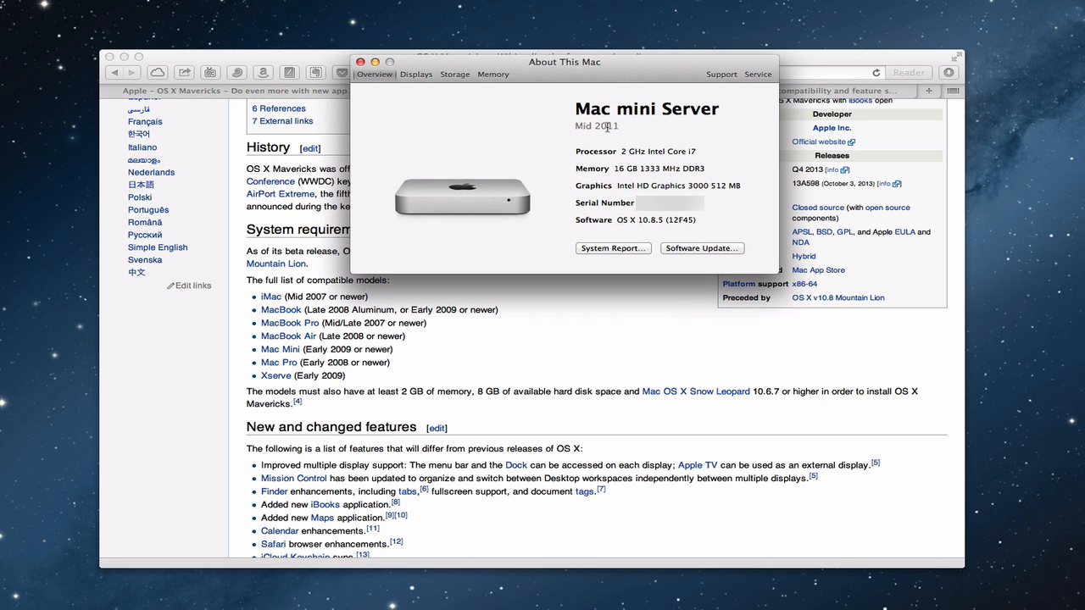
pyautogui.moveTo(257, 323)
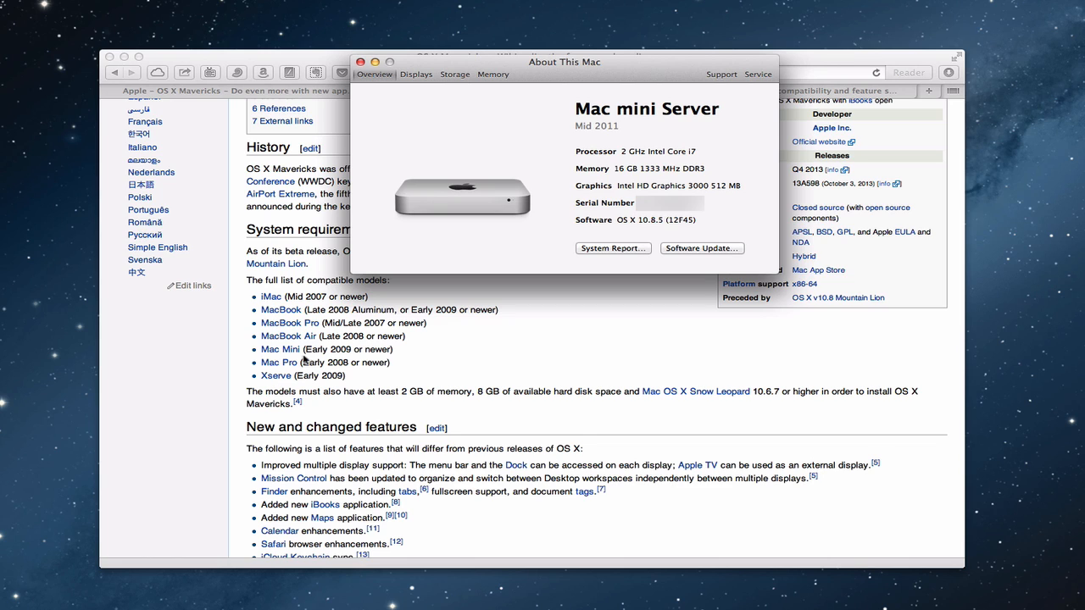
pyautogui.moveTo(610, 135)
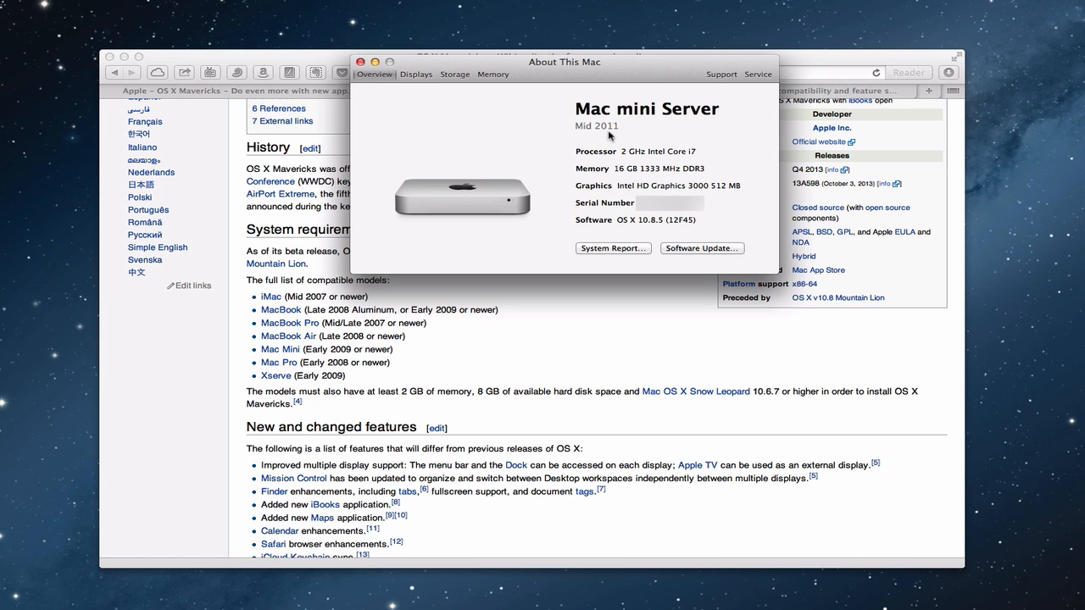
pyautogui.moveTo(337, 354)
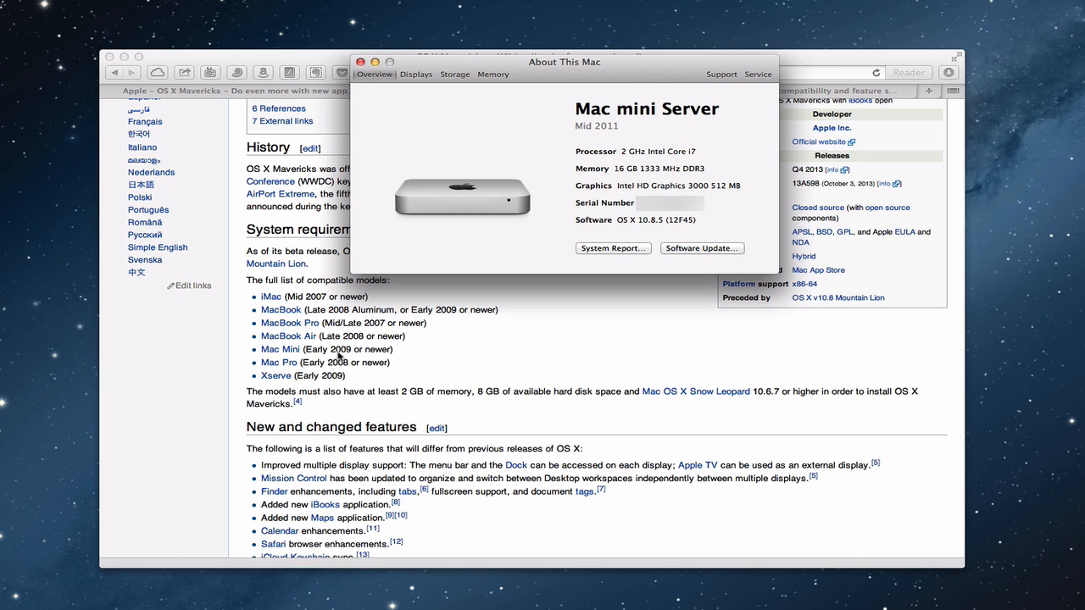
pyautogui.moveTo(568, 150)
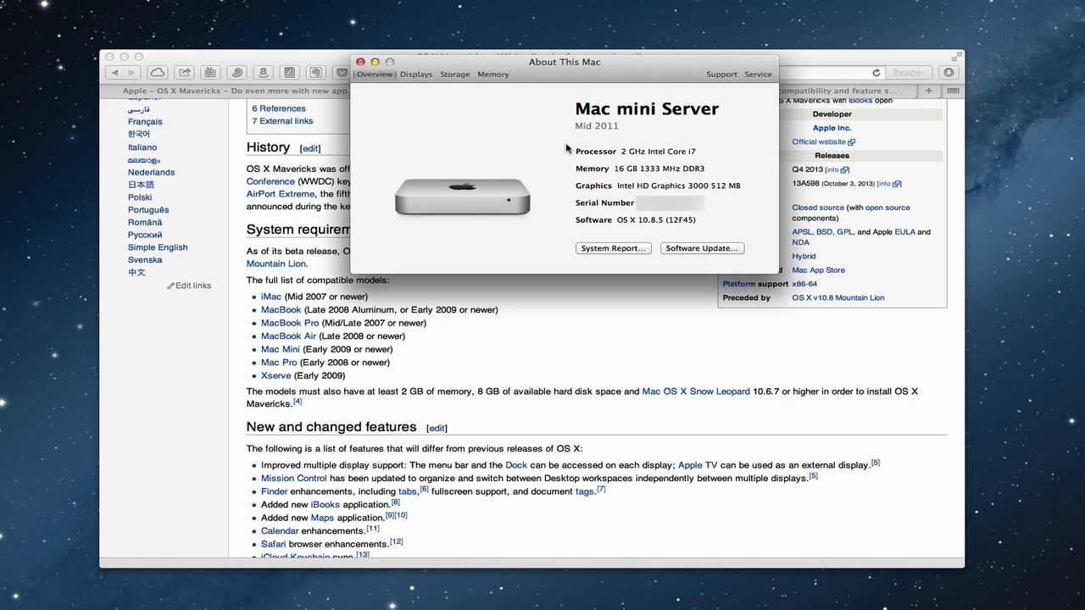
pyautogui.moveTo(547, 73)
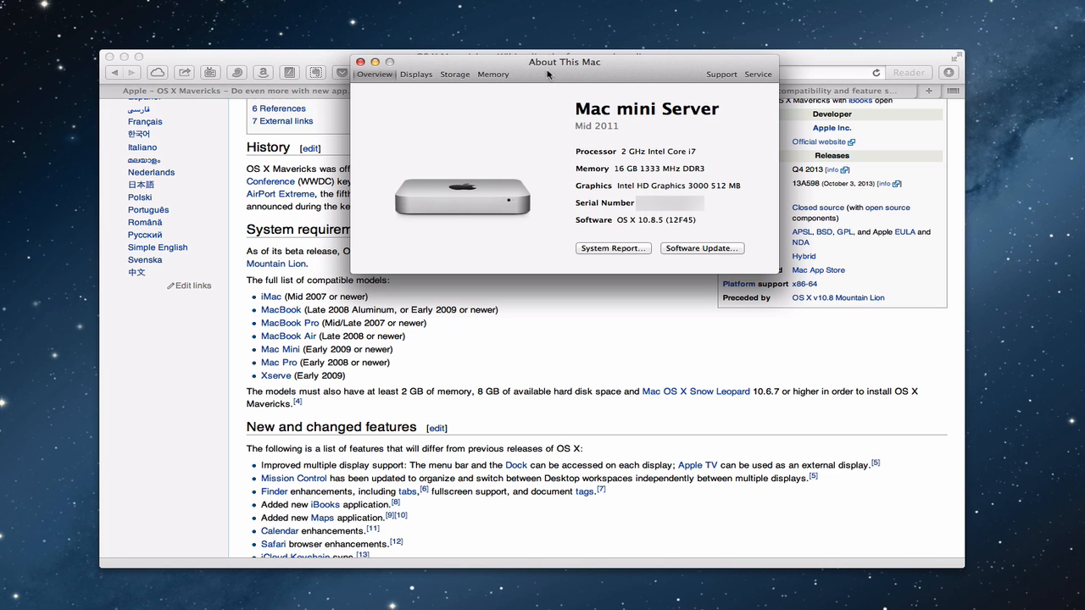
pyautogui.moveTo(625, 232)
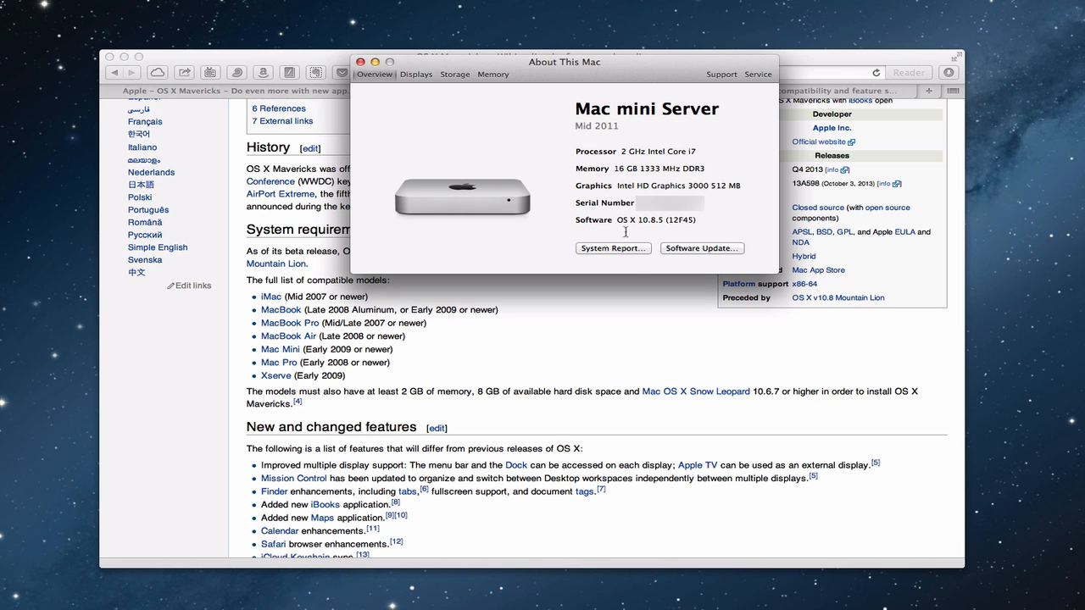
# - Open the full System Report and sort the installed applications list by Kind
pyautogui.click(612, 247)
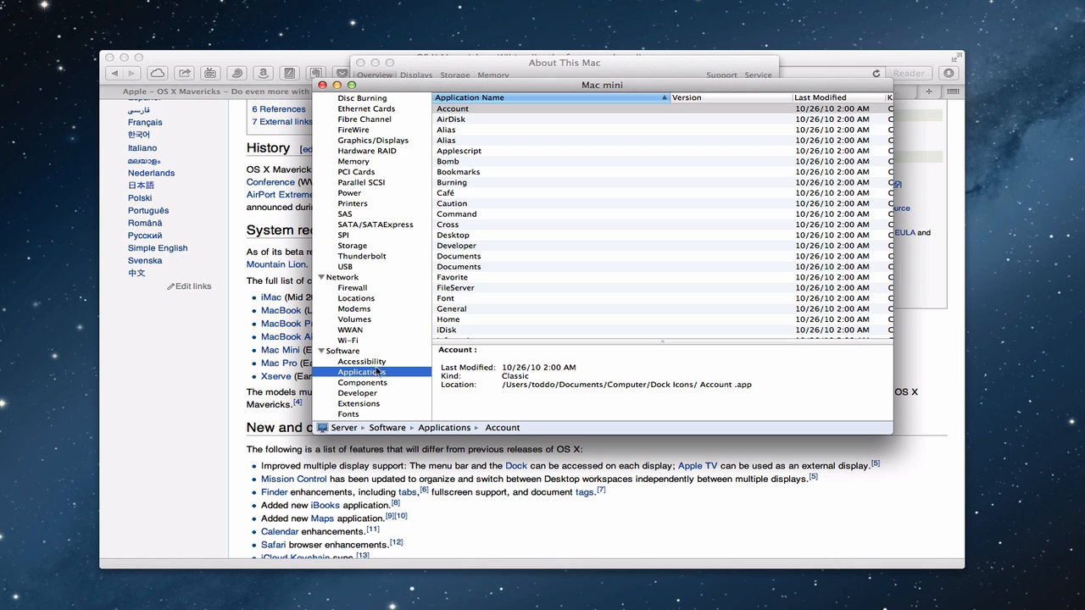
pyautogui.moveTo(542, 171)
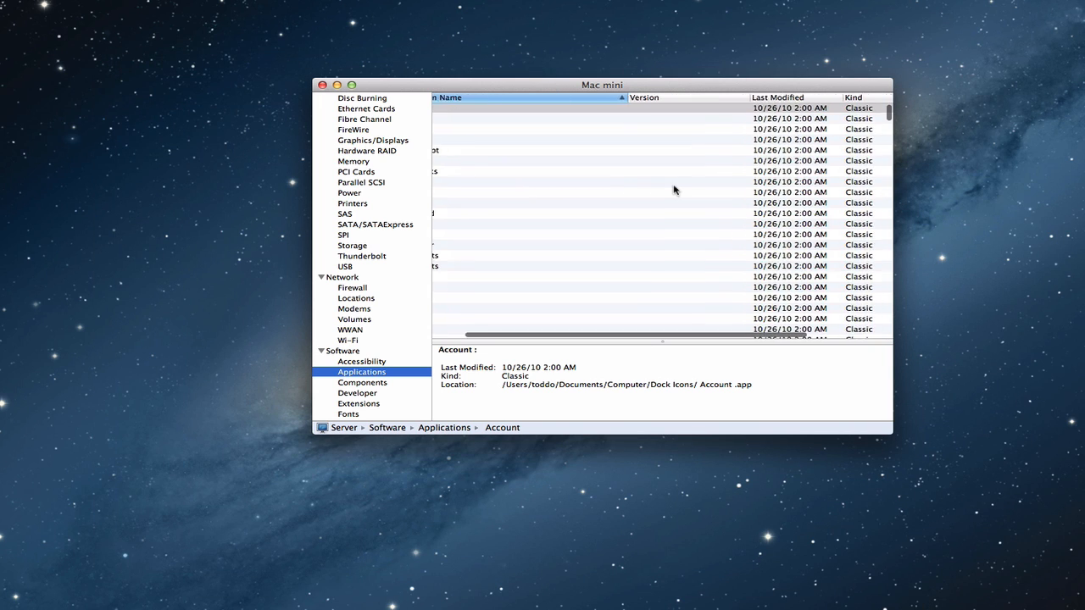
pyautogui.hscroll(3)
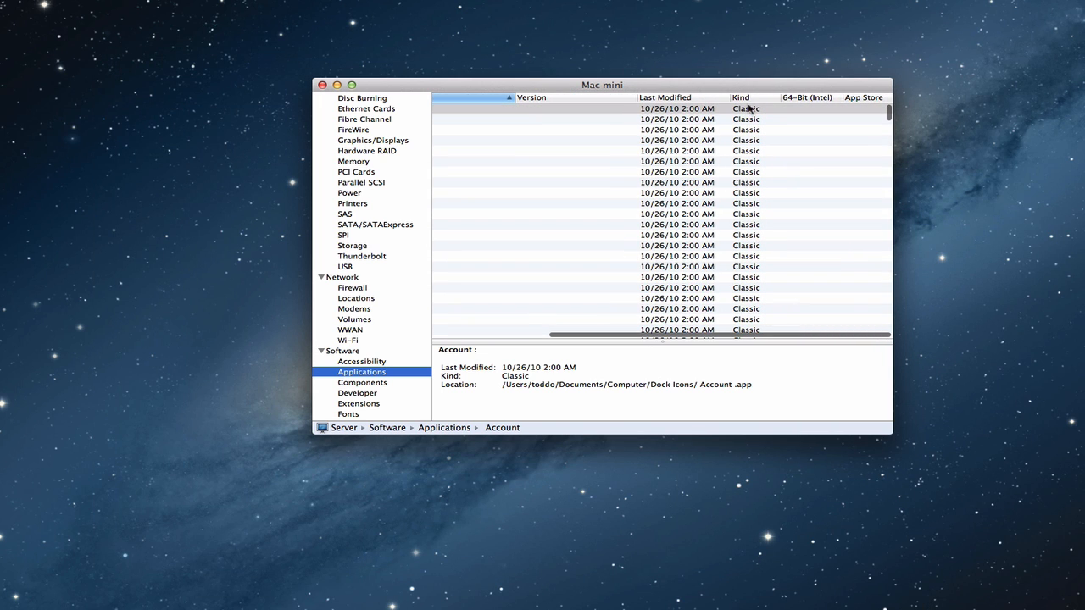
pyautogui.click(744, 96)
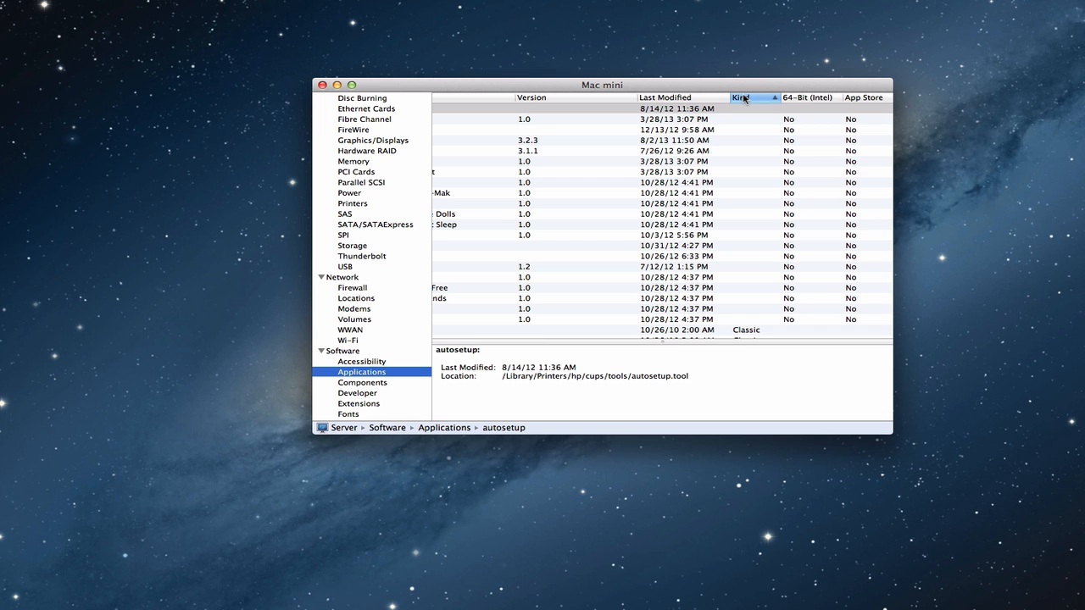
# - Scroll through the kind-sorted applications list to find the PowerPC apps
pyautogui.scroll(-3)
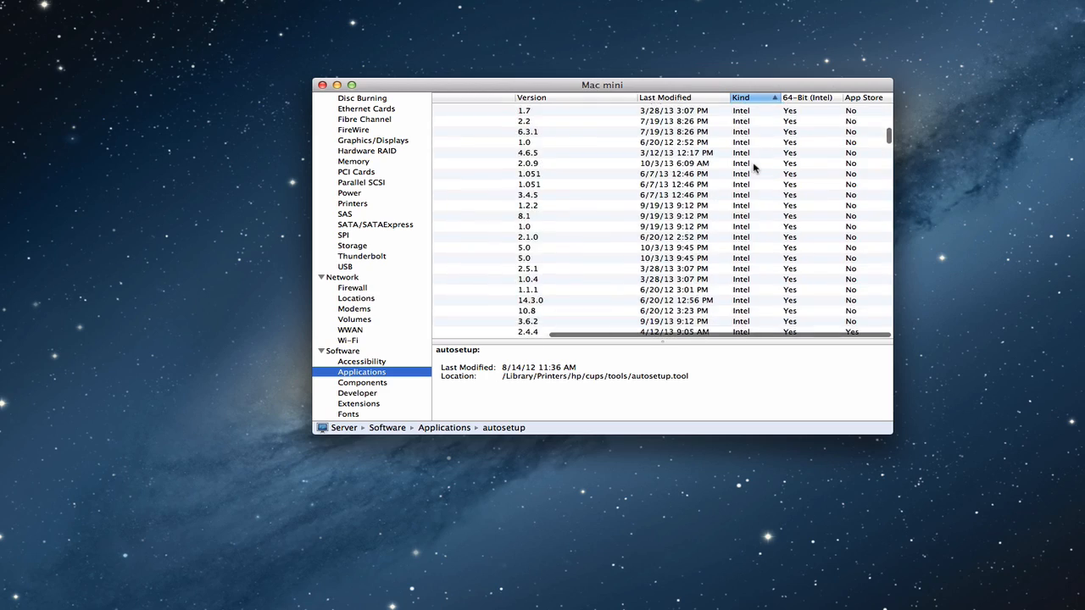
pyautogui.scroll(-3)
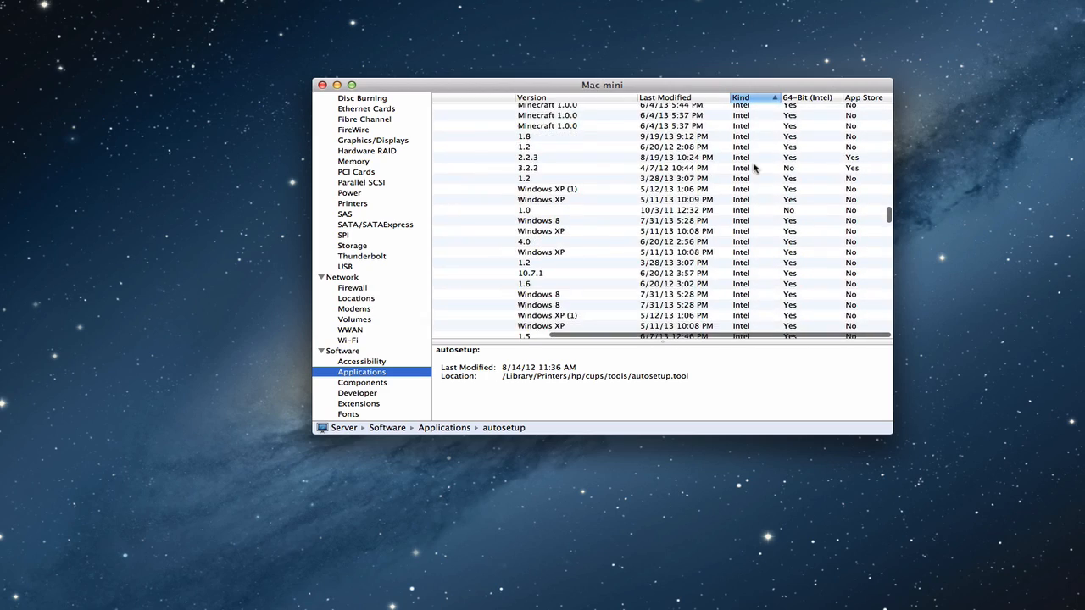
pyautogui.scroll(-3)
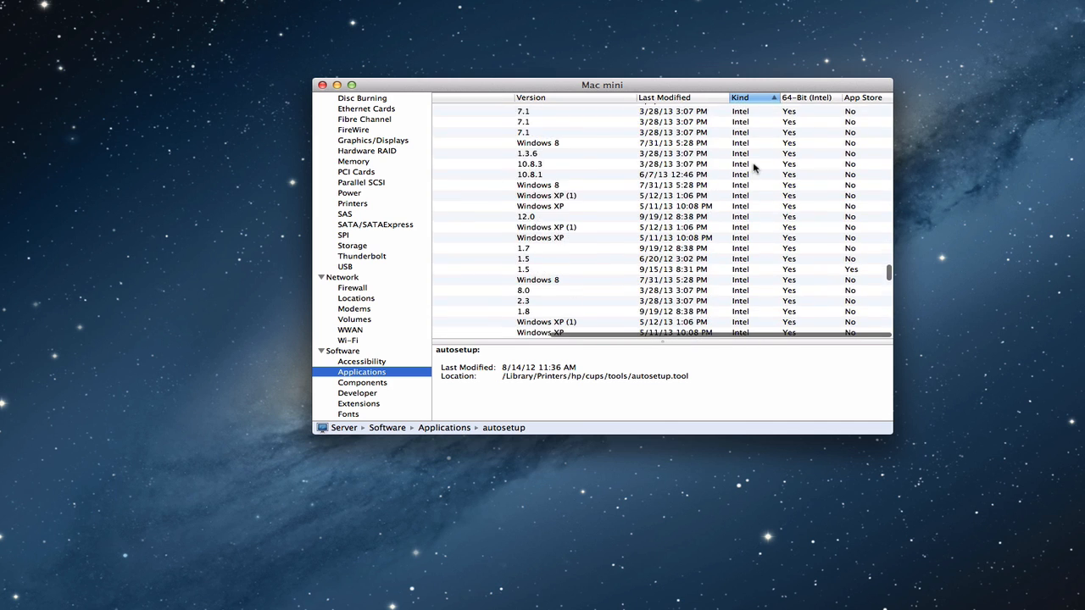
pyautogui.scroll(-3)
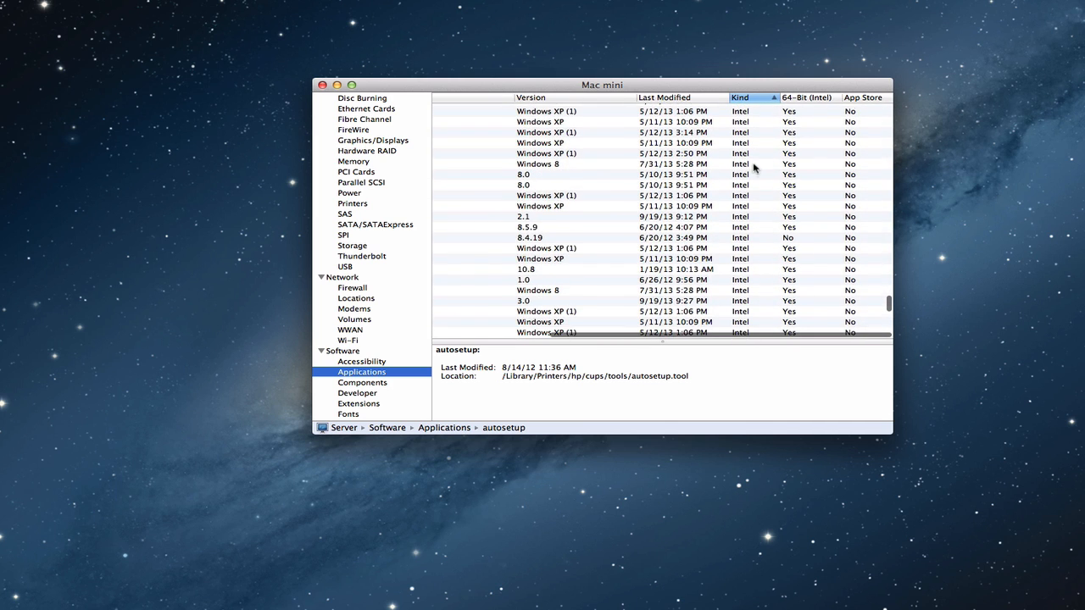
pyautogui.scroll(-3)
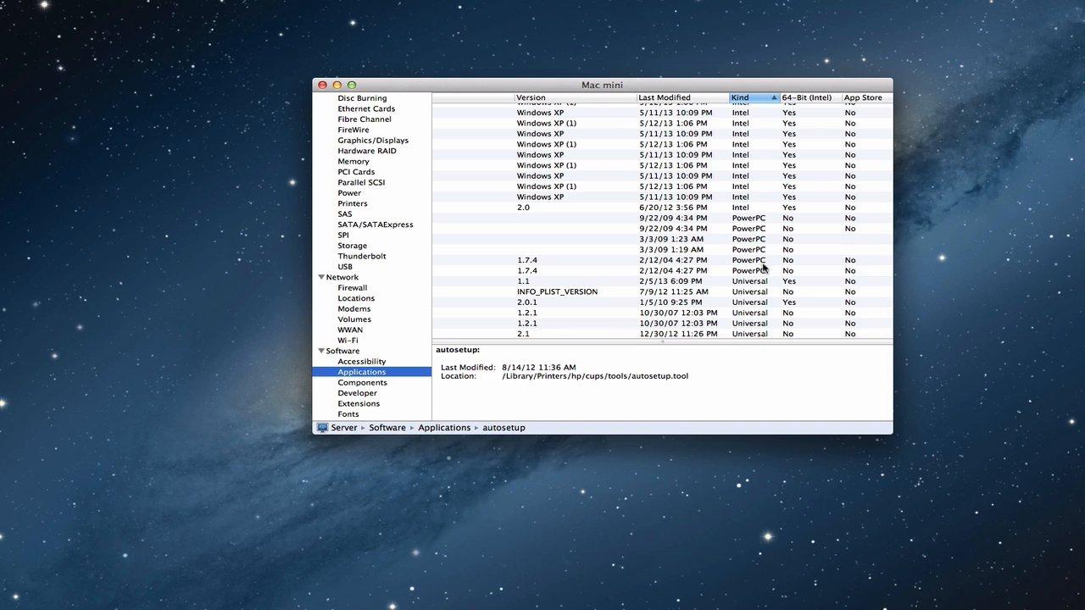
pyautogui.moveTo(746, 219)
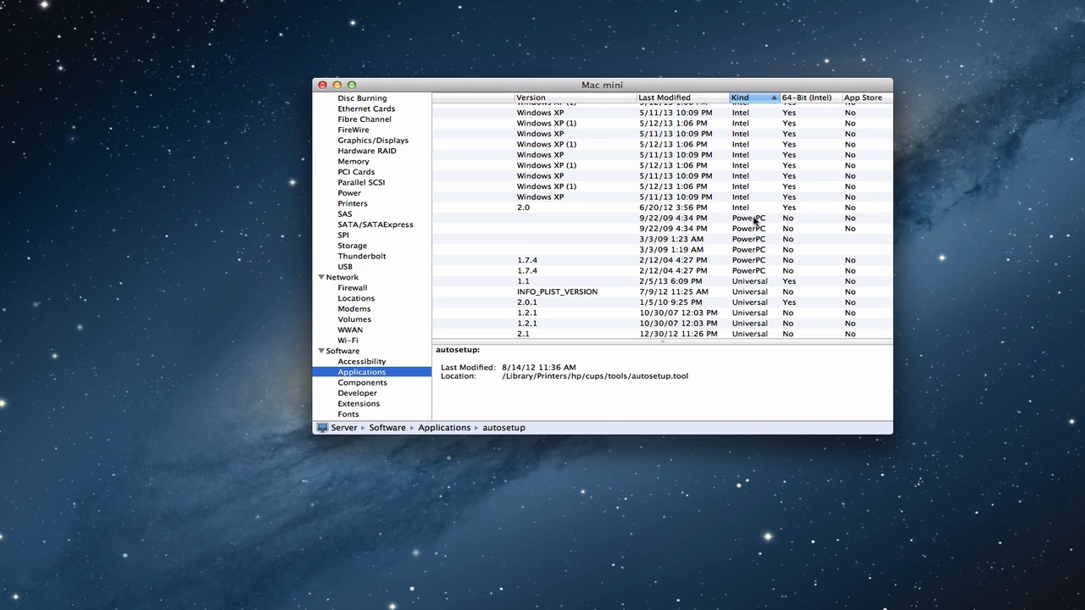
pyautogui.scroll(-3)
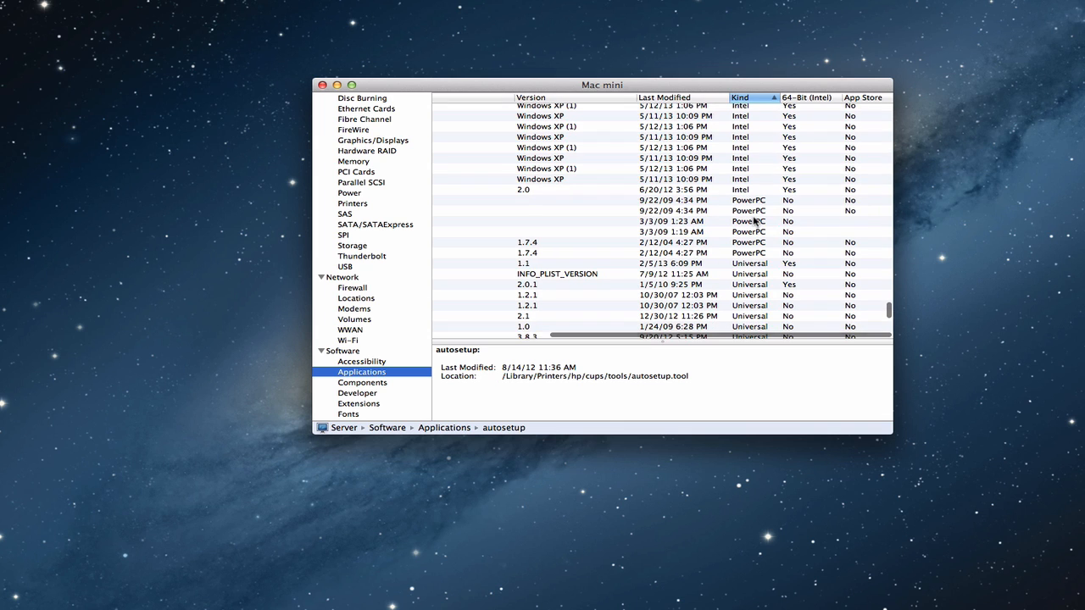
pyautogui.scroll(-3)
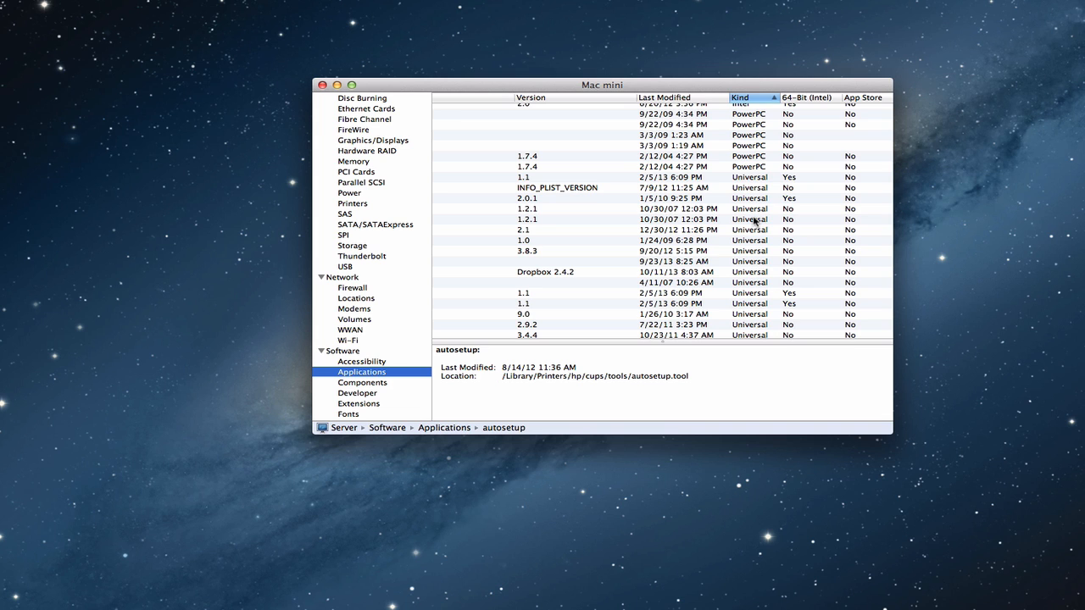
pyautogui.moveTo(745, 148)
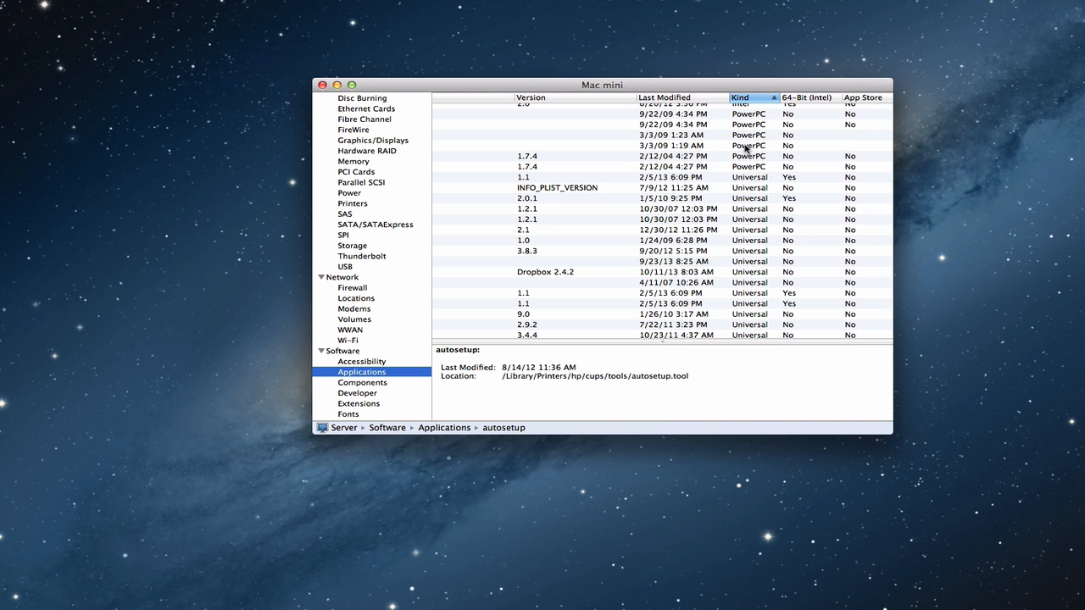
pyautogui.scroll(3)
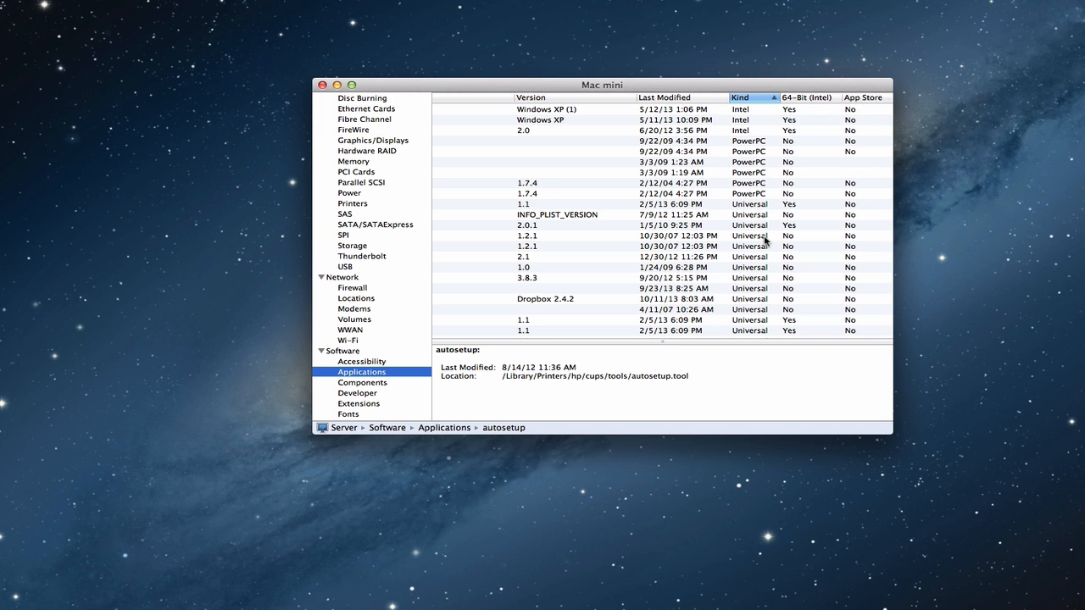
pyautogui.scroll(3)
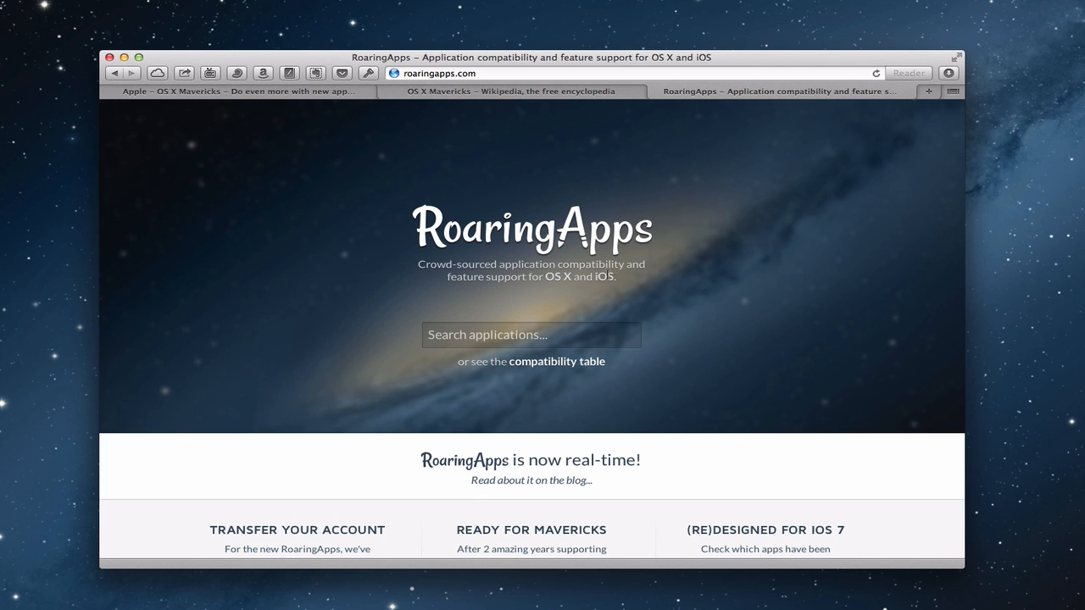
pyautogui.moveTo(662, 290)
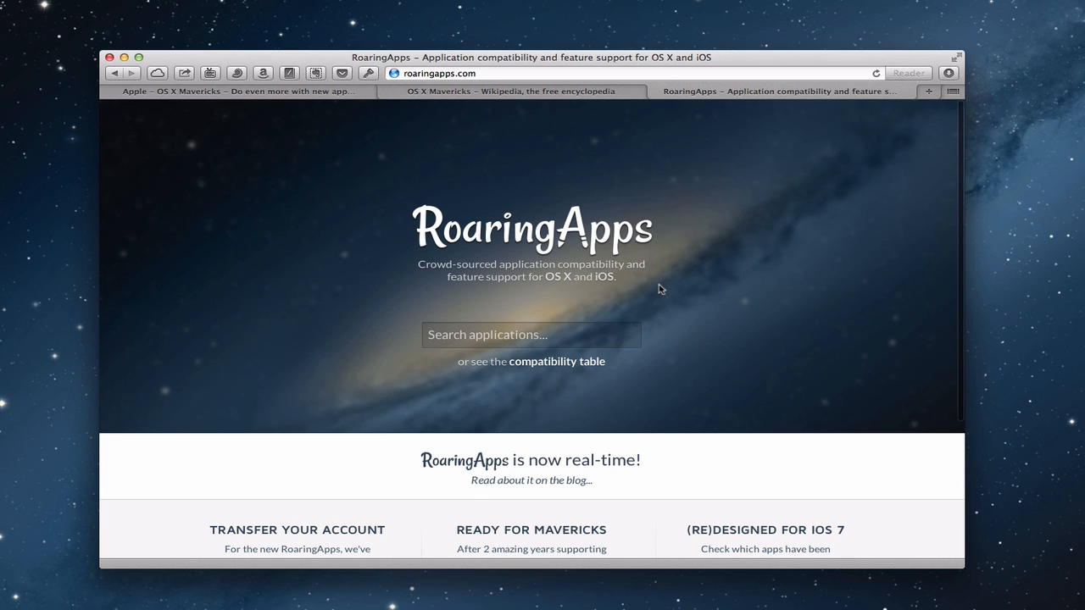
# - Scroll the RoaringApps homepage down to its Ready for Mavericks announcement
pyautogui.scroll(-3)
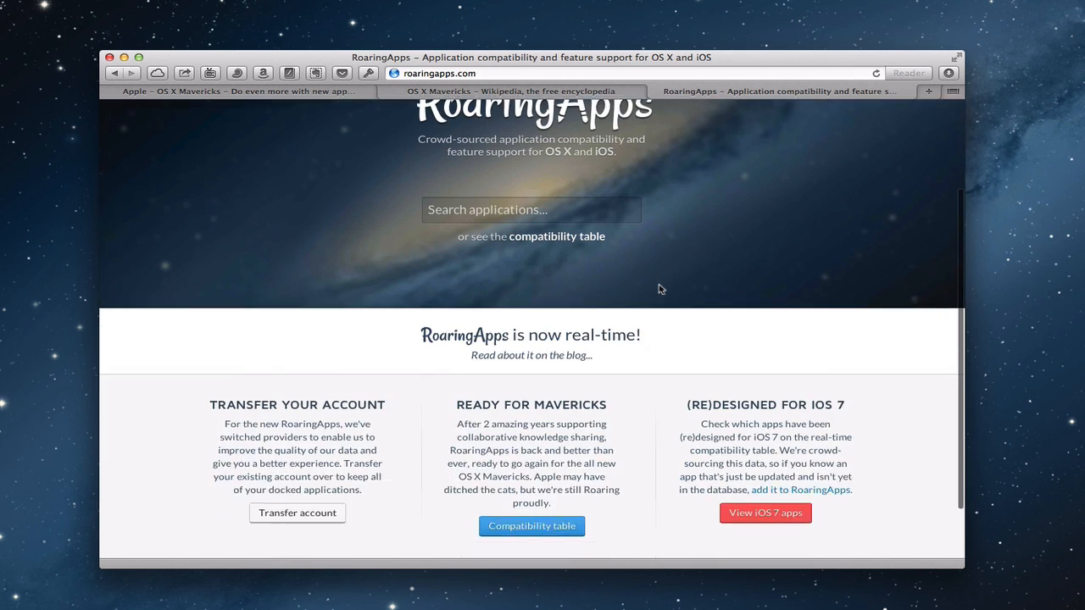
pyautogui.scroll(-3)
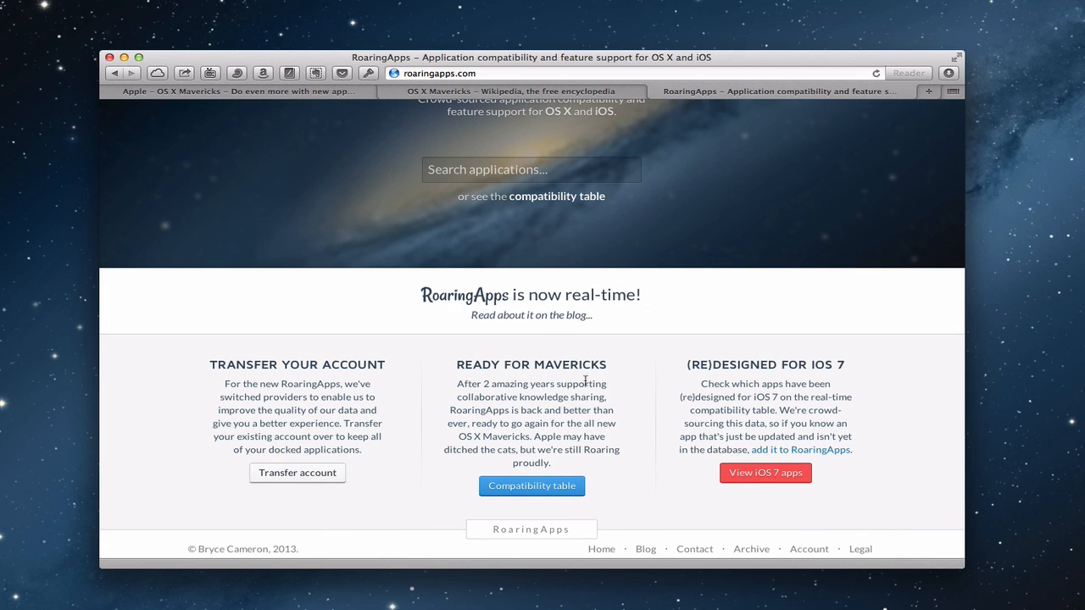
pyautogui.moveTo(545, 383)
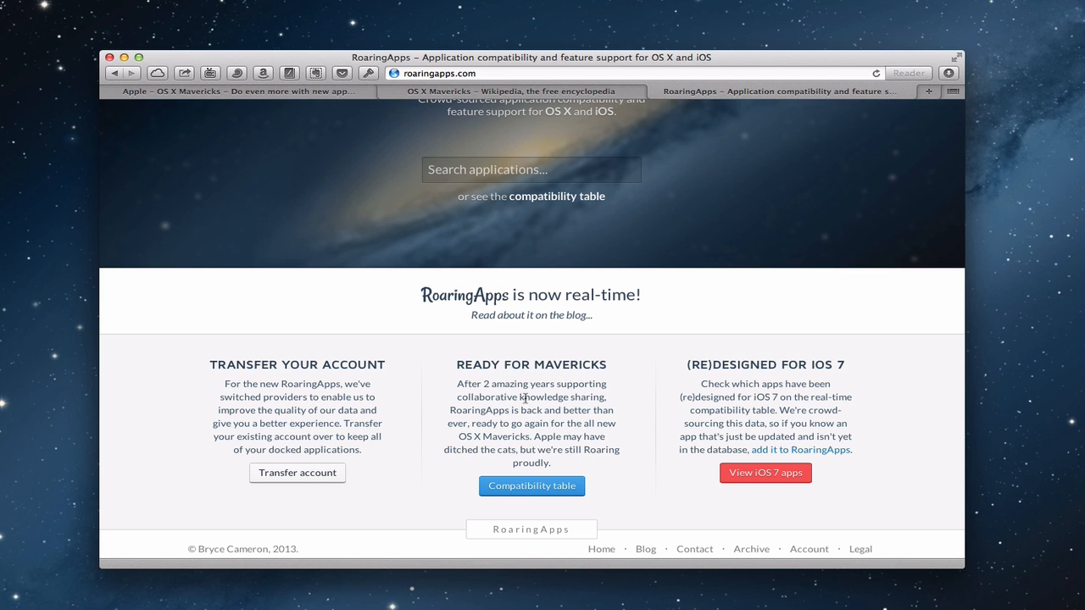
# - Open the RoaringApps application compatibility table and continue in basic mode
pyautogui.click(531, 486)
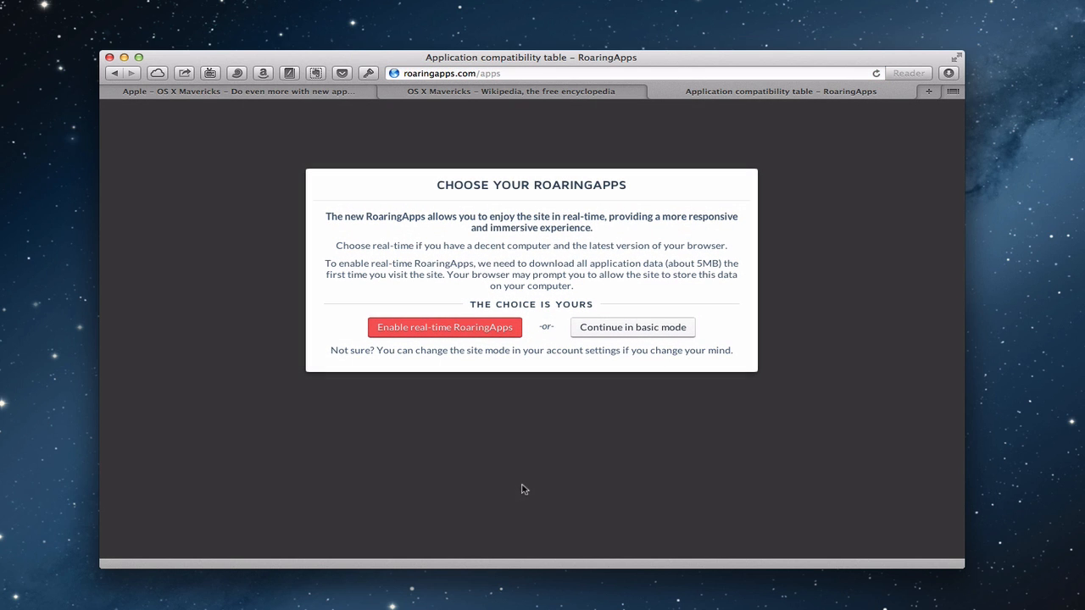
pyautogui.moveTo(667, 331)
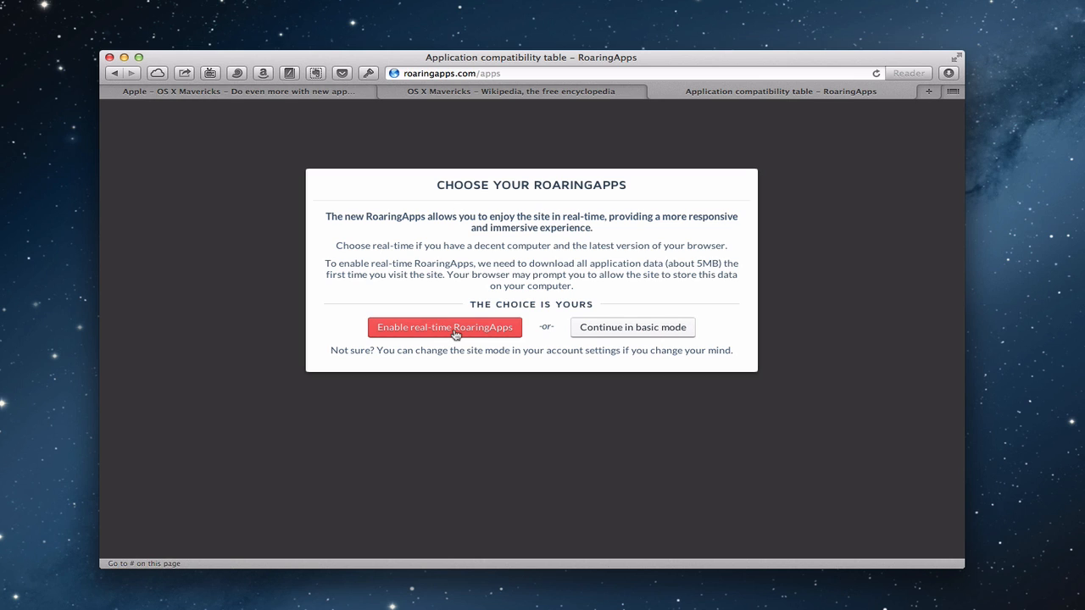
pyautogui.moveTo(190, 275)
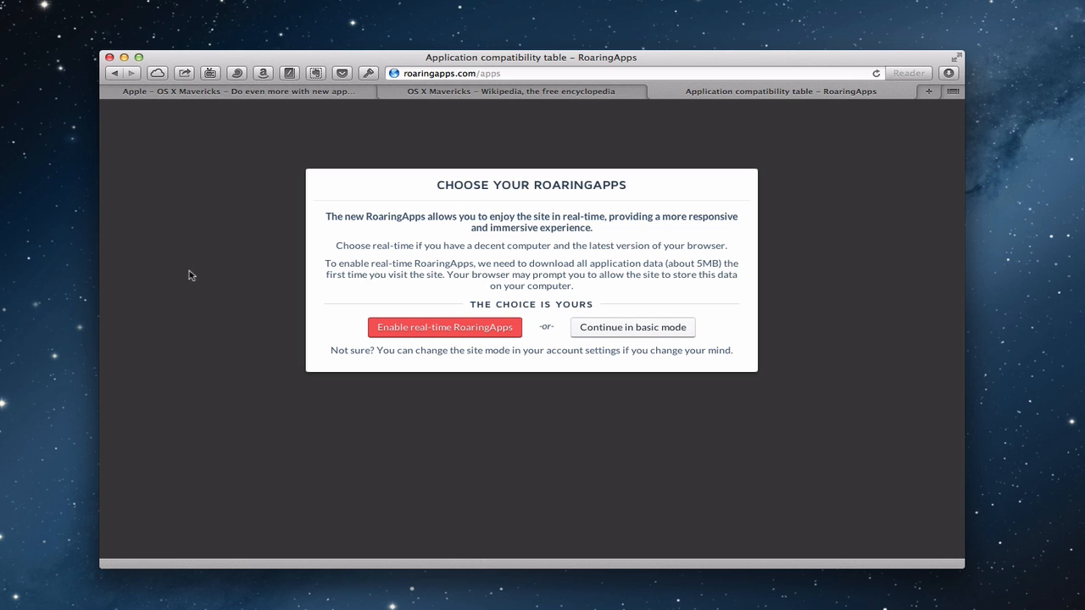
pyautogui.moveTo(633, 327)
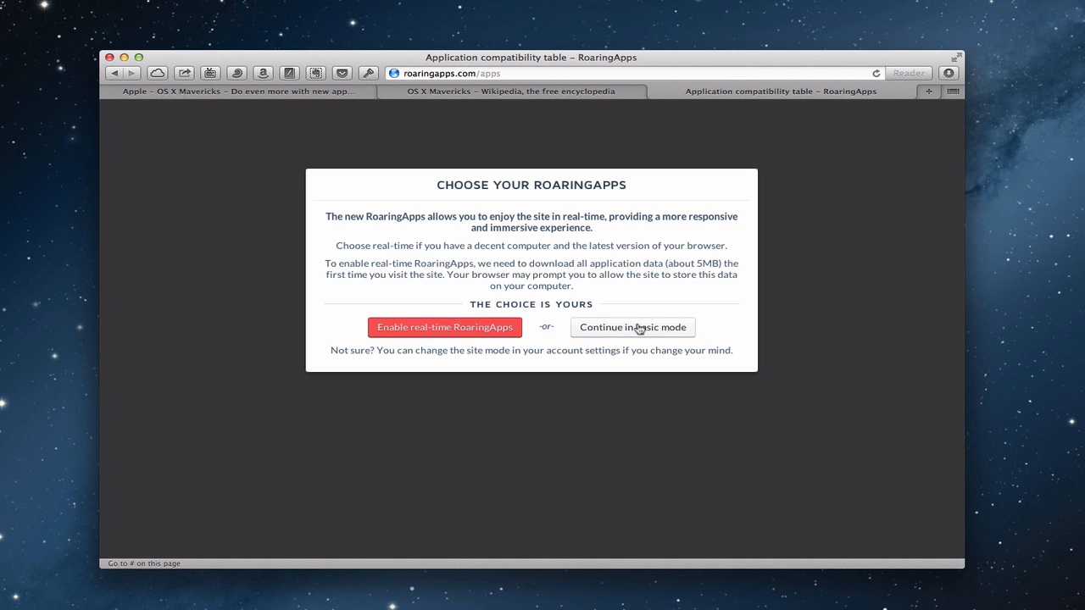
pyautogui.click(633, 327)
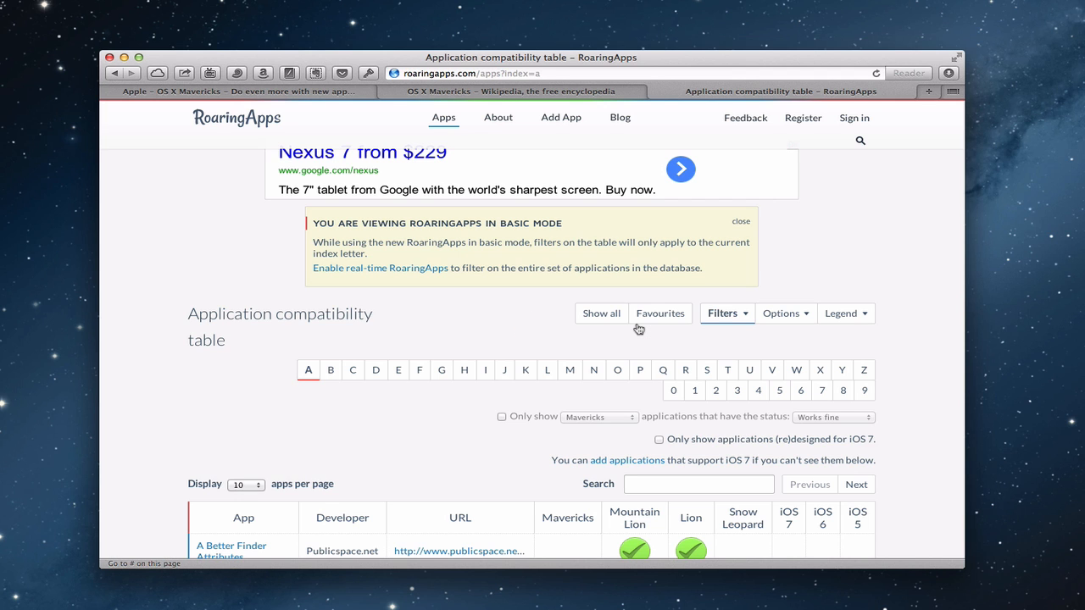
pyautogui.moveTo(480, 320)
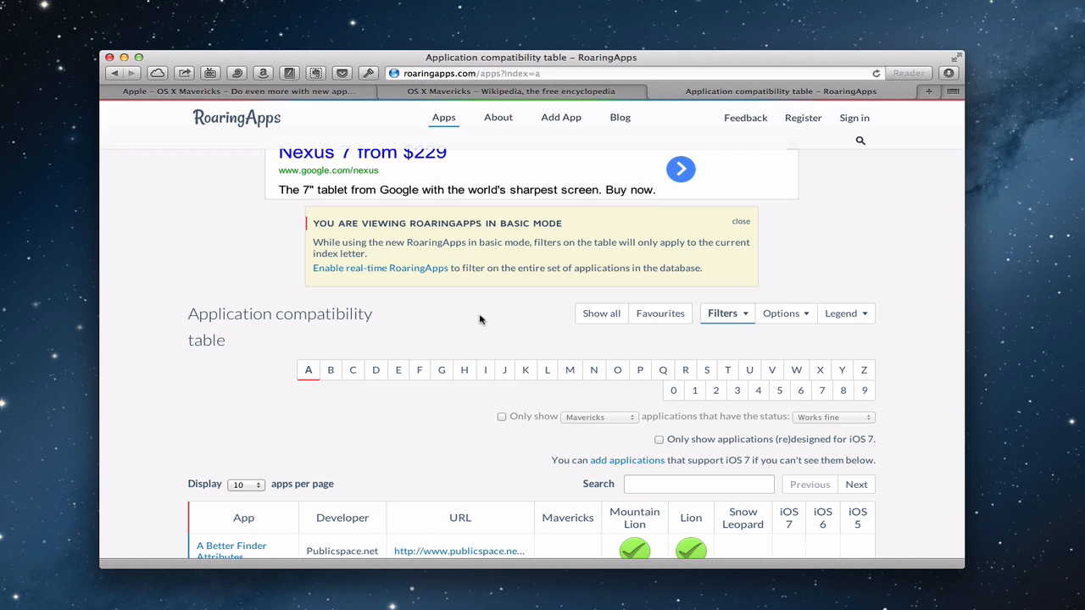
pyautogui.scroll(-3)
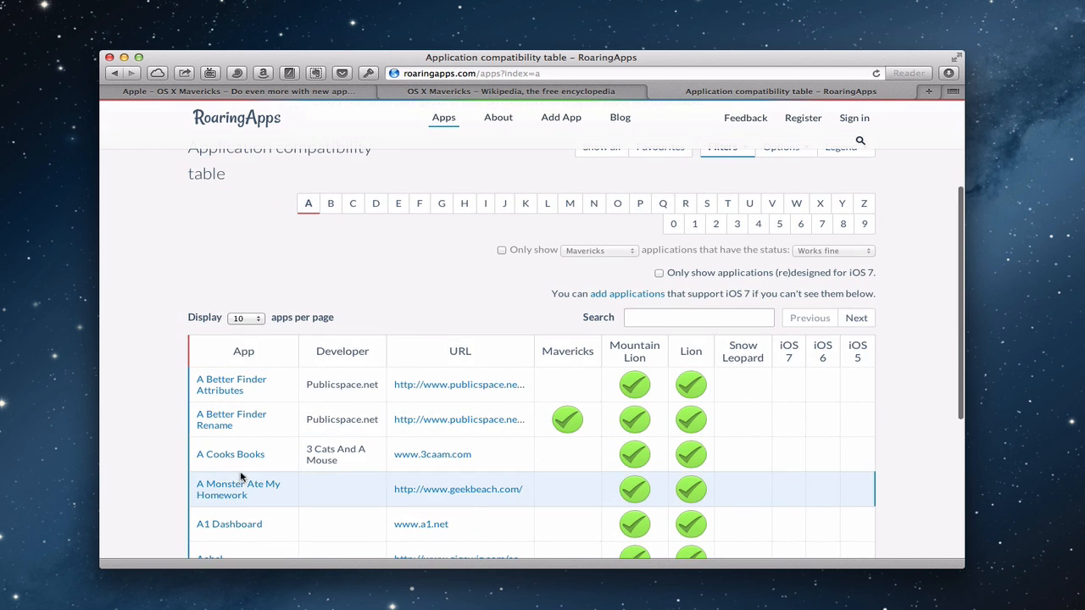
pyautogui.moveTo(568, 421)
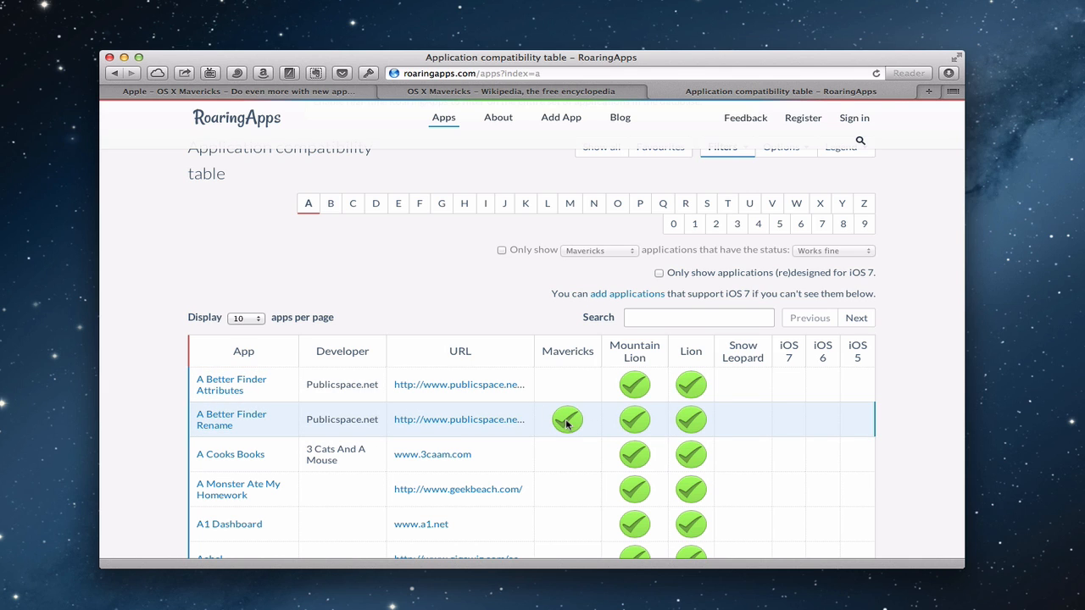
pyautogui.scroll(-3)
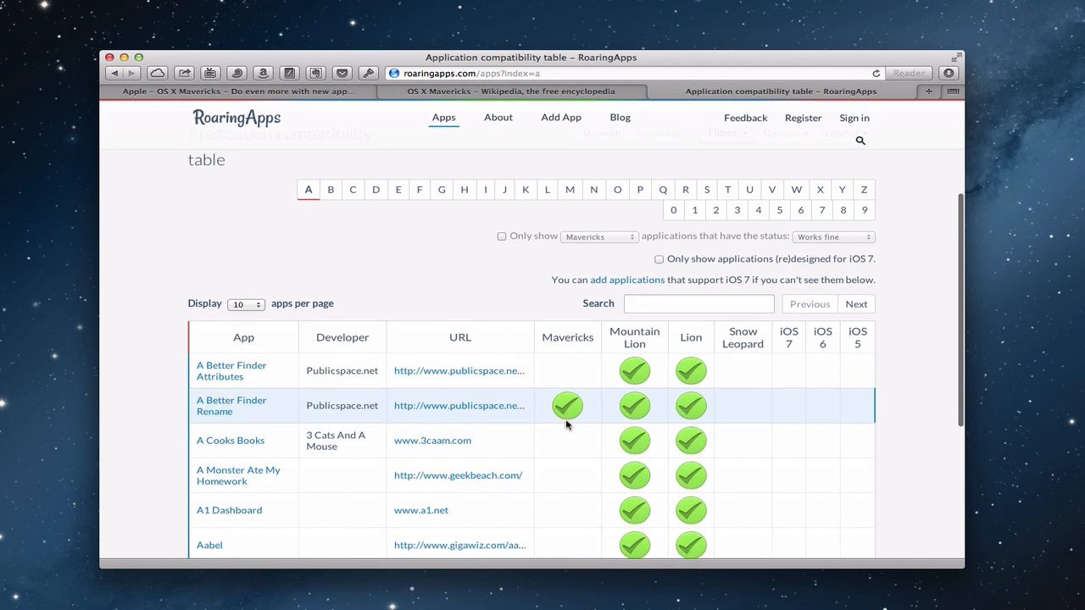
pyautogui.scroll(-3)
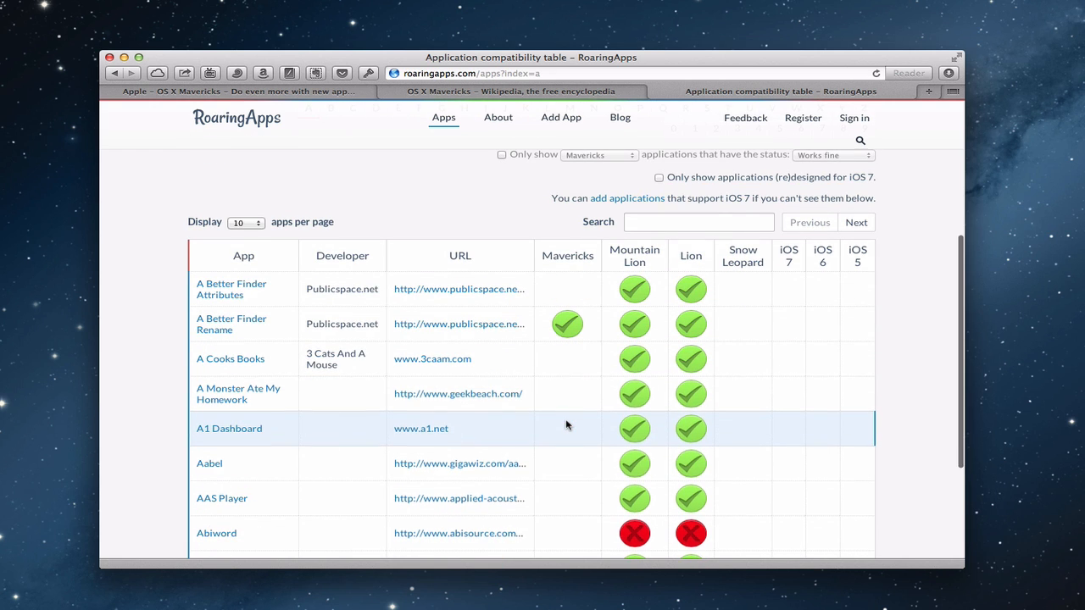
pyautogui.scroll(-3)
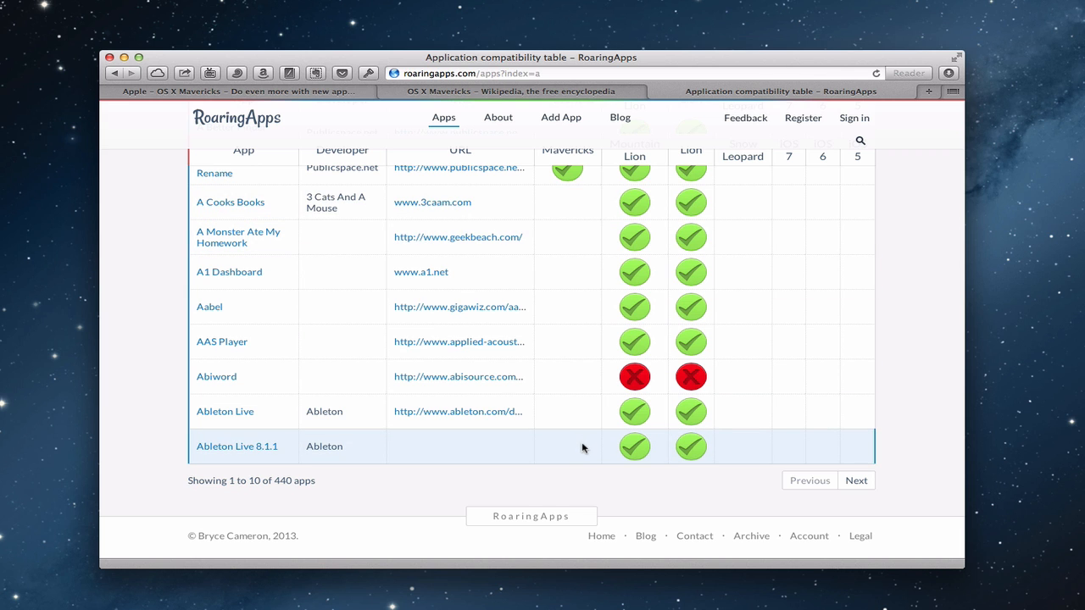
pyautogui.scroll(3)
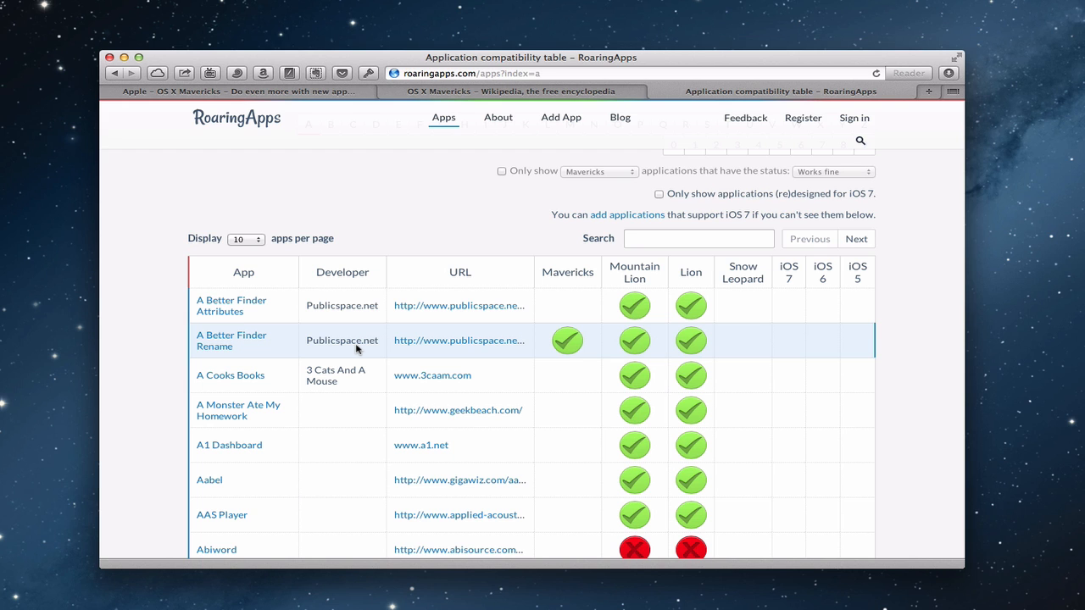
pyautogui.moveTo(442, 302)
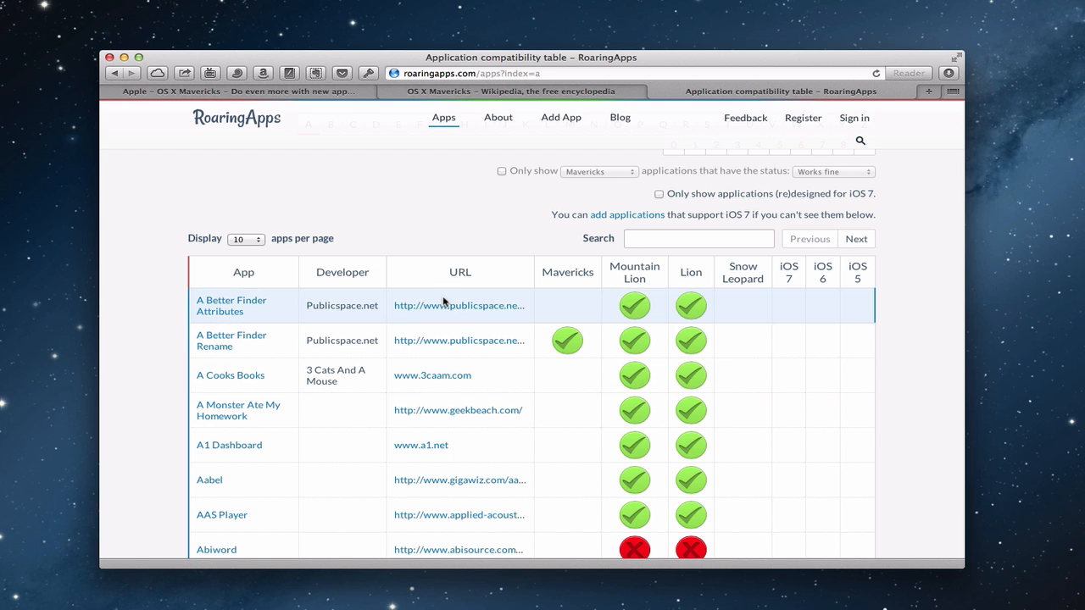
pyautogui.scroll(3)
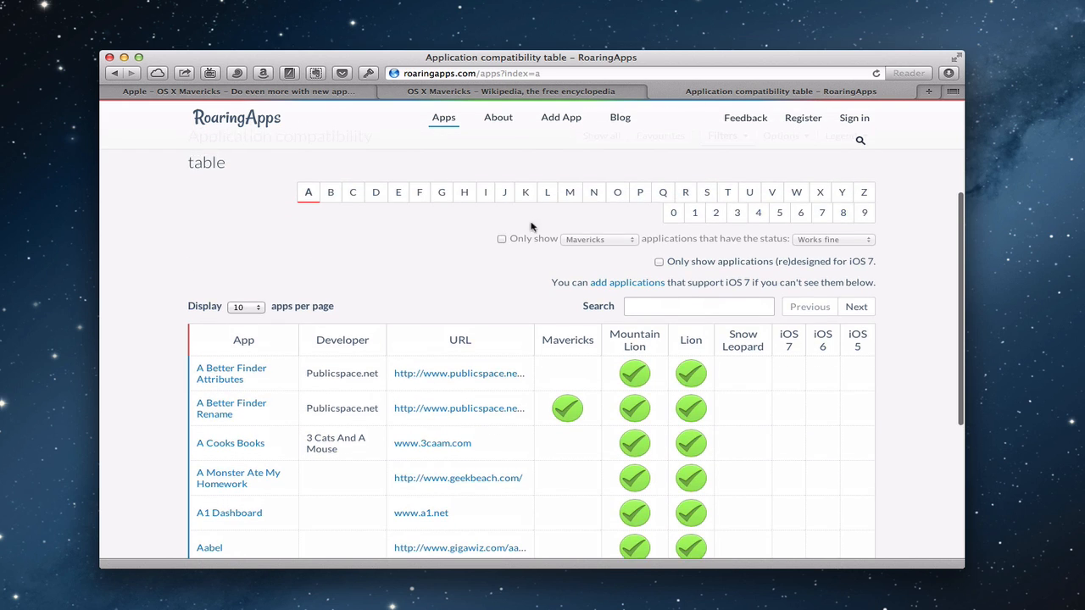
pyautogui.moveTo(352, 193)
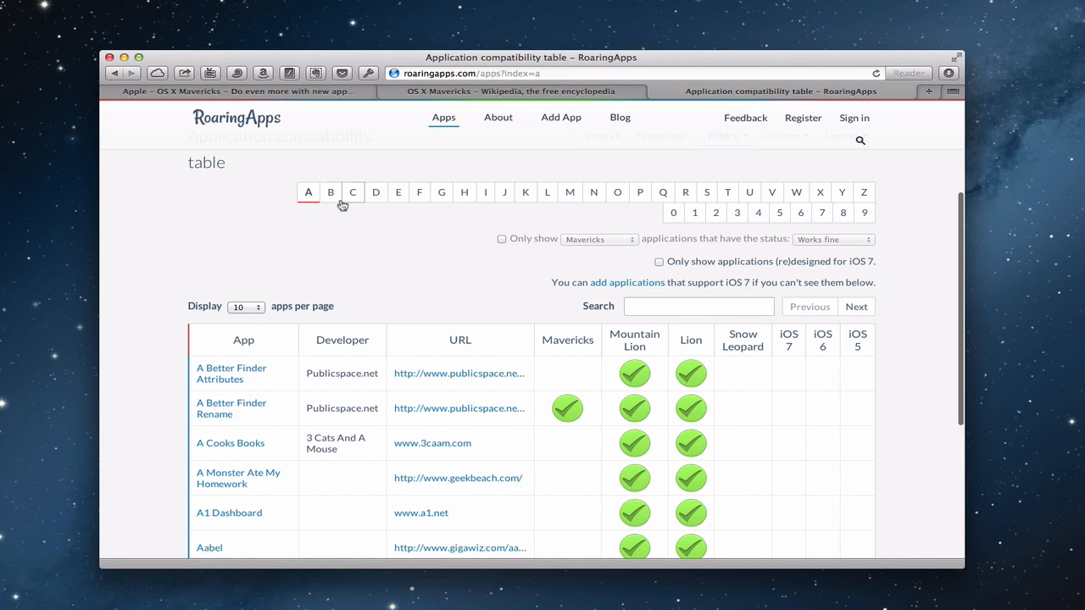
pyautogui.moveTo(475, 258)
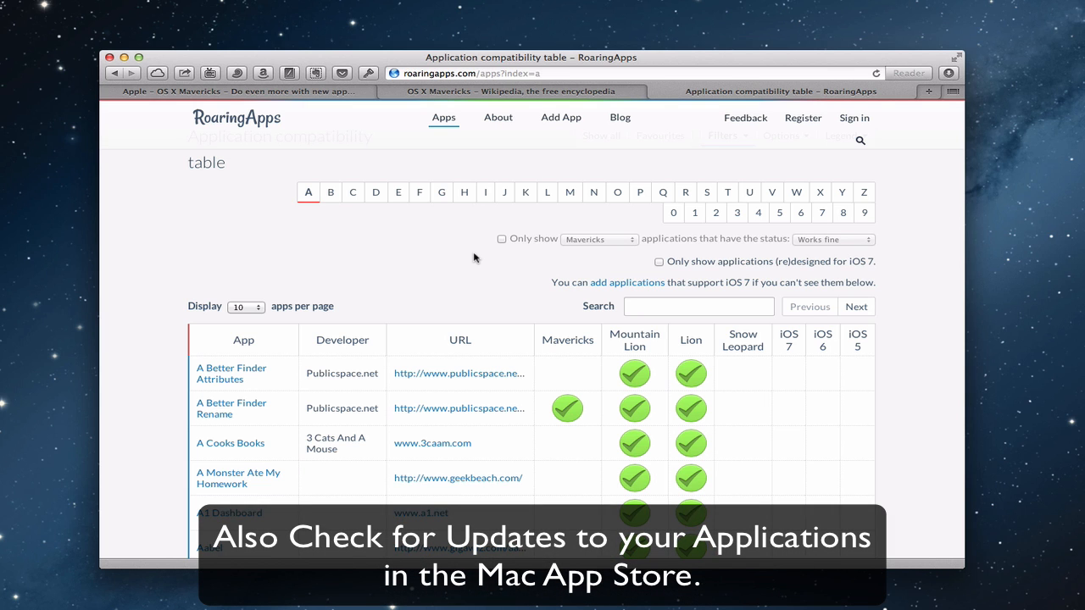
pyautogui.moveTo(537, 307)
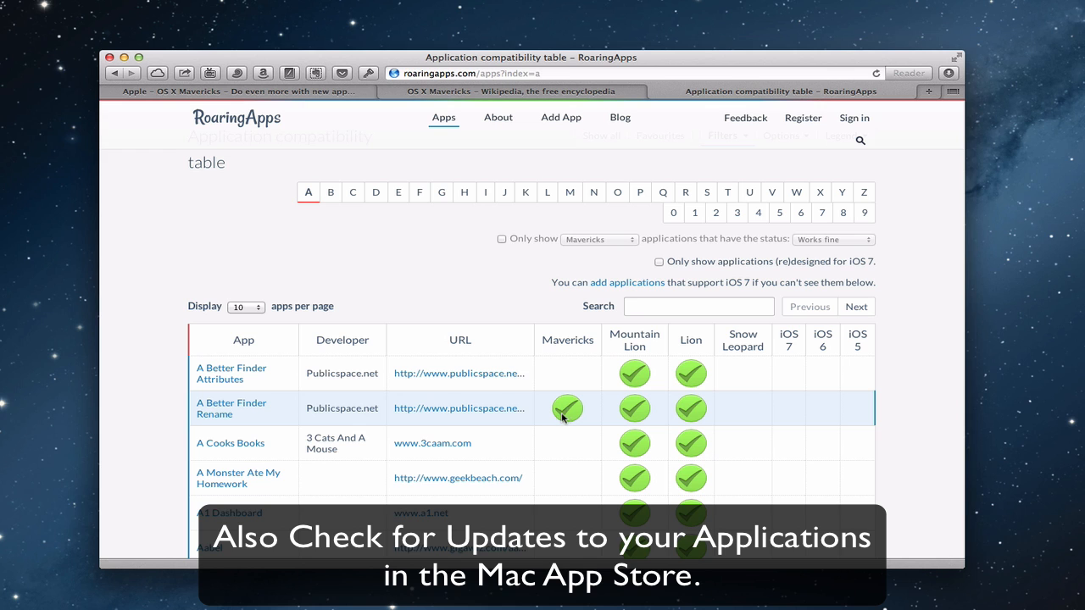
pyautogui.moveTo(441, 273)
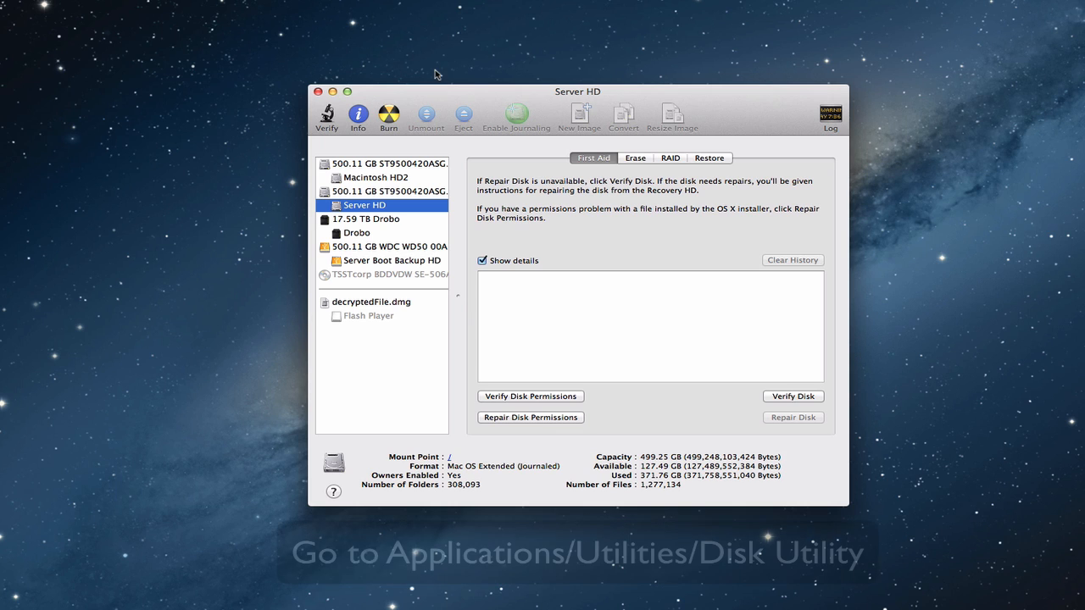
pyautogui.moveTo(632, 94)
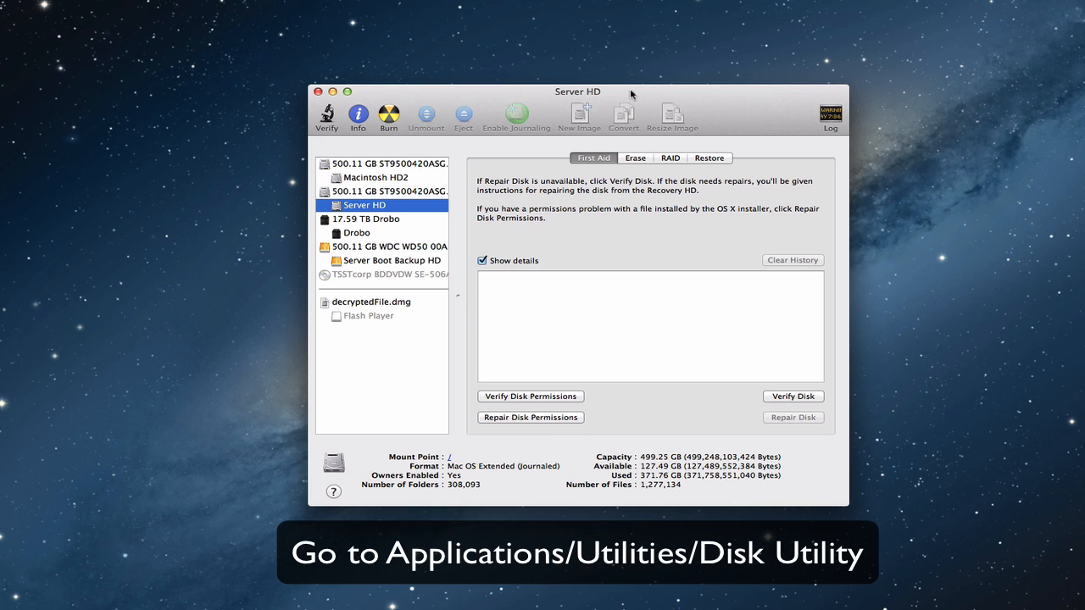
pyautogui.moveTo(409, 222)
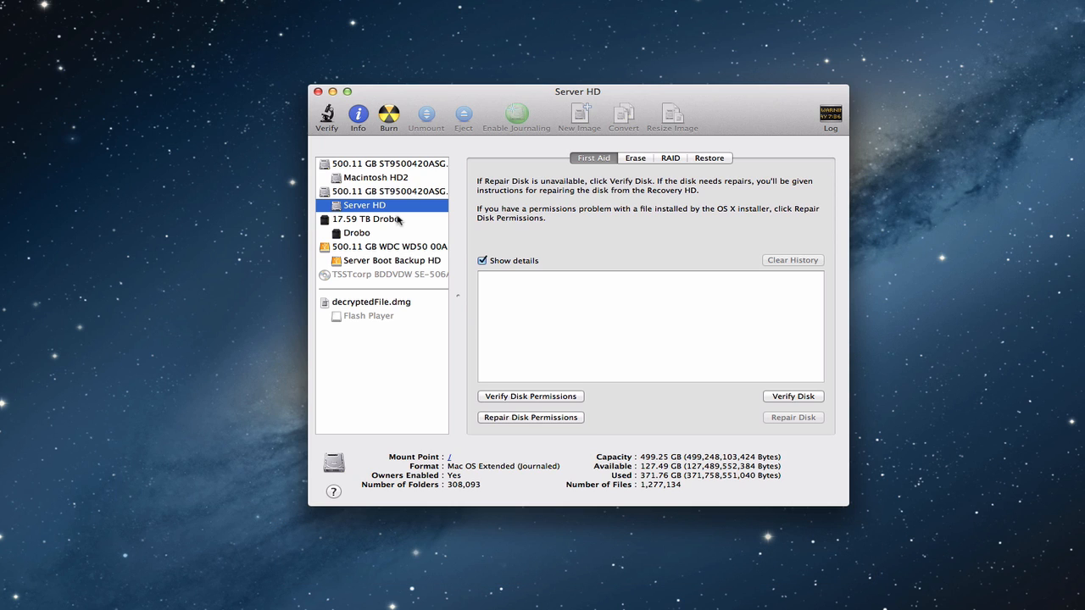
pyautogui.moveTo(398, 222)
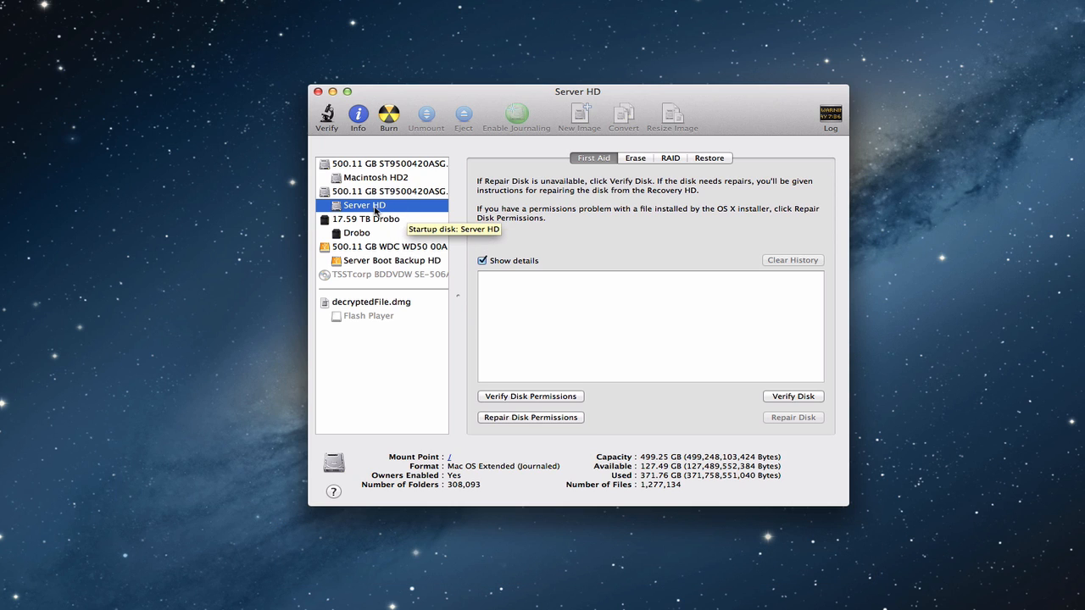
pyautogui.moveTo(629, 362)
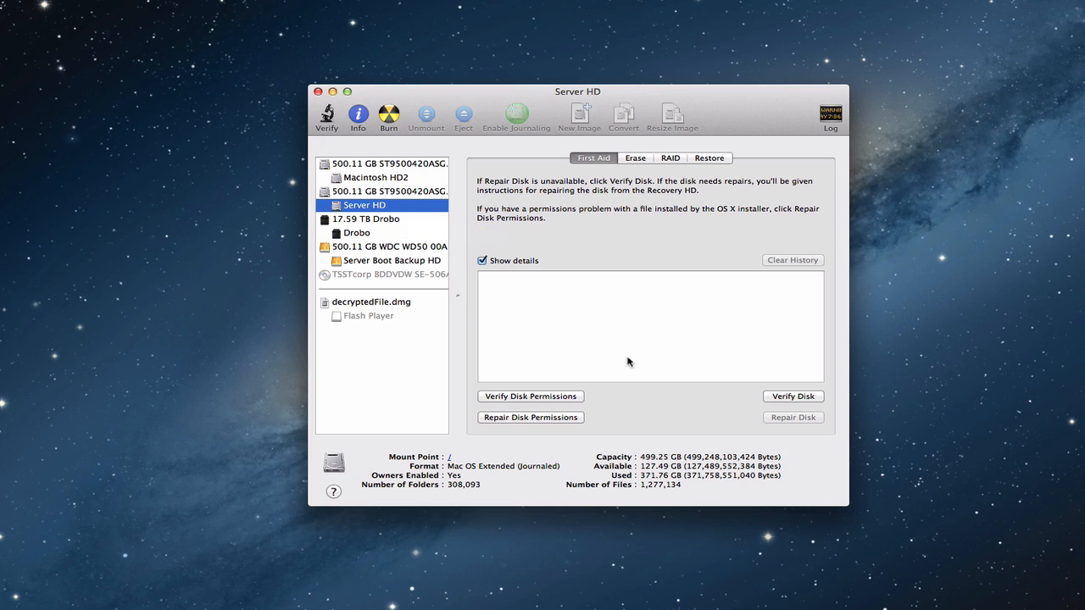
pyautogui.moveTo(356, 210)
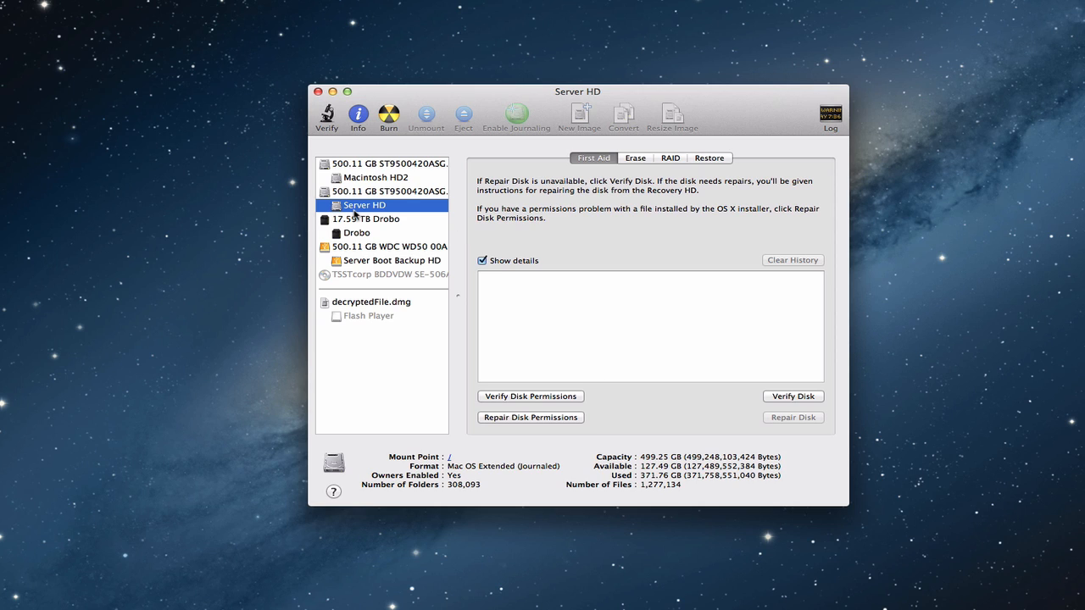
pyautogui.moveTo(604, 159)
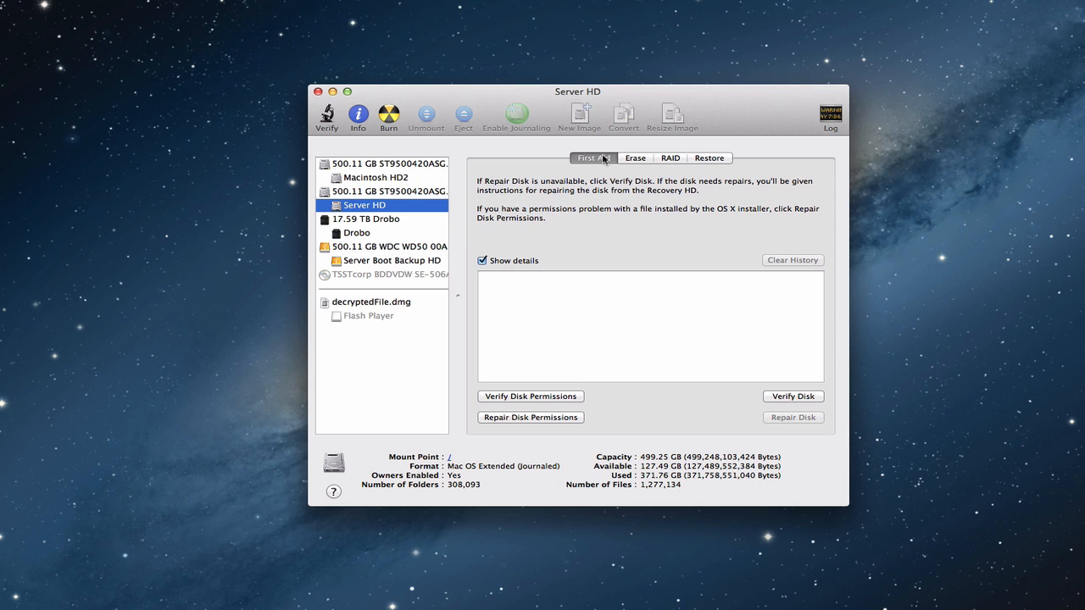
pyautogui.moveTo(542, 398)
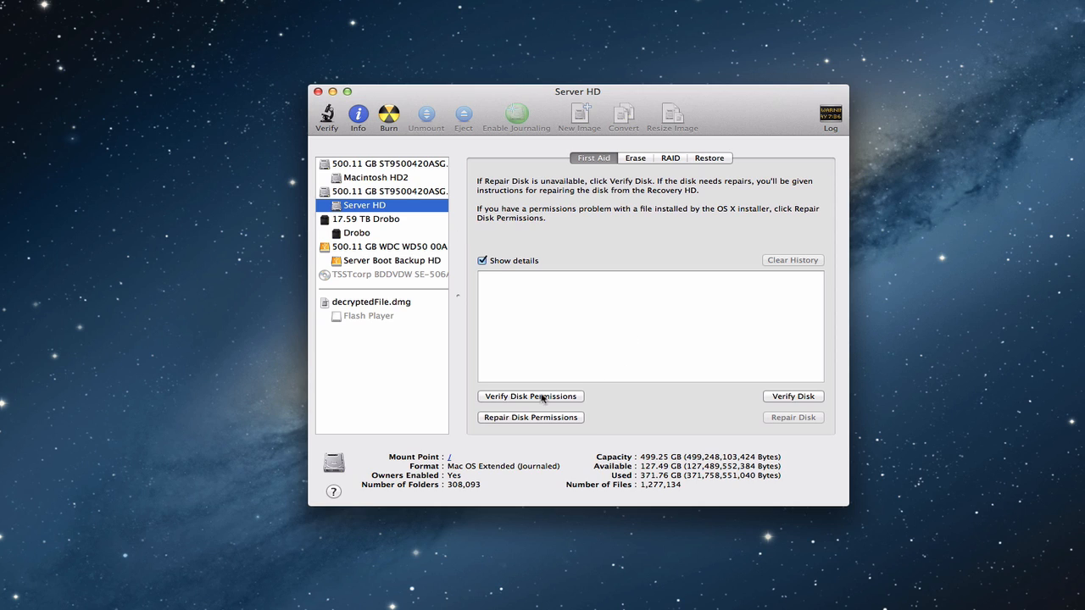
pyautogui.moveTo(530, 396)
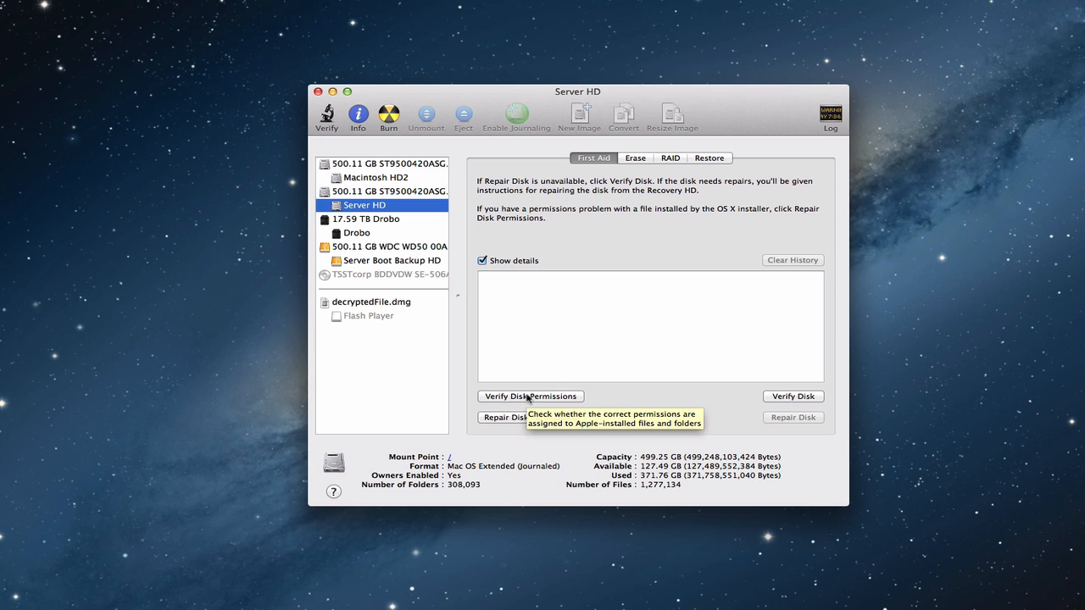
pyautogui.moveTo(619, 397)
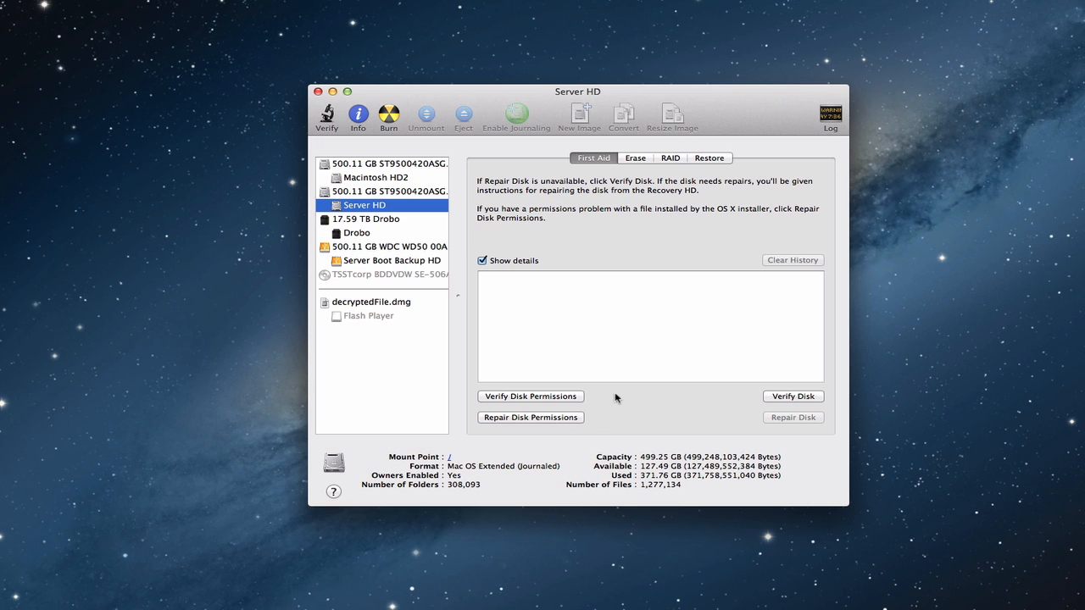
pyautogui.moveTo(543, 399)
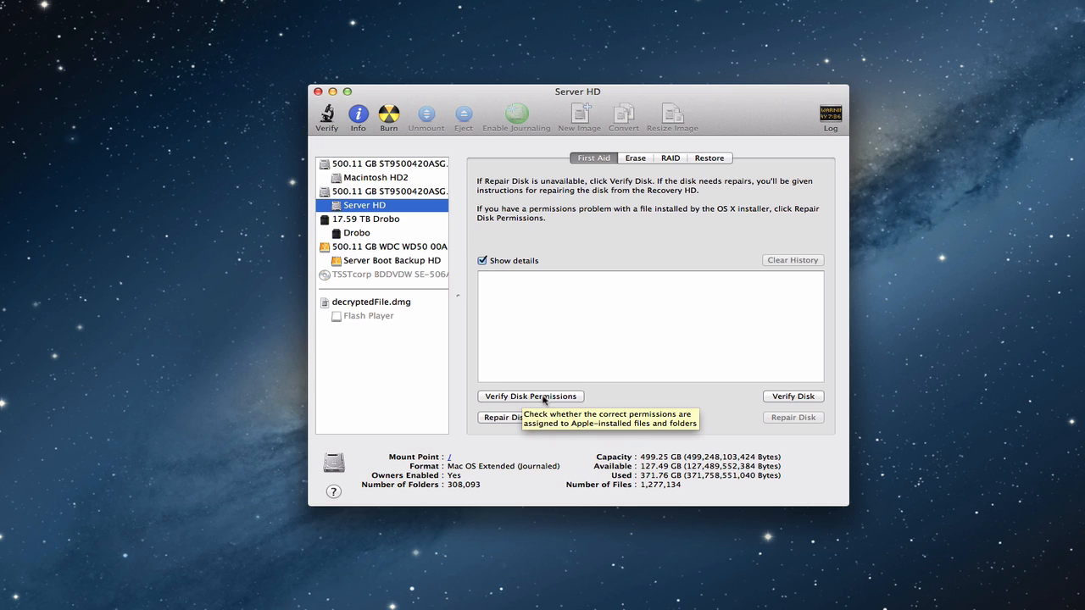
pyautogui.moveTo(562, 398)
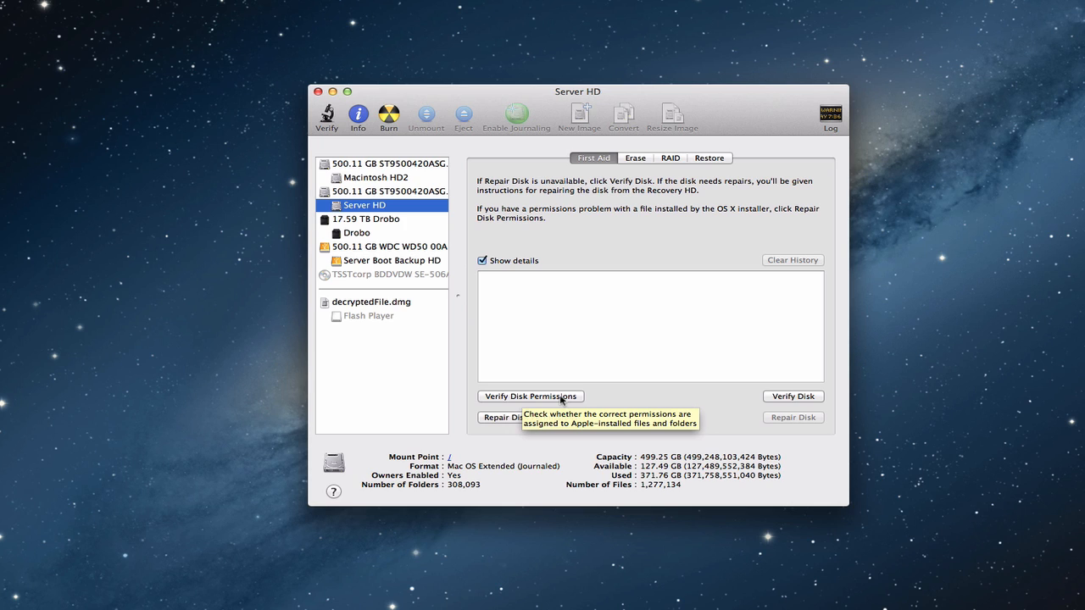
pyautogui.moveTo(797, 396)
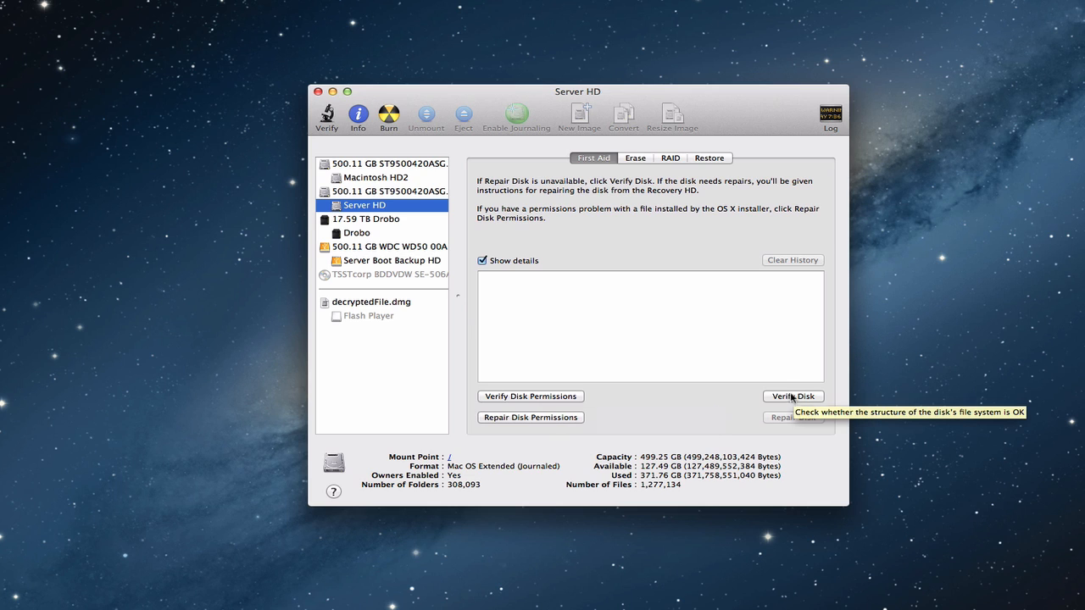
# - Verify the Server HD startup disk, confirming past the slowdown warning
pyautogui.click(792, 396)
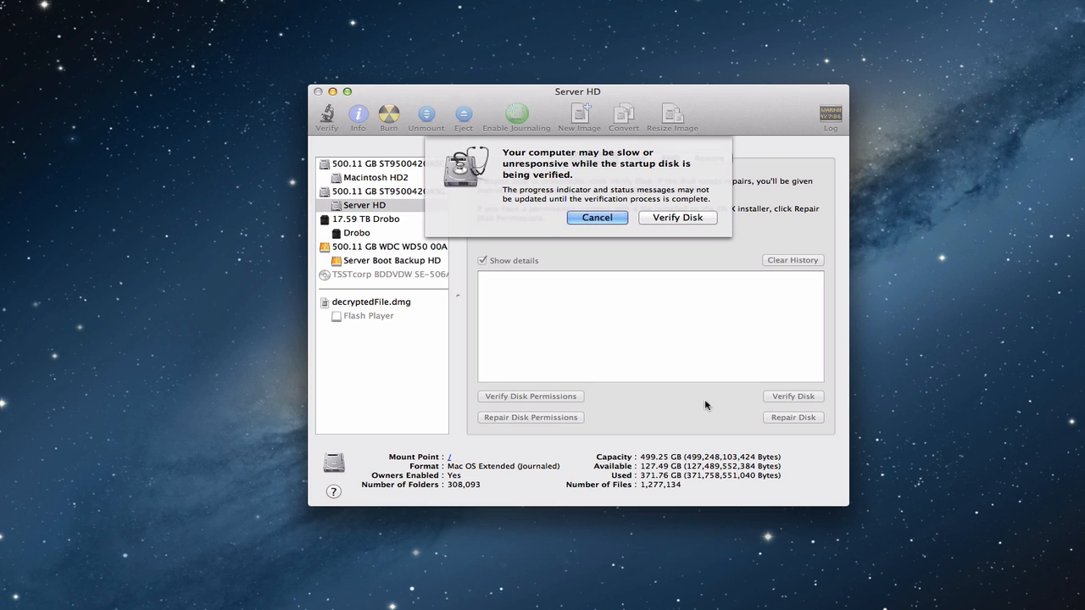
pyautogui.moveTo(528, 188)
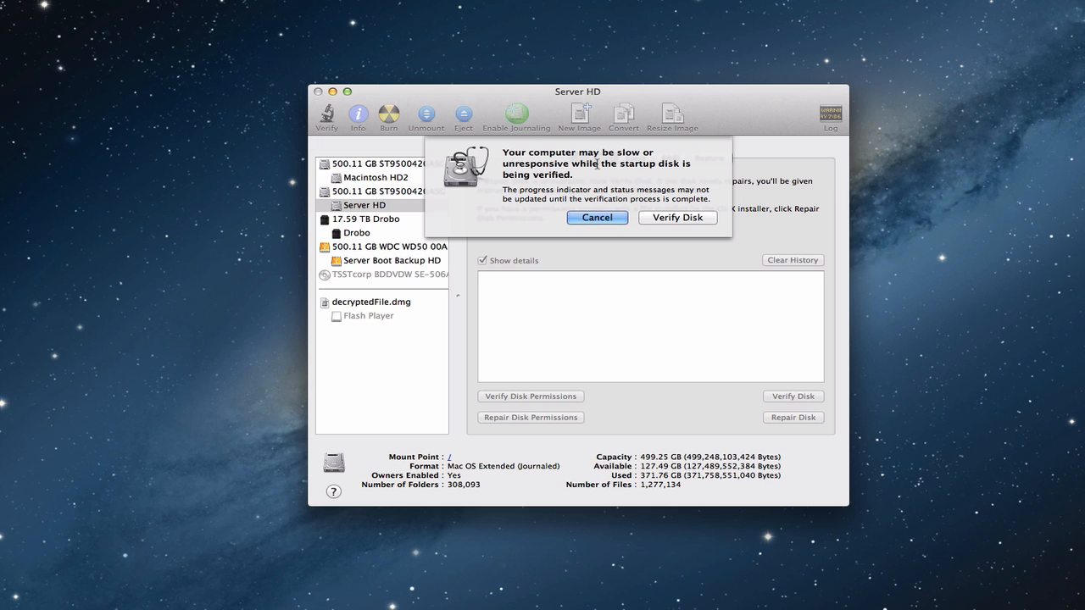
pyautogui.moveTo(650, 184)
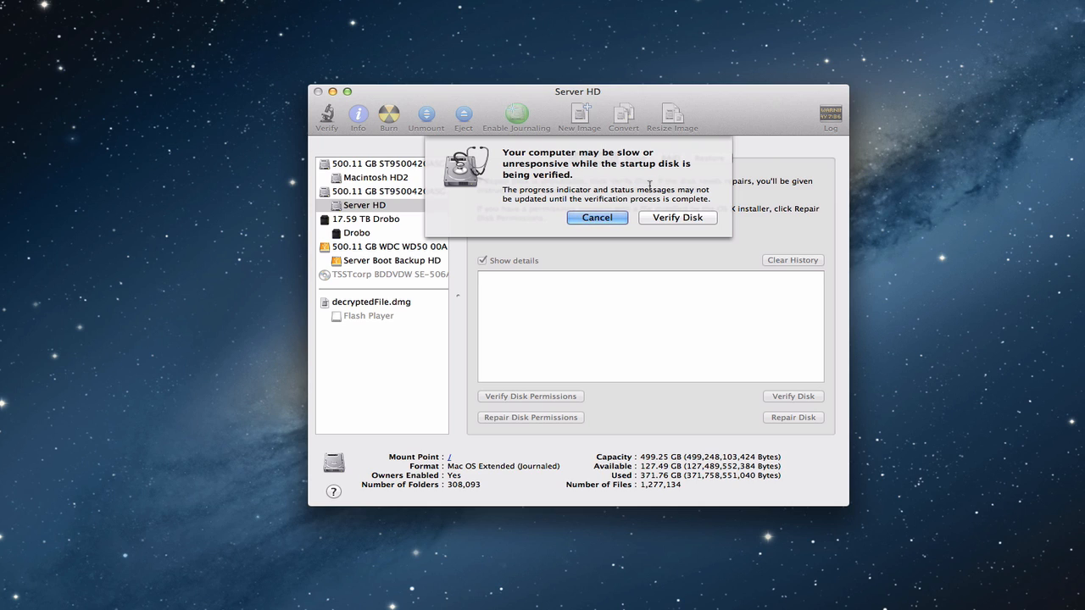
pyautogui.moveTo(711, 188)
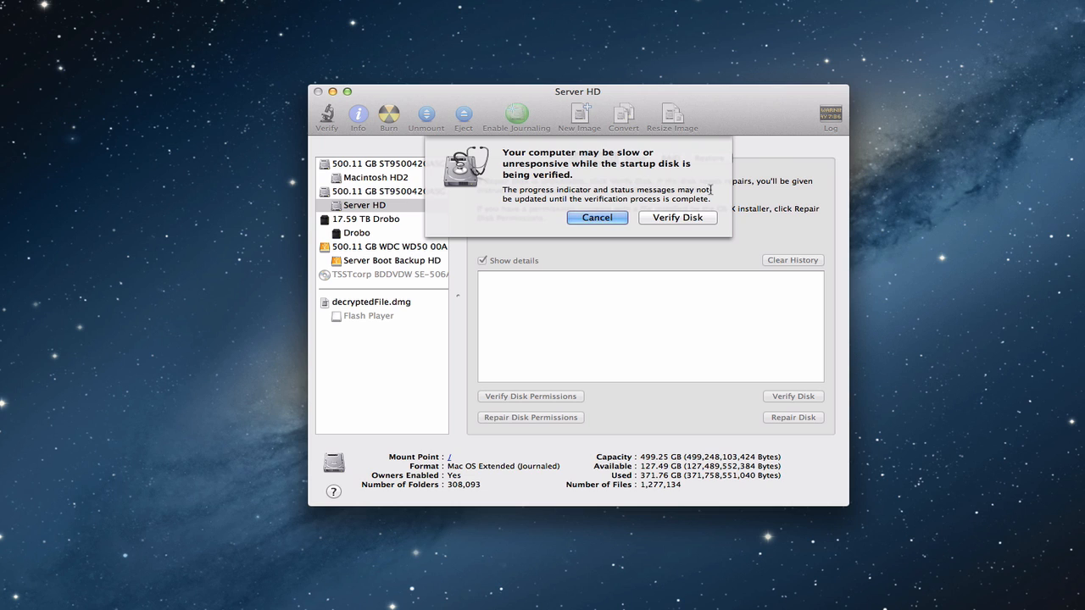
pyautogui.moveTo(678, 219)
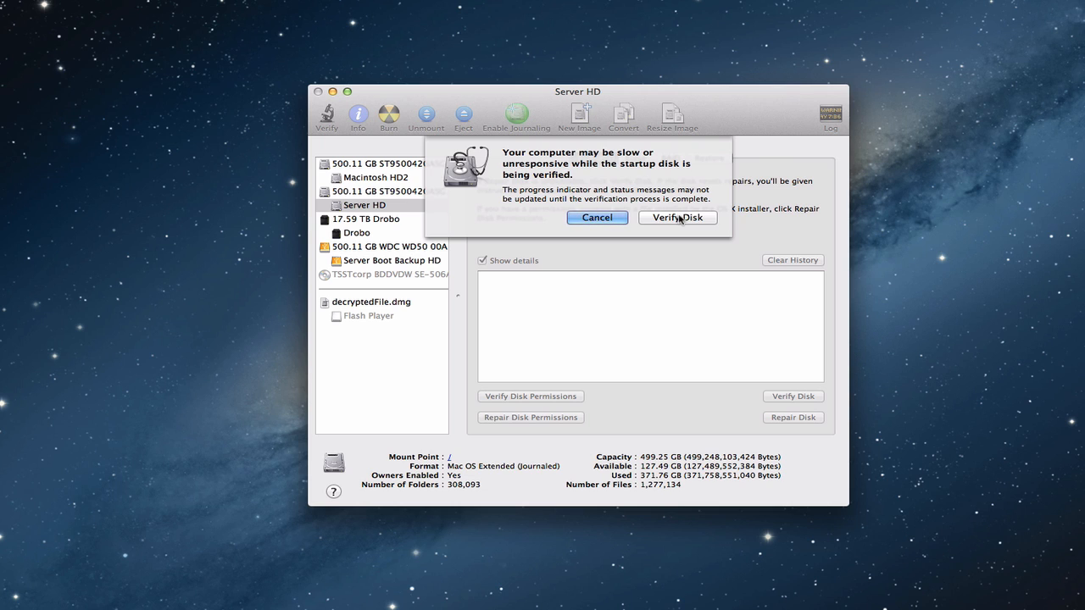
pyautogui.click(677, 217)
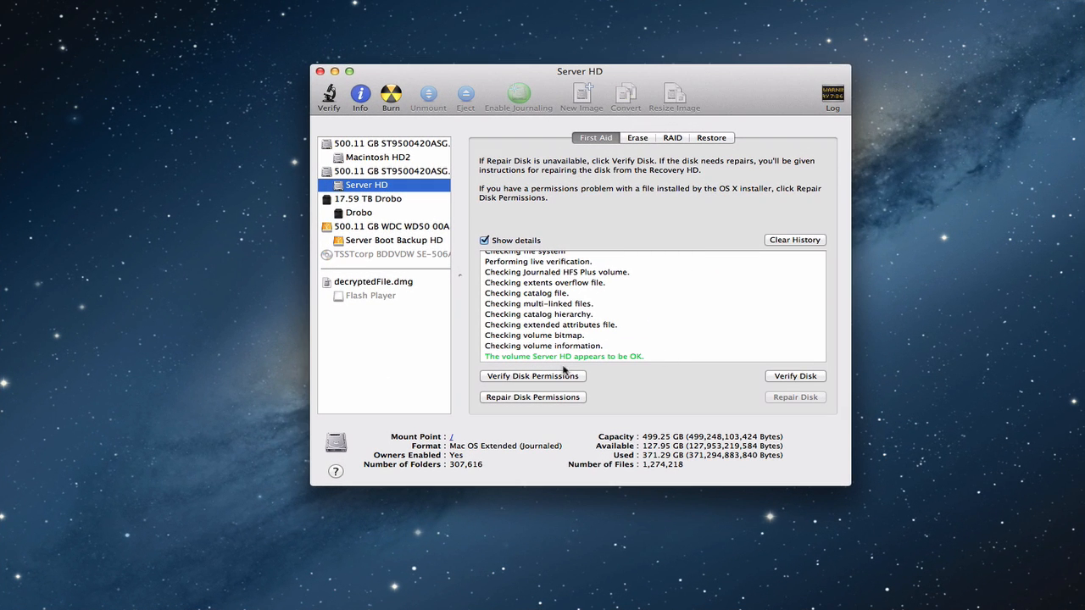
pyautogui.moveTo(566, 373)
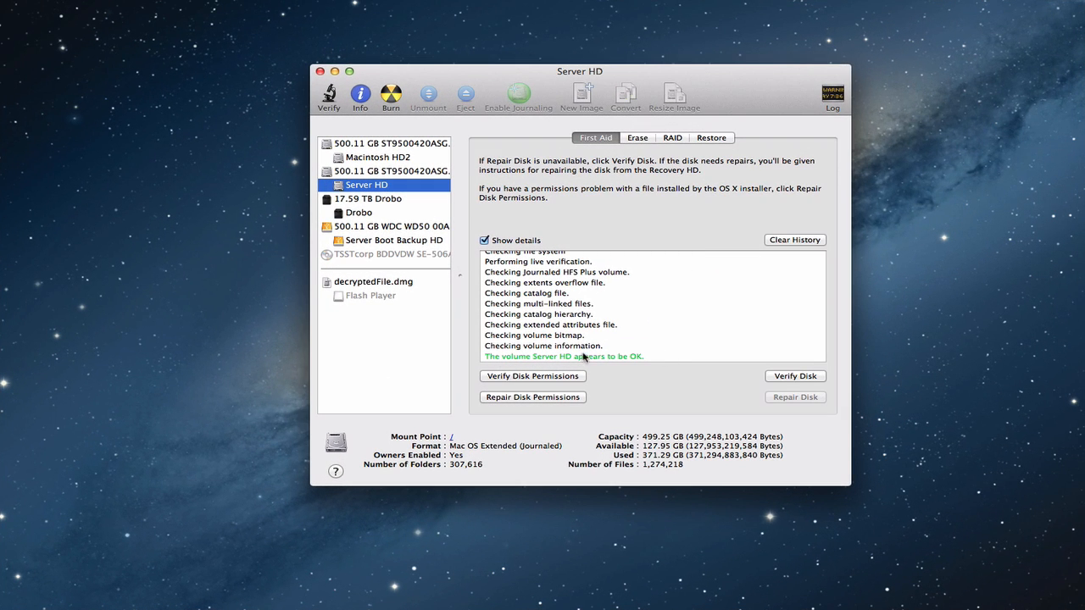
pyautogui.moveTo(644, 369)
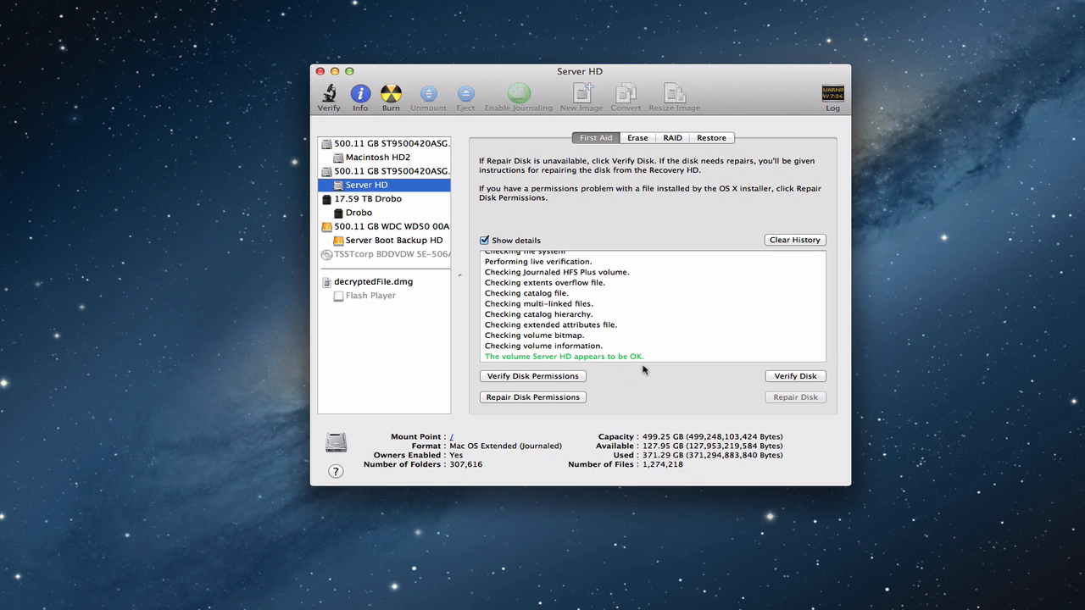
pyautogui.moveTo(648, 365)
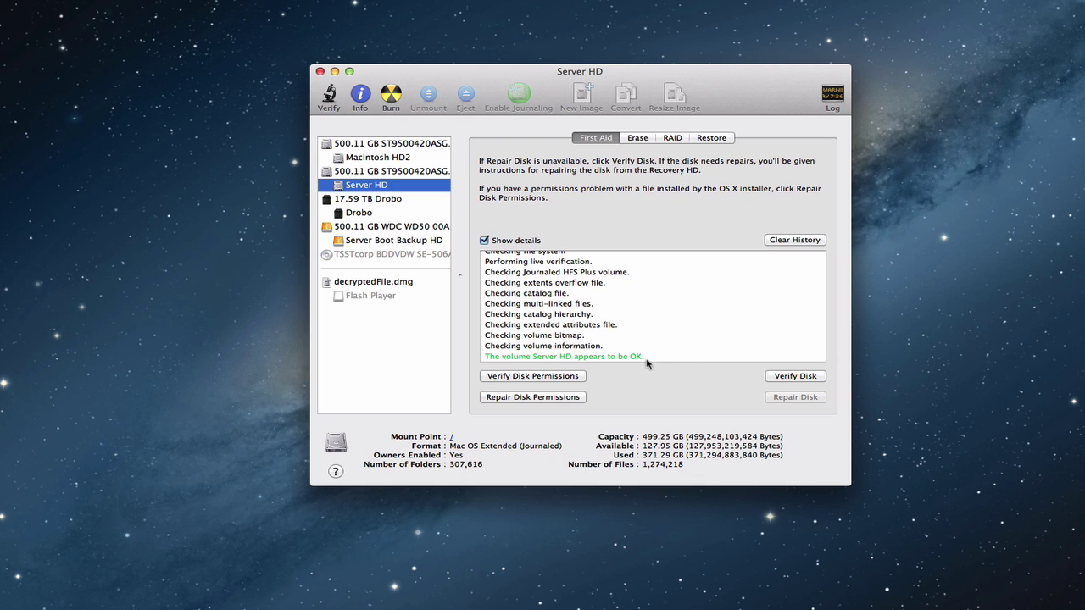
pyautogui.moveTo(646, 362)
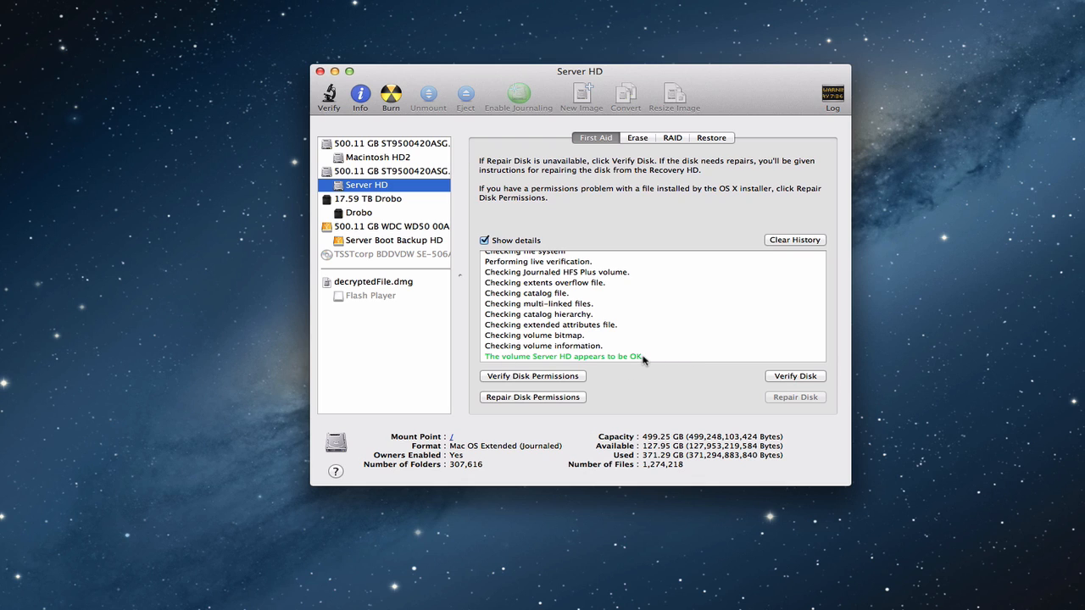
pyautogui.moveTo(705, 388)
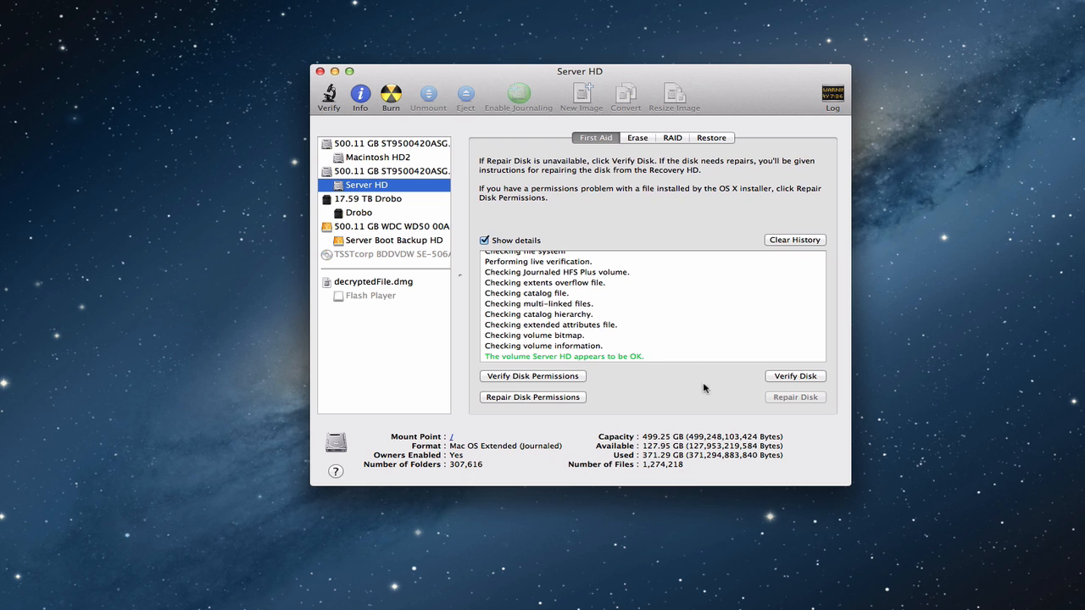
pyautogui.moveTo(678, 399)
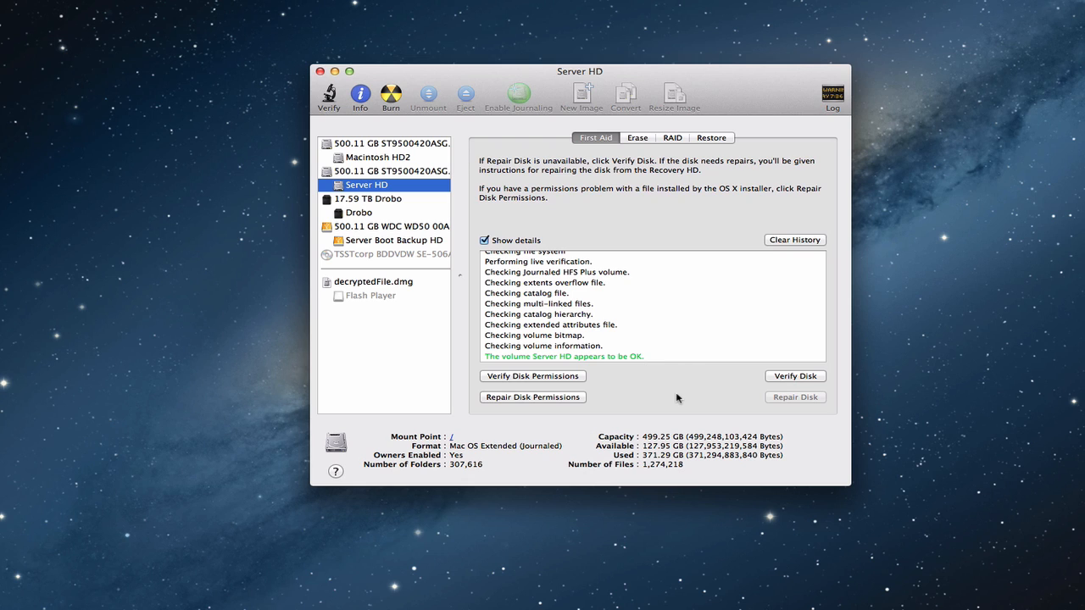
pyautogui.moveTo(655, 232)
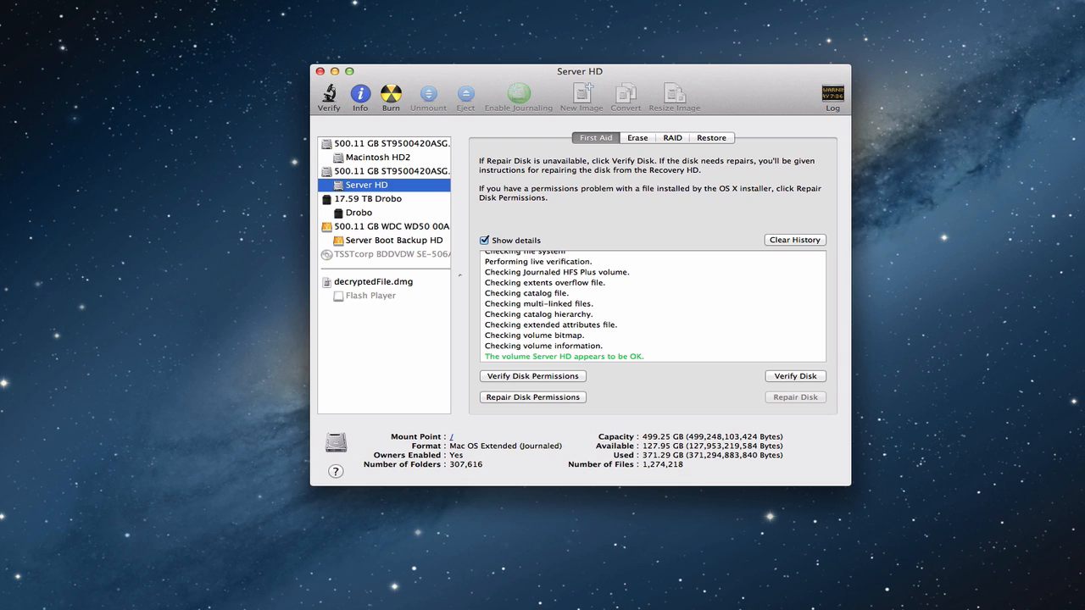
pyautogui.moveTo(710, 354)
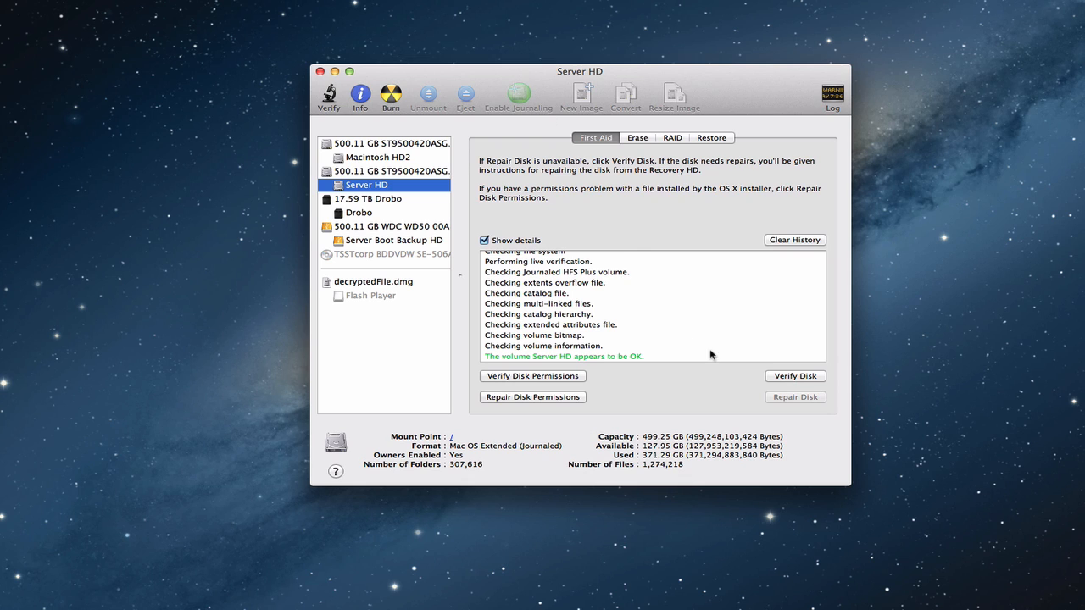
pyautogui.moveTo(649, 357)
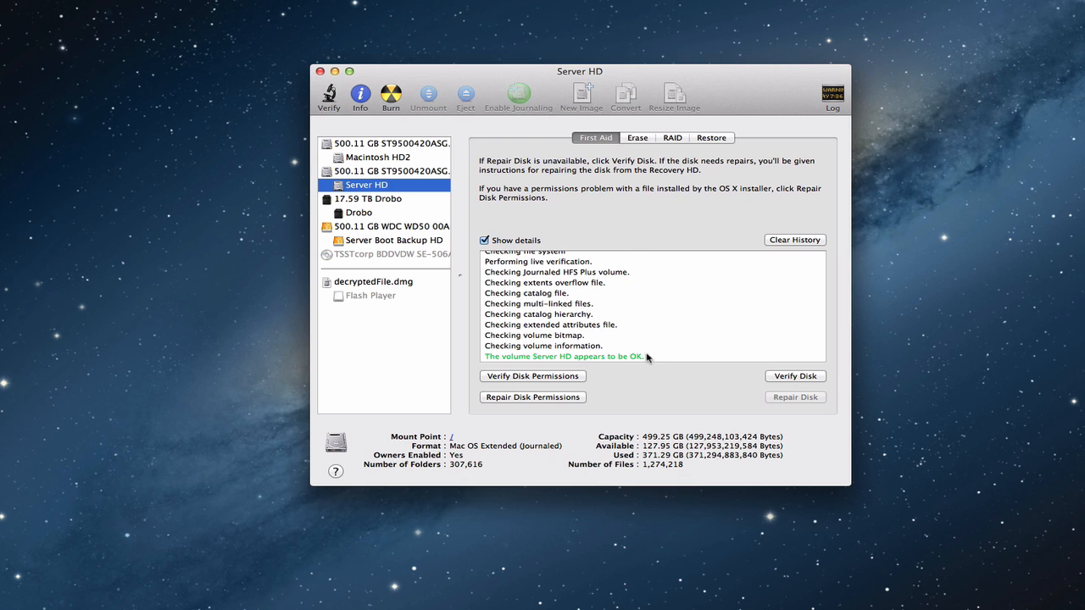
pyautogui.moveTo(506, 383)
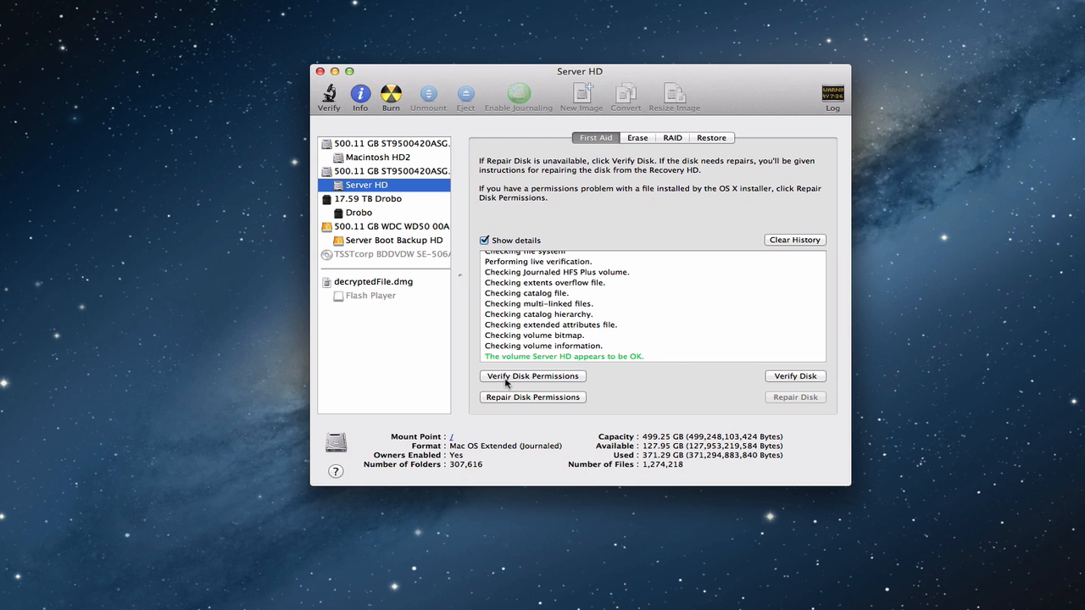
pyautogui.moveTo(509, 397)
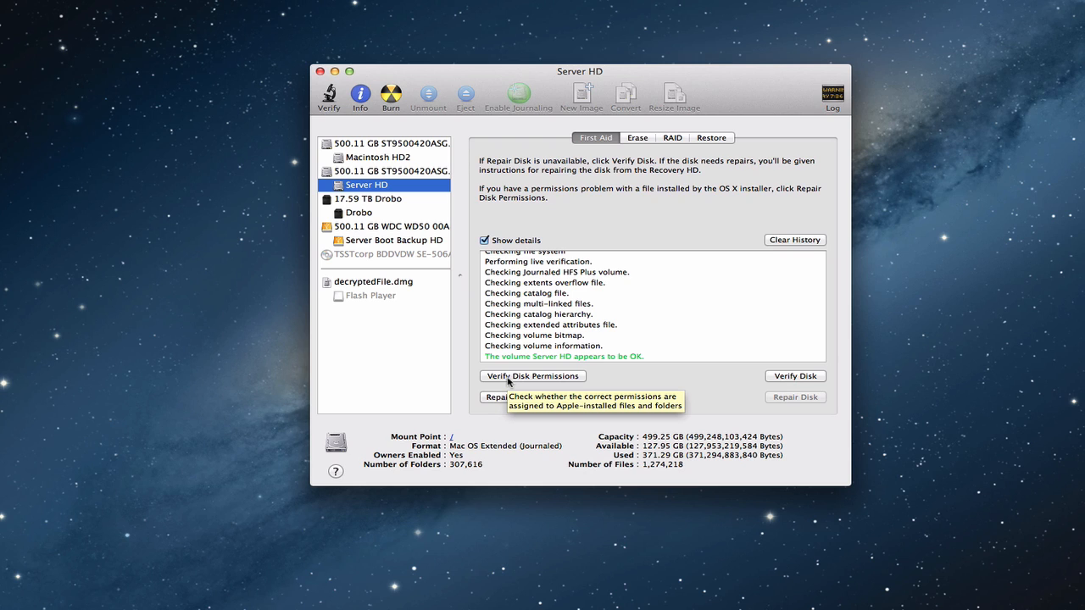
pyautogui.moveTo(712, 363)
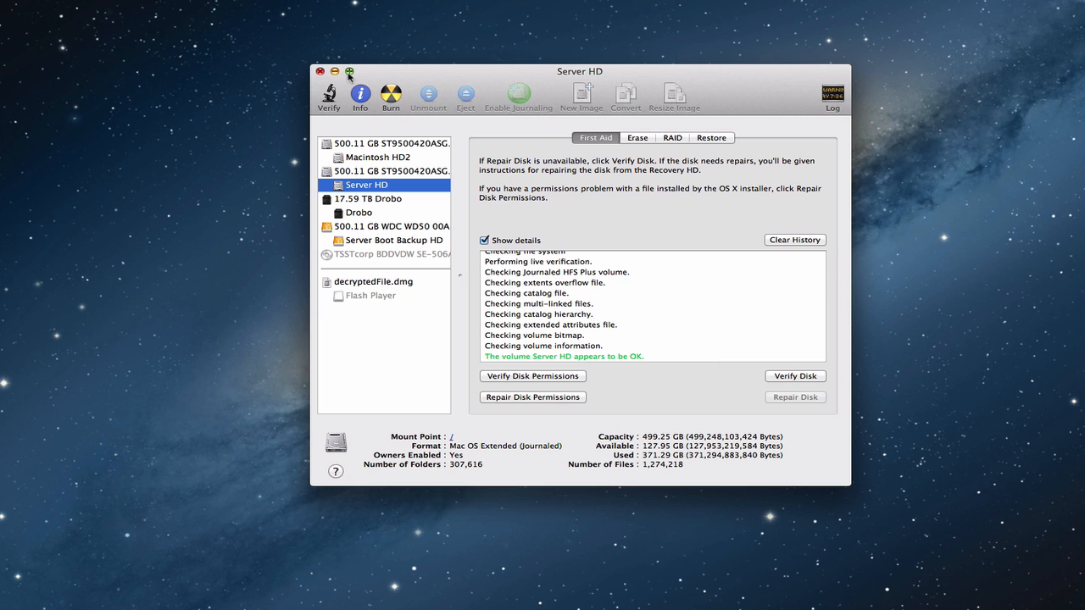
pyautogui.moveTo(337, 75)
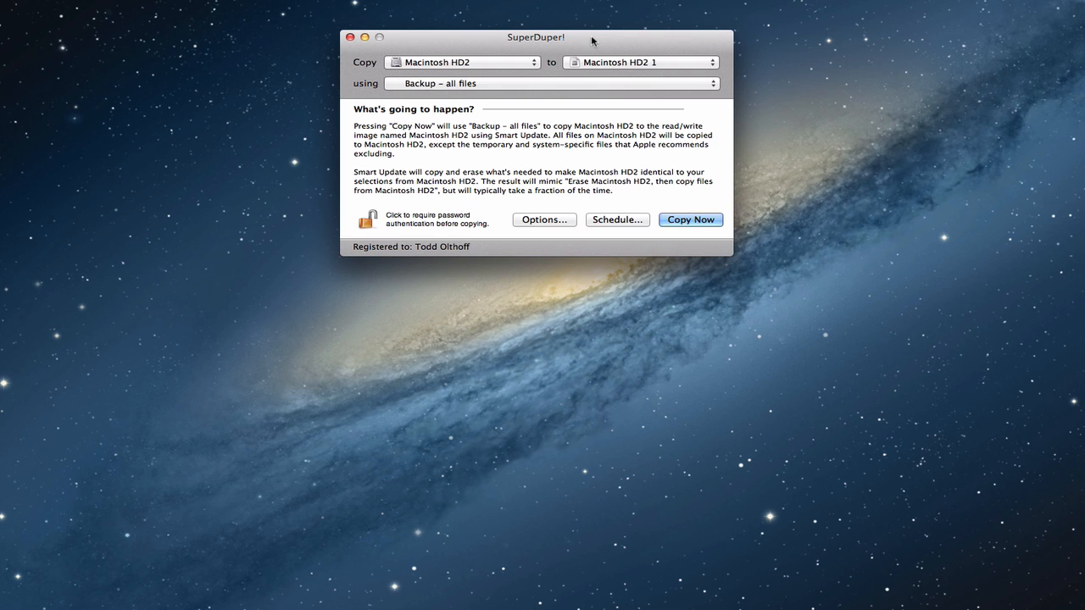
pyautogui.moveTo(480, 45)
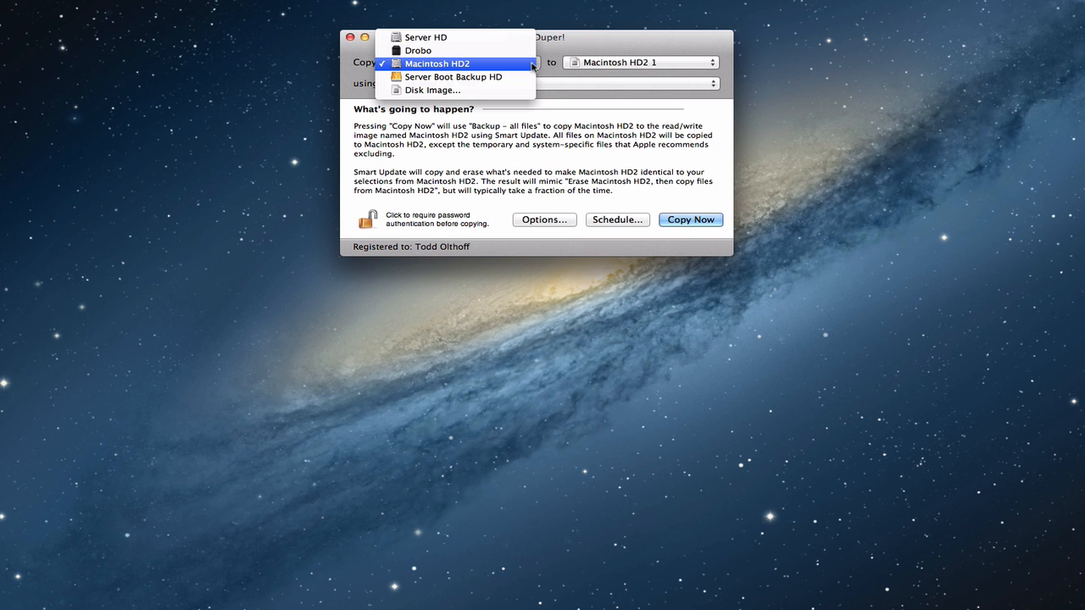
# - Set the Copy source to Server HD and the destination to Server Boot Backup HD
pyautogui.click(437, 63)
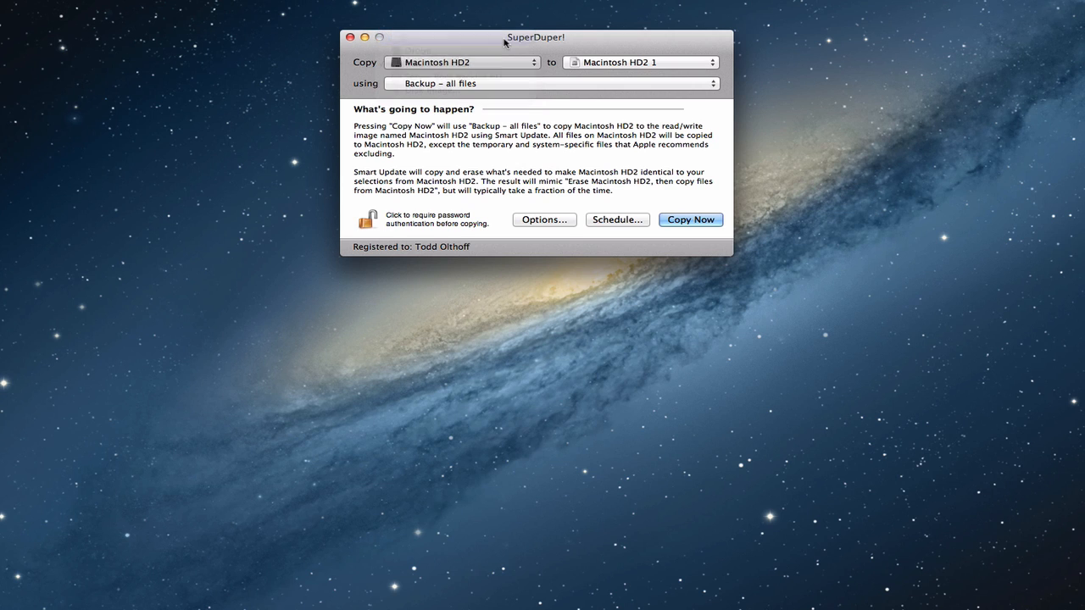
pyautogui.click(461, 62)
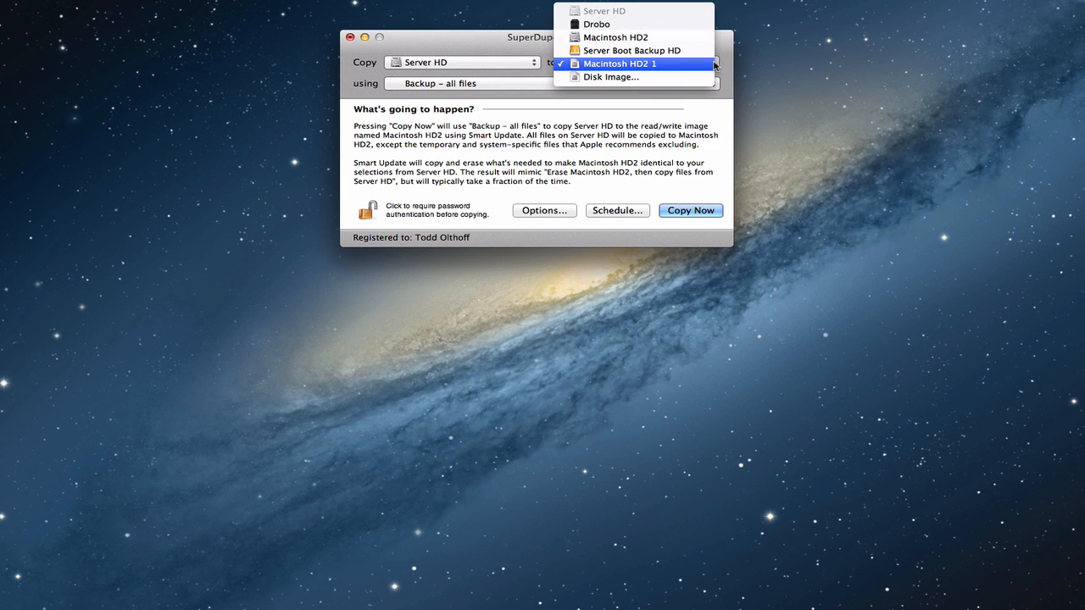
pyautogui.moveTo(631, 50)
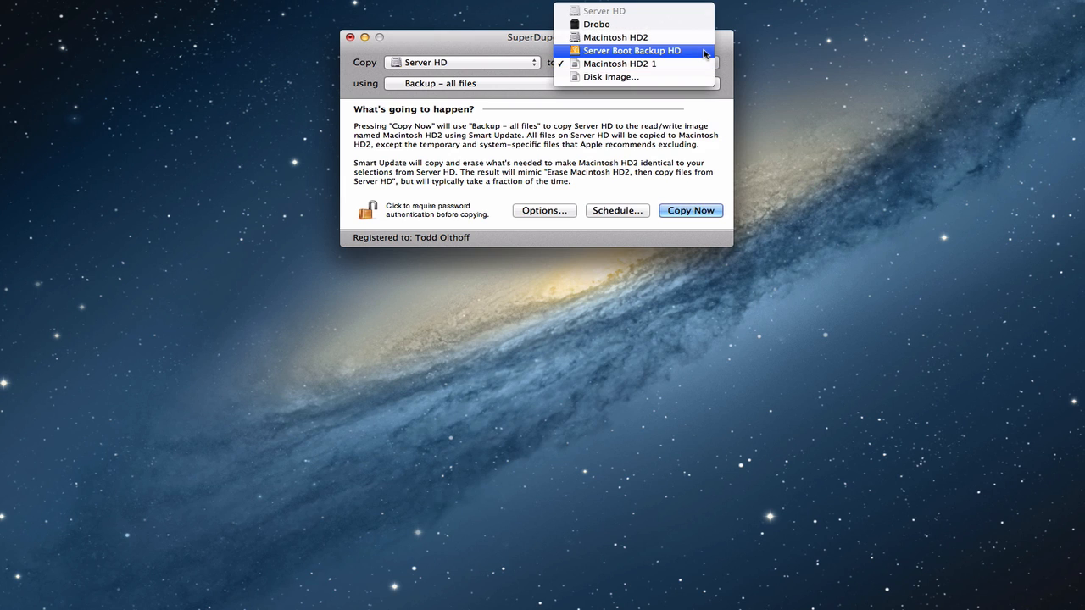
pyautogui.click(633, 50)
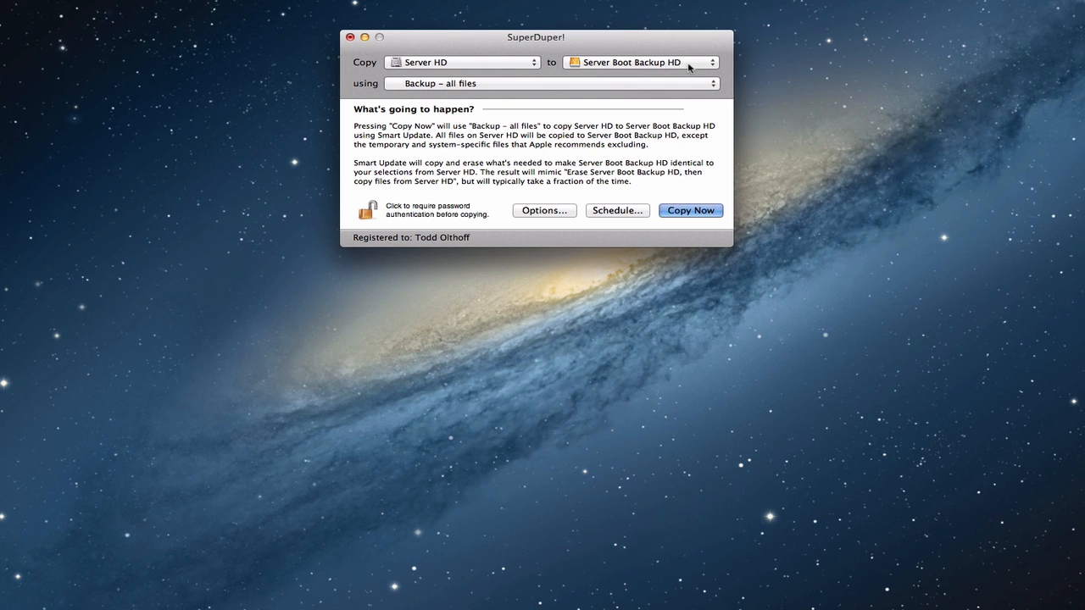
pyautogui.moveTo(638, 66)
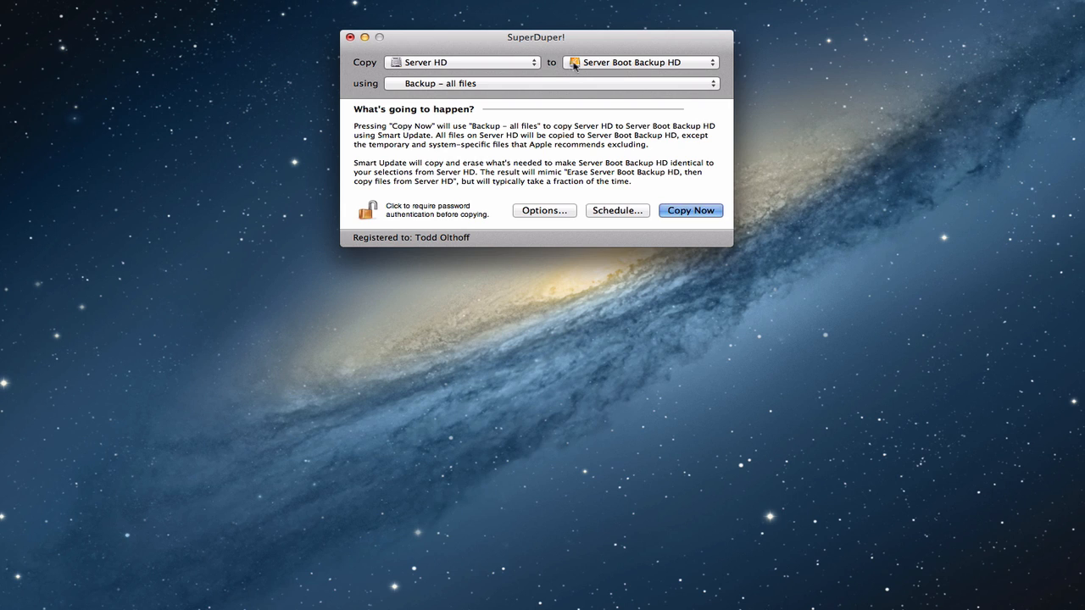
pyautogui.moveTo(683, 69)
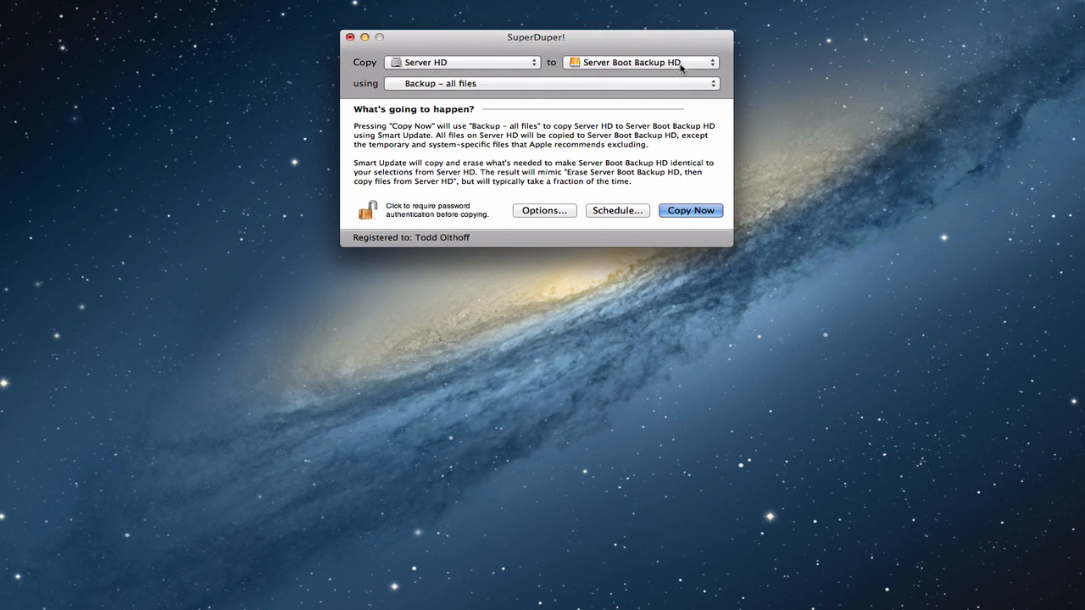
pyautogui.moveTo(645, 69)
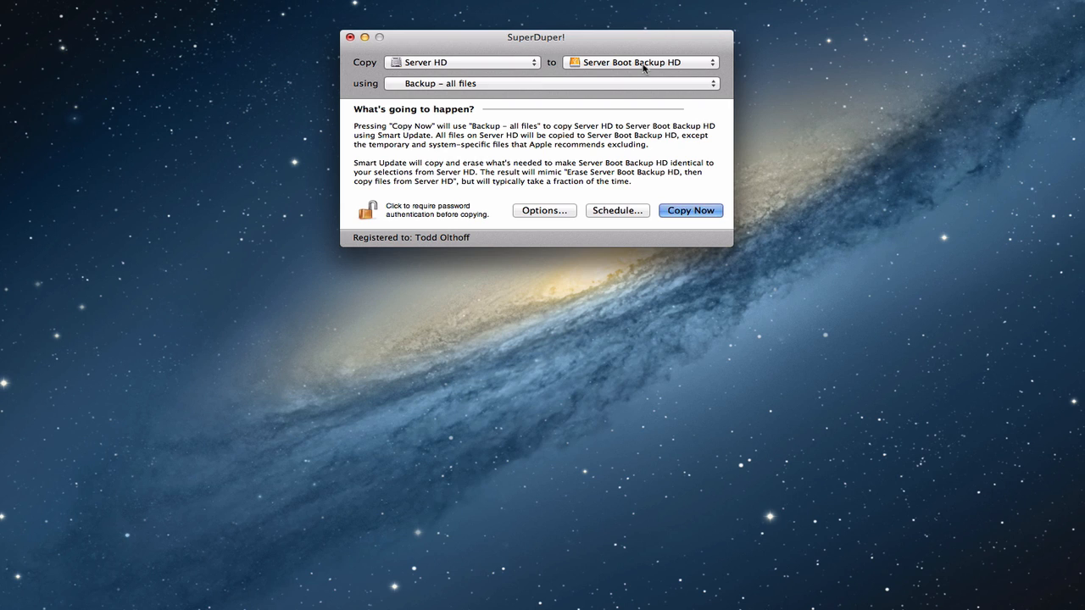
pyautogui.moveTo(644, 70)
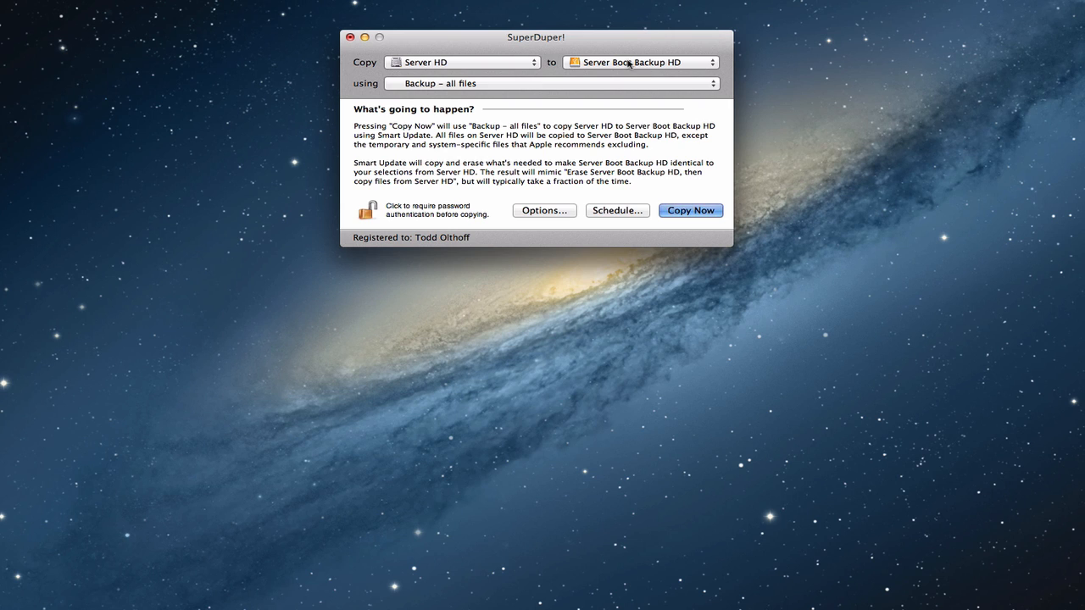
pyautogui.moveTo(432, 70)
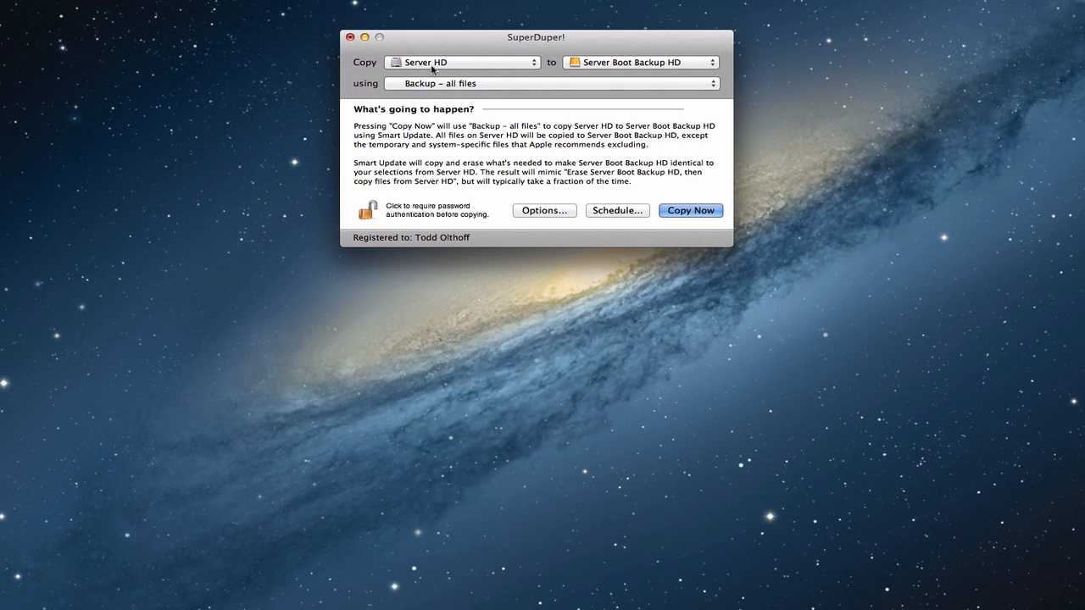
pyautogui.moveTo(619, 67)
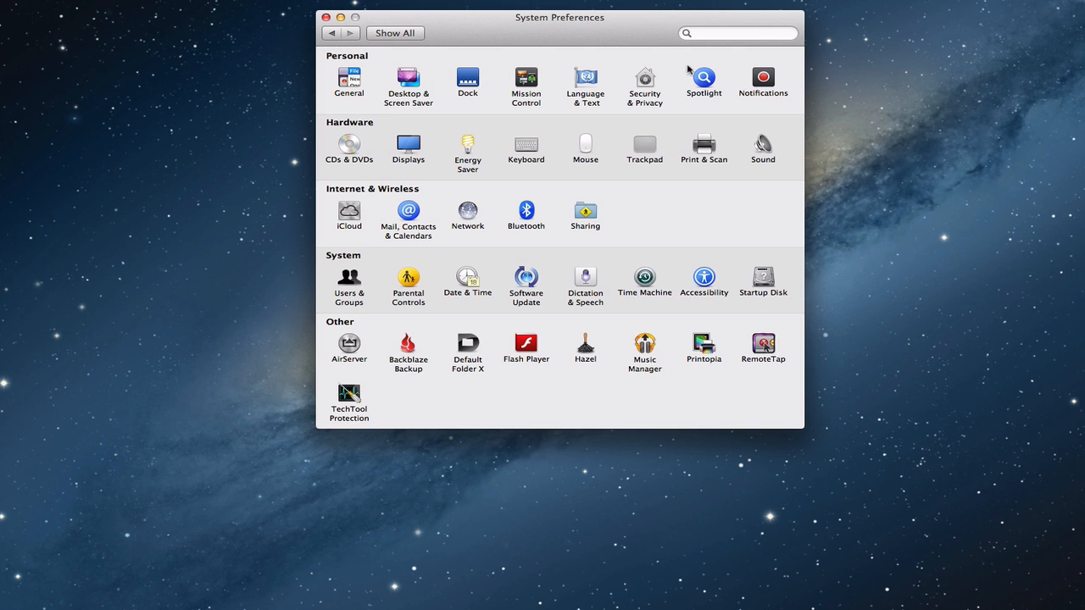
# - Open Spotlight settings to view the Privacy exclusion list containing Server Boot Backup HD
pyautogui.click(704, 78)
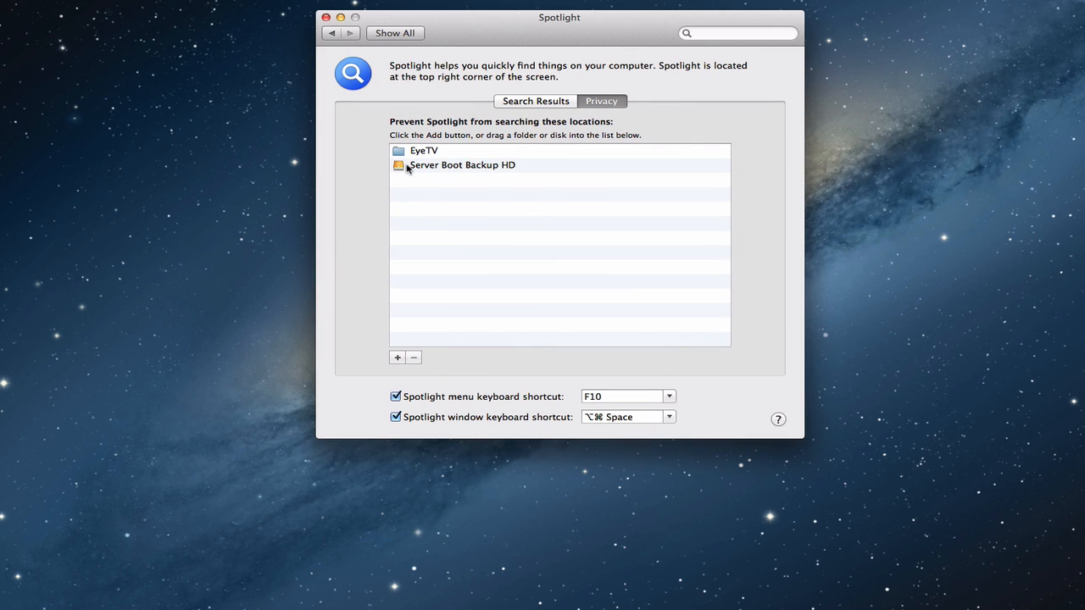
pyautogui.moveTo(432, 165)
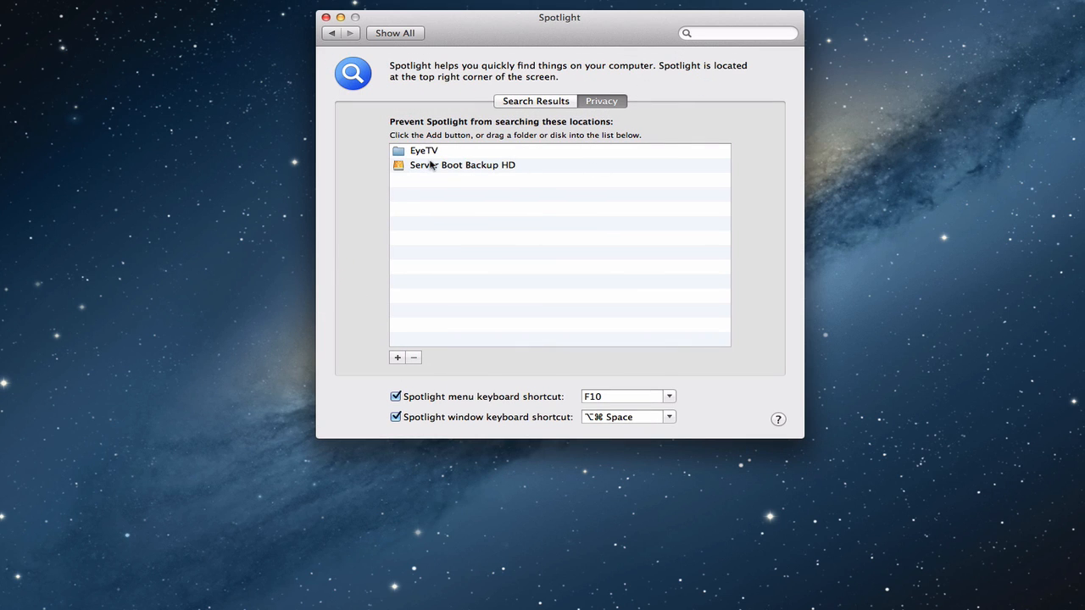
pyautogui.moveTo(520, 179)
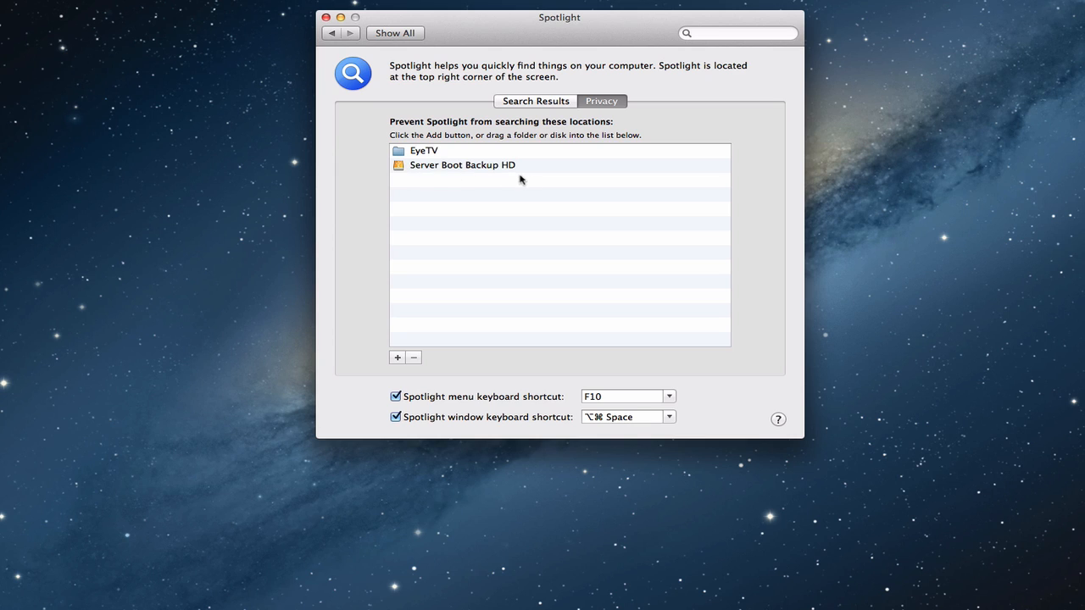
pyautogui.moveTo(526, 178)
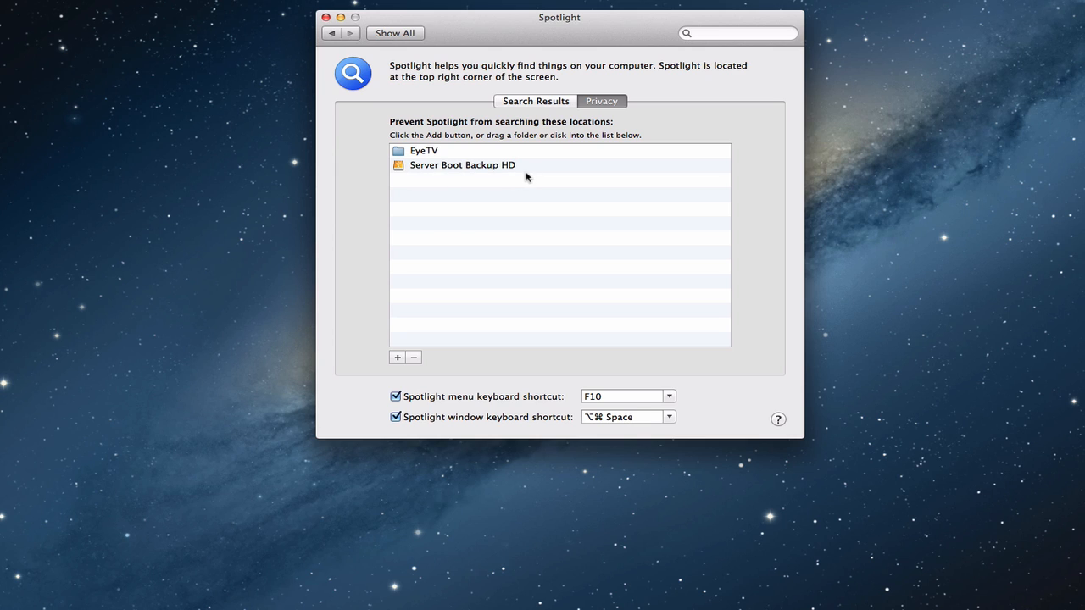
pyautogui.moveTo(499, 165)
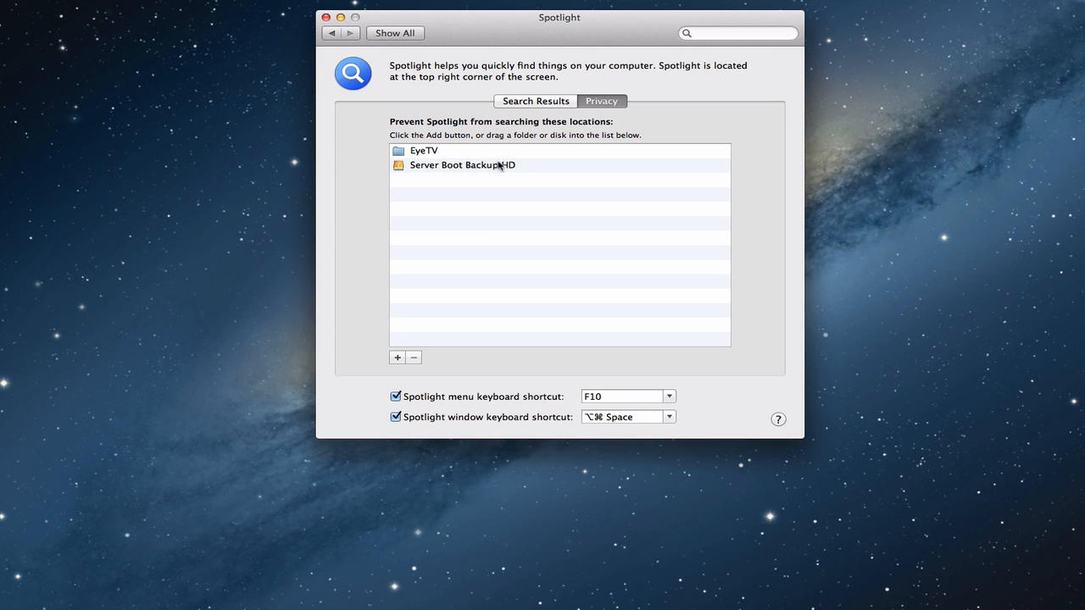
pyautogui.moveTo(446, 171)
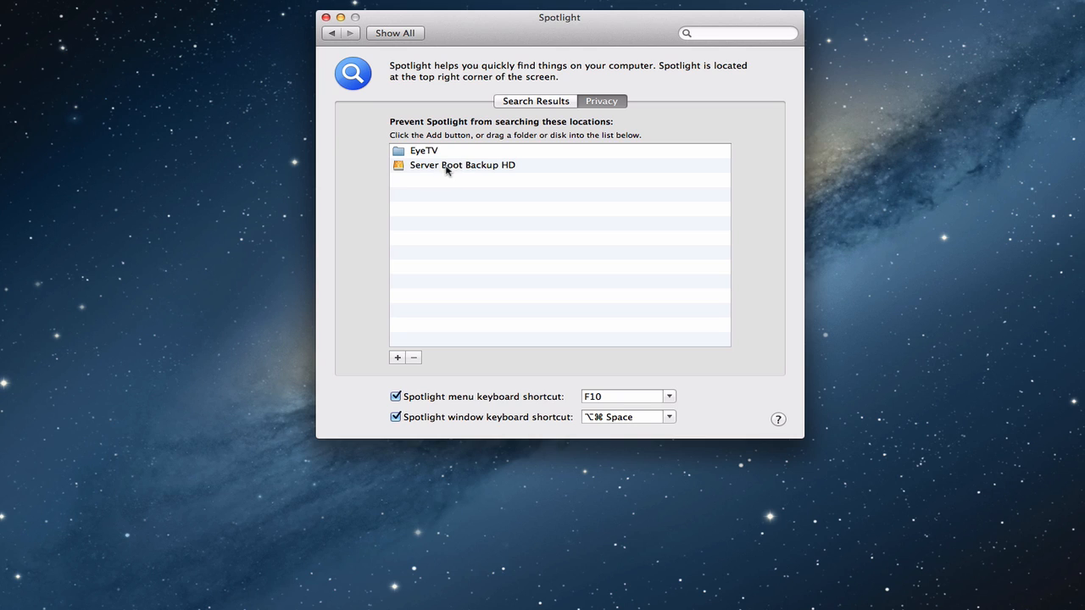
pyautogui.moveTo(419, 107)
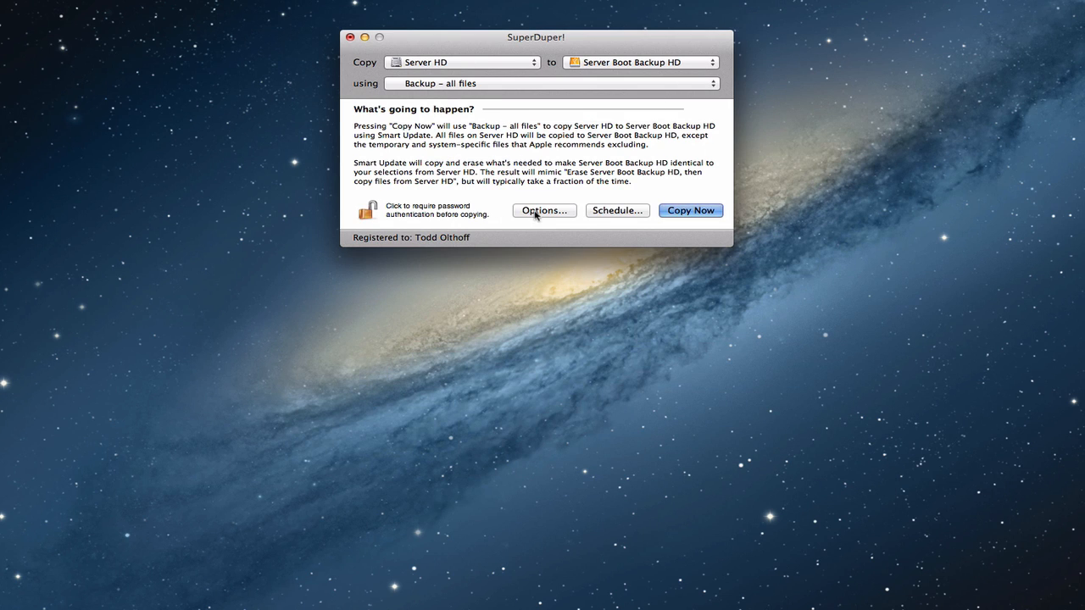
pyautogui.click(543, 210)
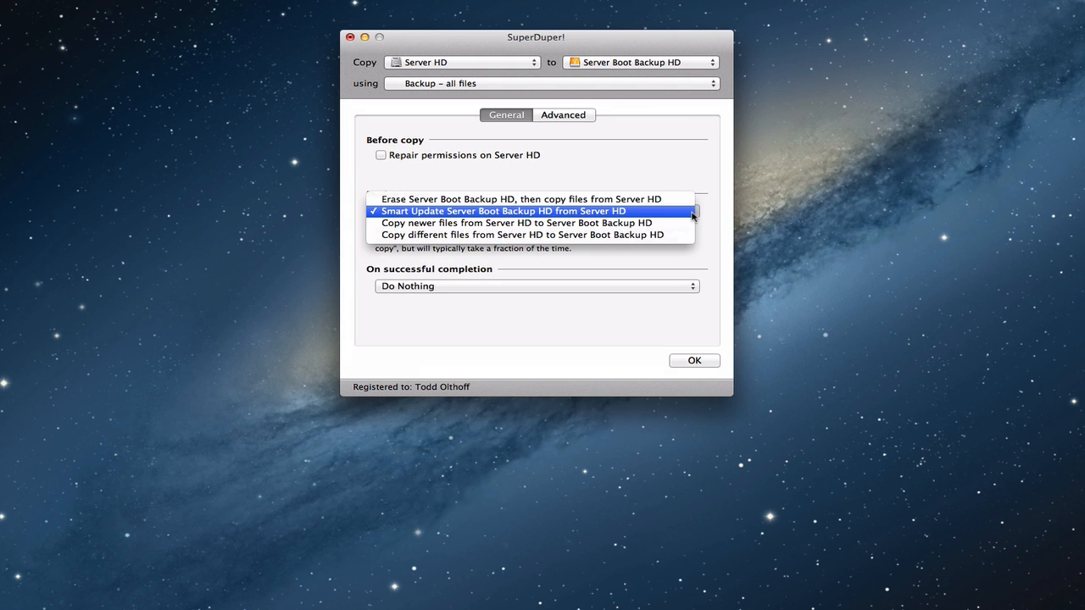
pyautogui.moveTo(499, 216)
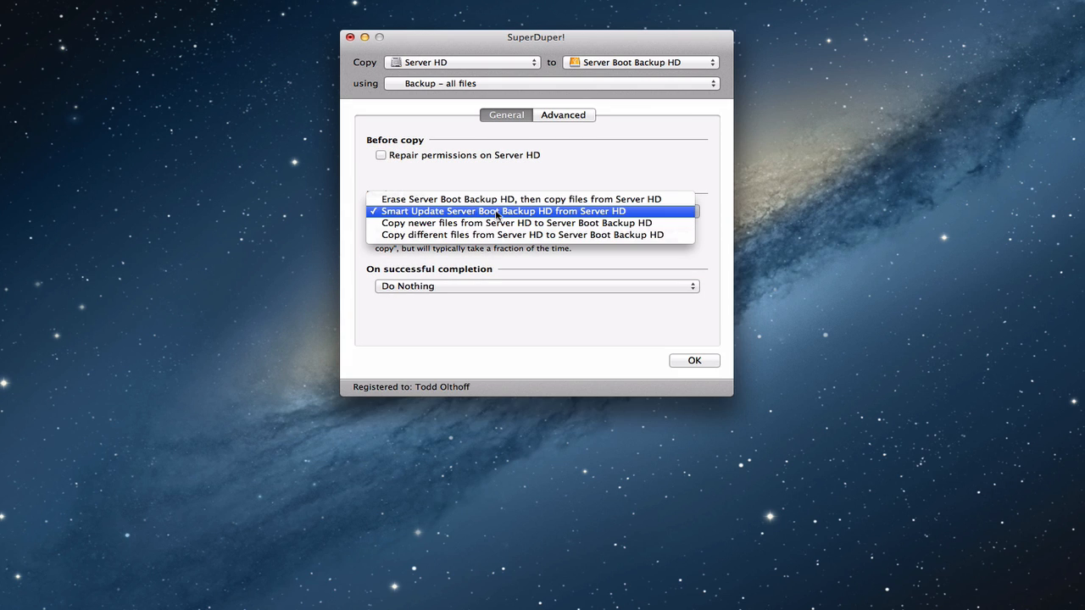
pyautogui.moveTo(434, 216)
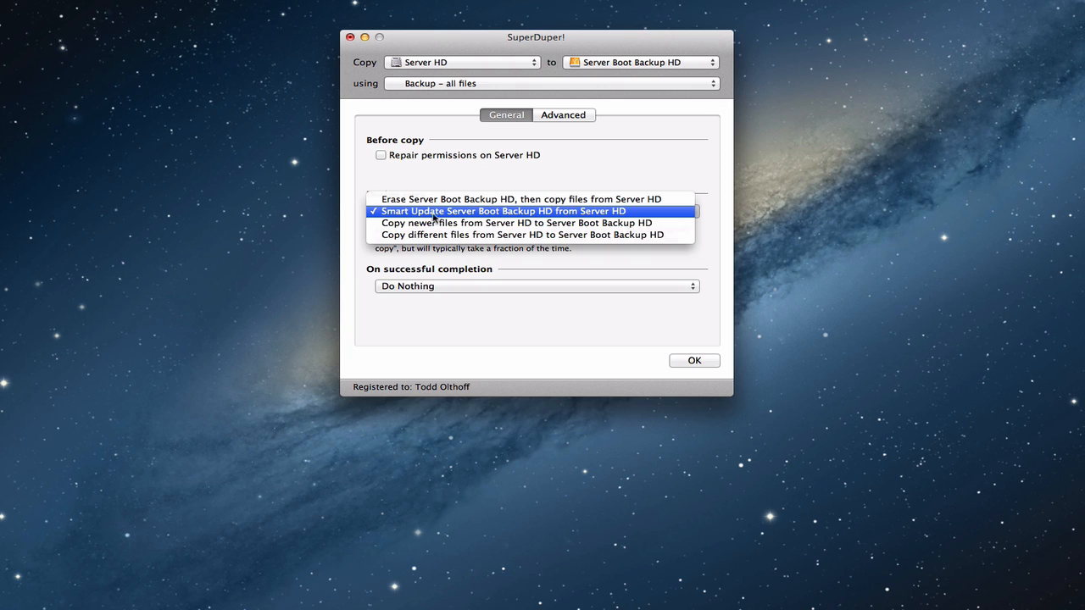
pyautogui.moveTo(510, 215)
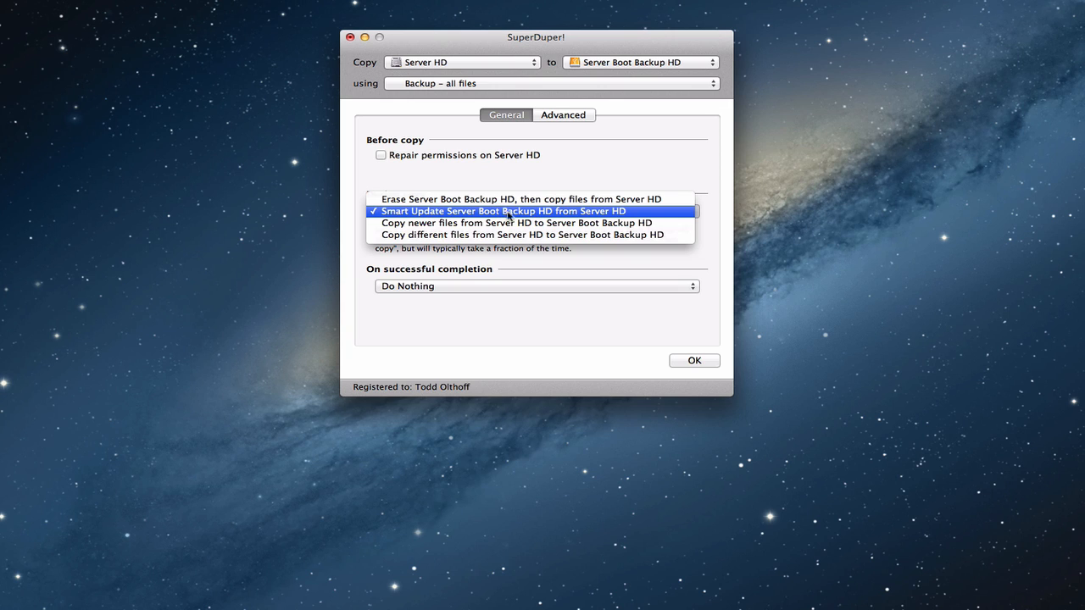
pyautogui.moveTo(509, 223)
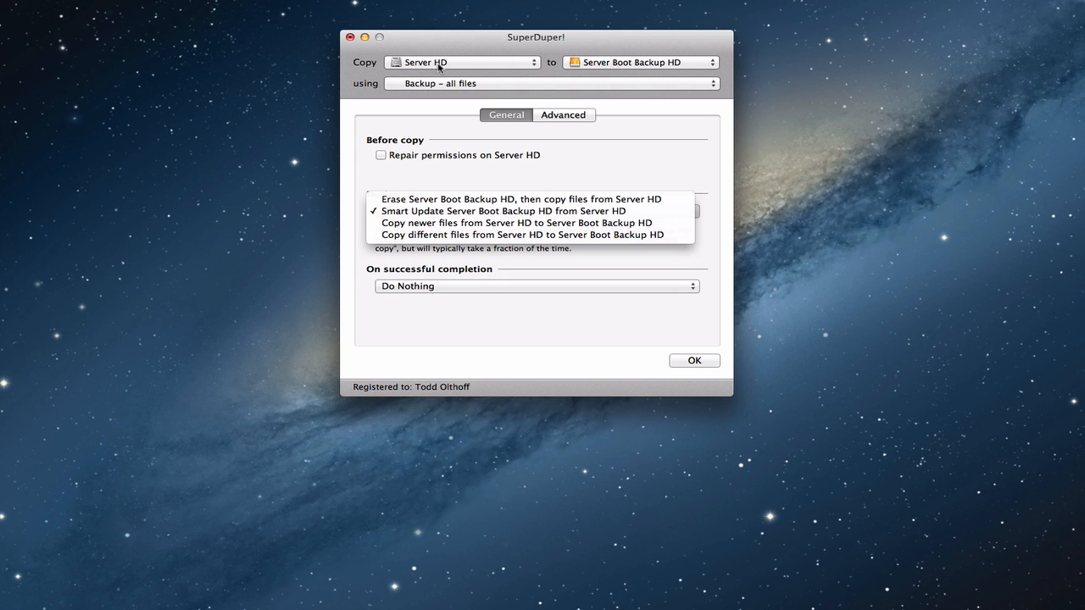
pyautogui.moveTo(639, 166)
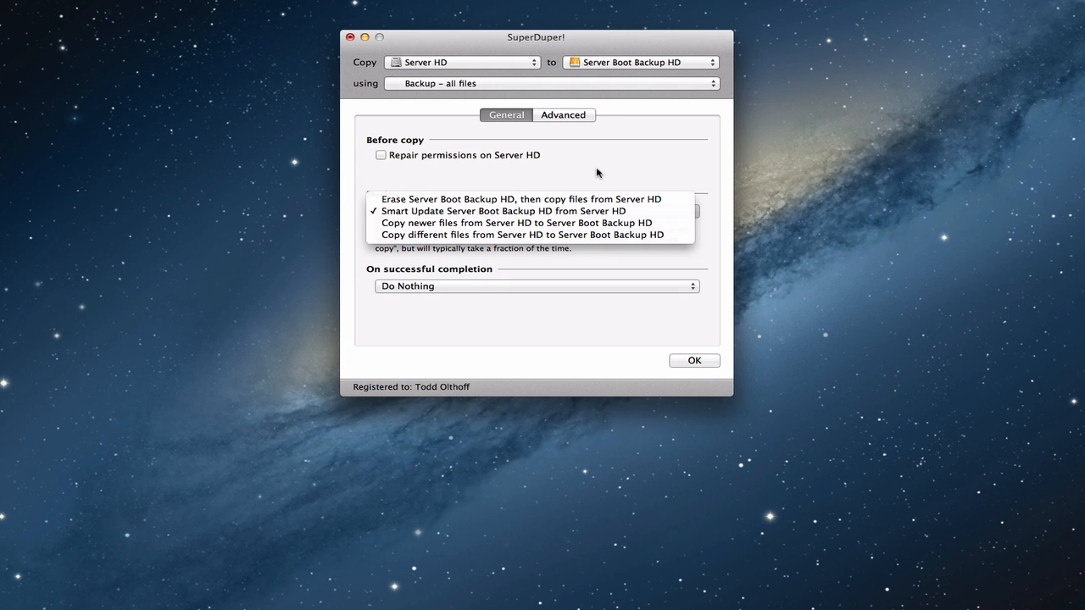
pyautogui.click(517, 210)
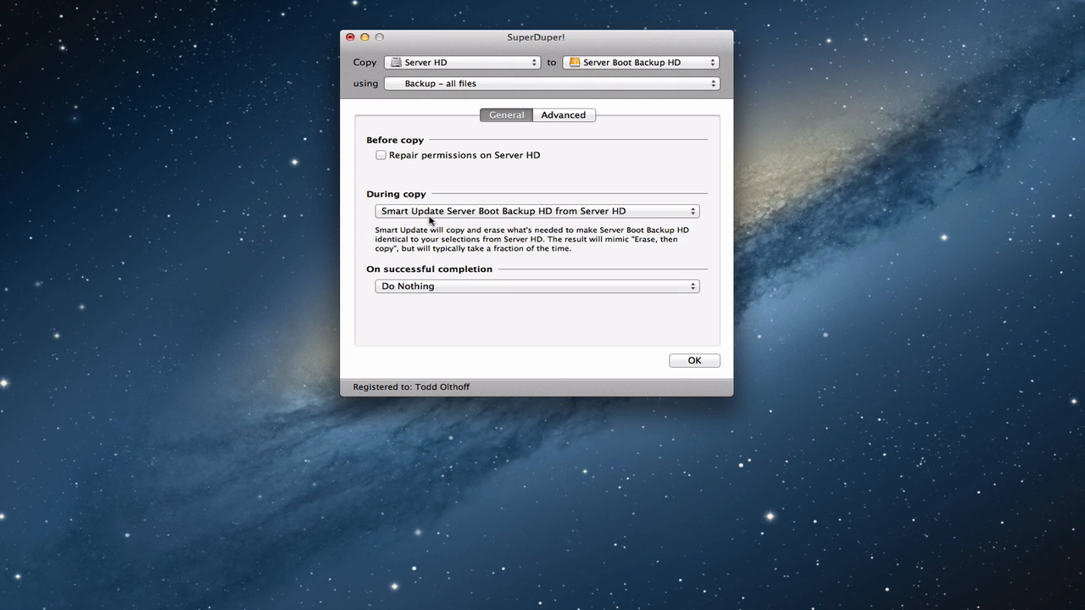
pyautogui.click(694, 361)
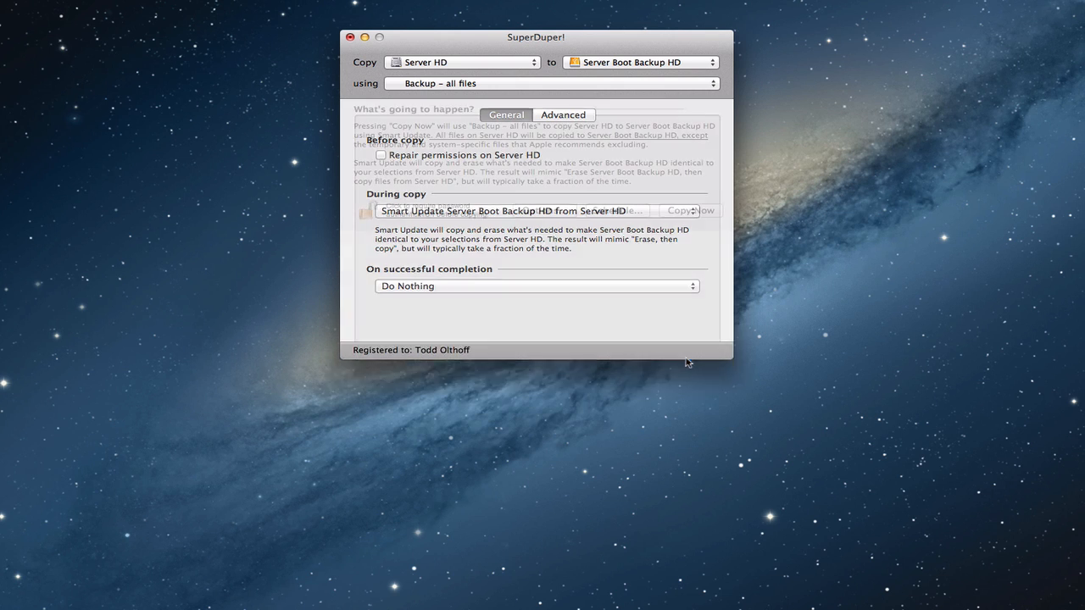
# - Start a new schedule and add Sunday so it runs Sunday–Friday at 9:30 PM
pyautogui.click(617, 210)
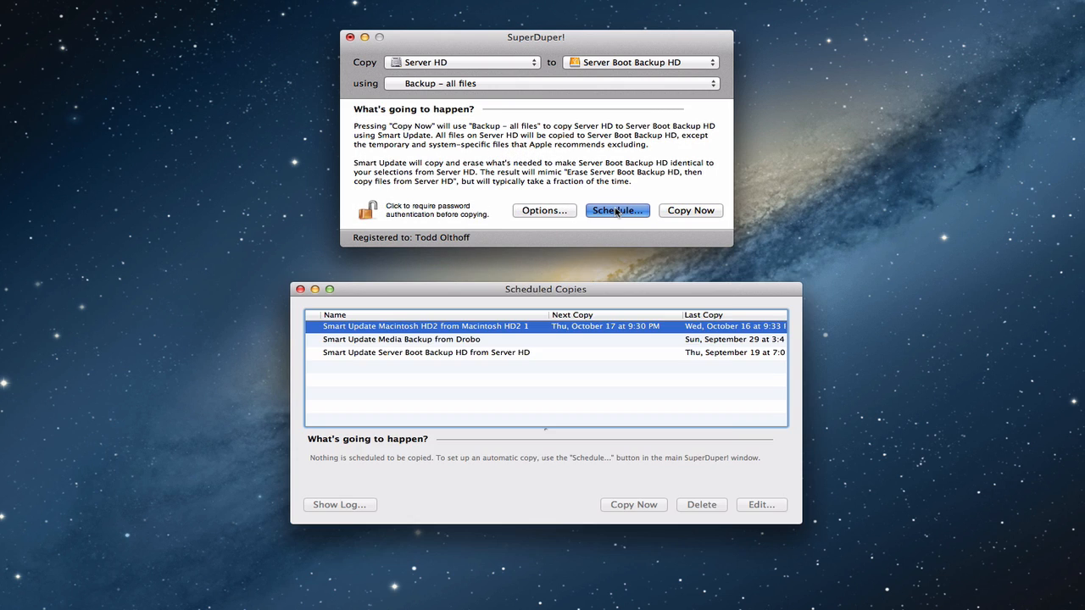
pyautogui.click(617, 210)
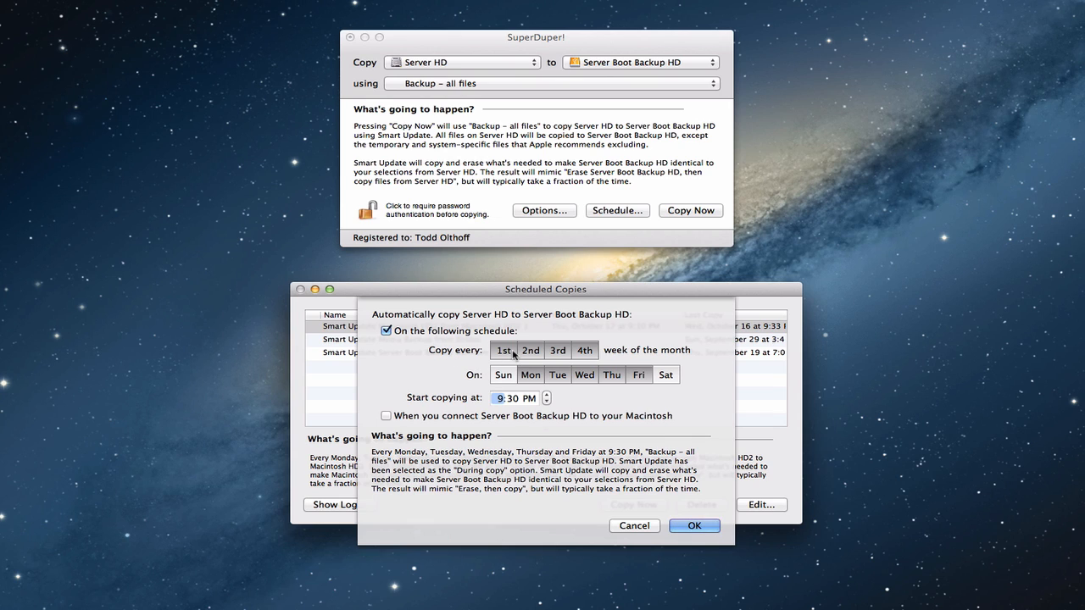
pyautogui.moveTo(469, 379)
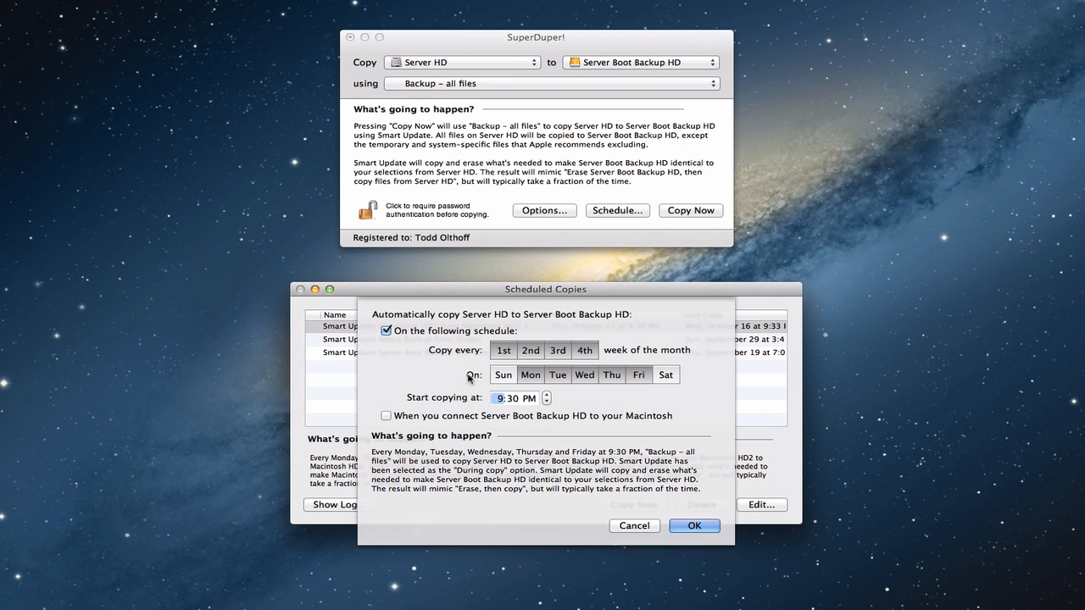
pyautogui.moveTo(427, 406)
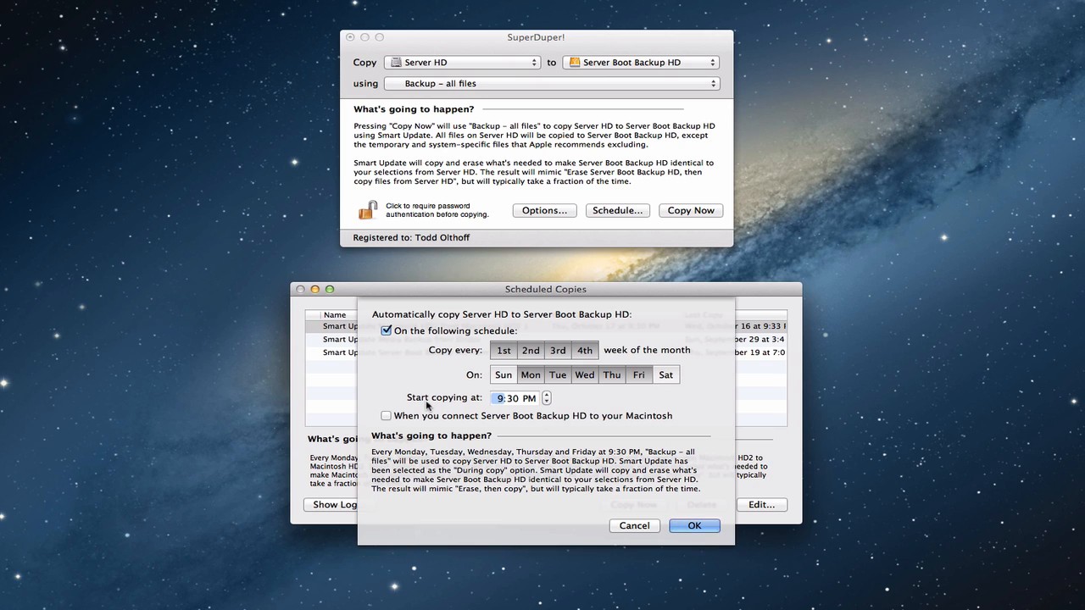
pyautogui.moveTo(570, 406)
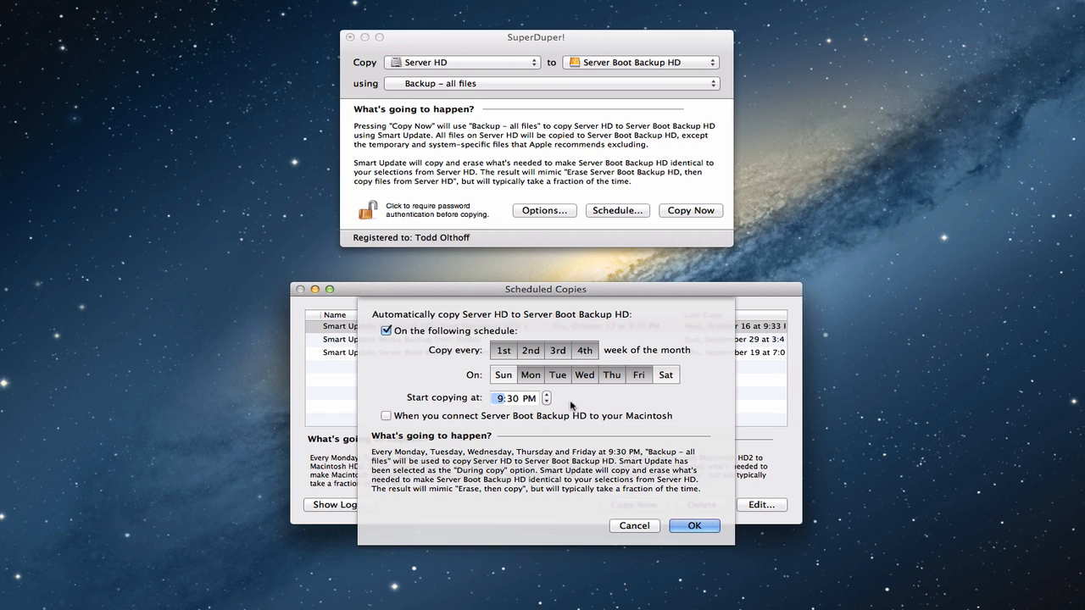
pyautogui.moveTo(394, 424)
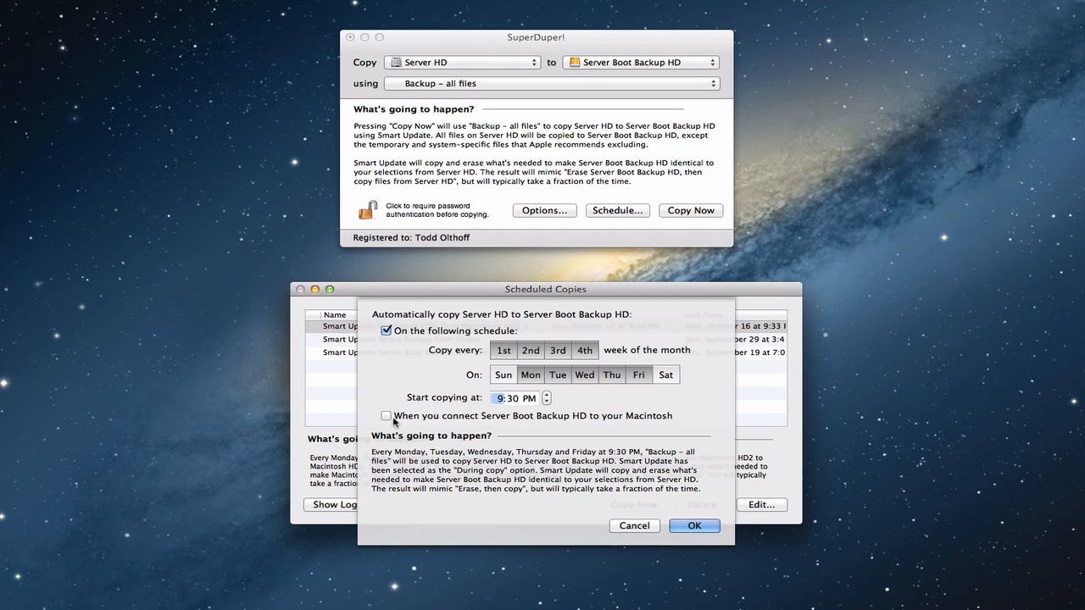
pyautogui.moveTo(392, 422)
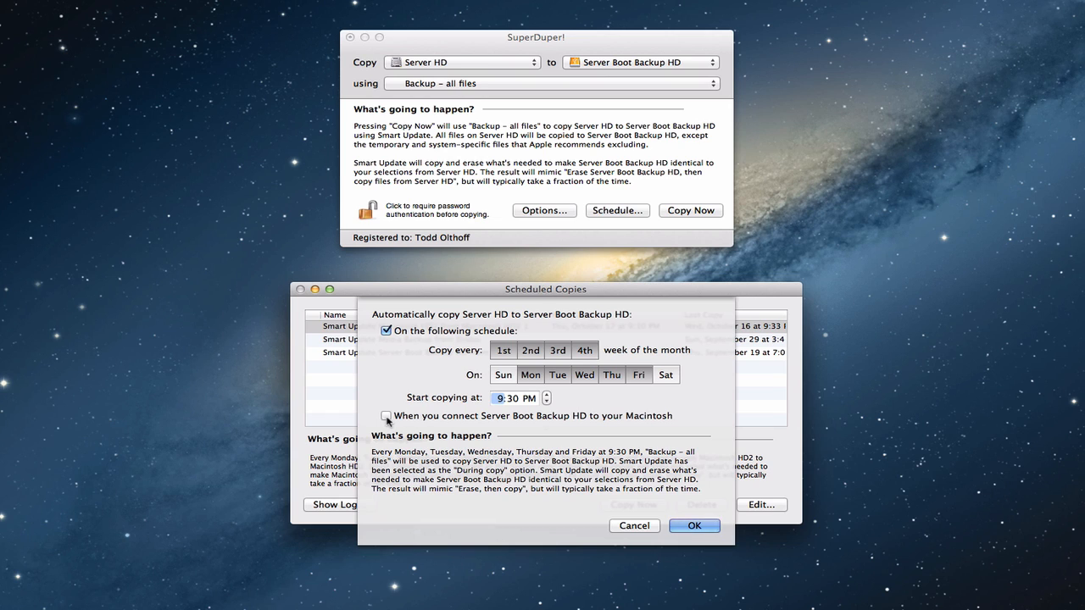
pyautogui.click(386, 416)
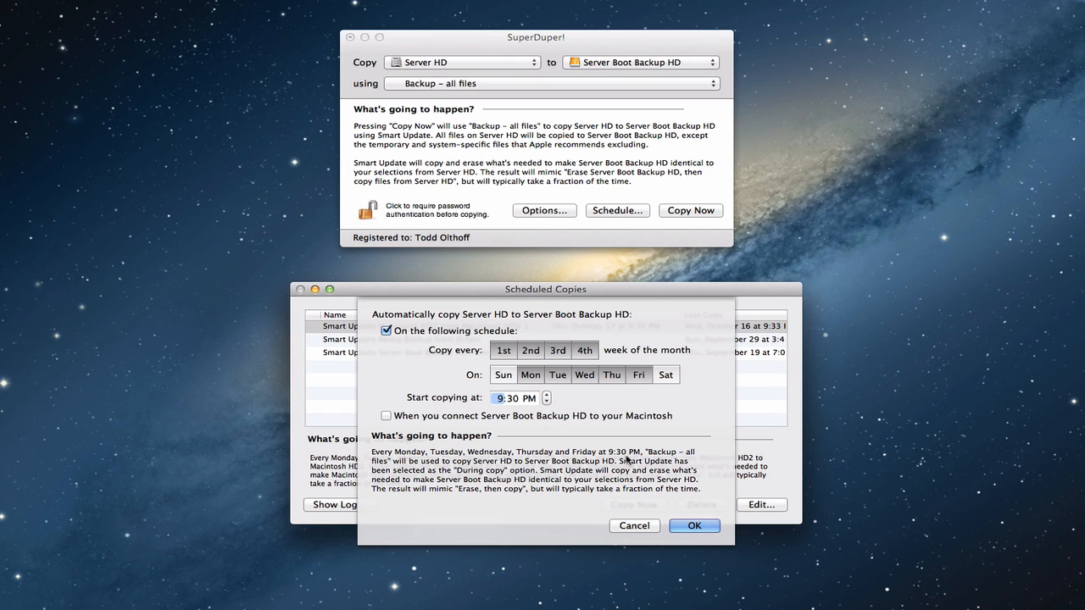
pyautogui.moveTo(506, 481)
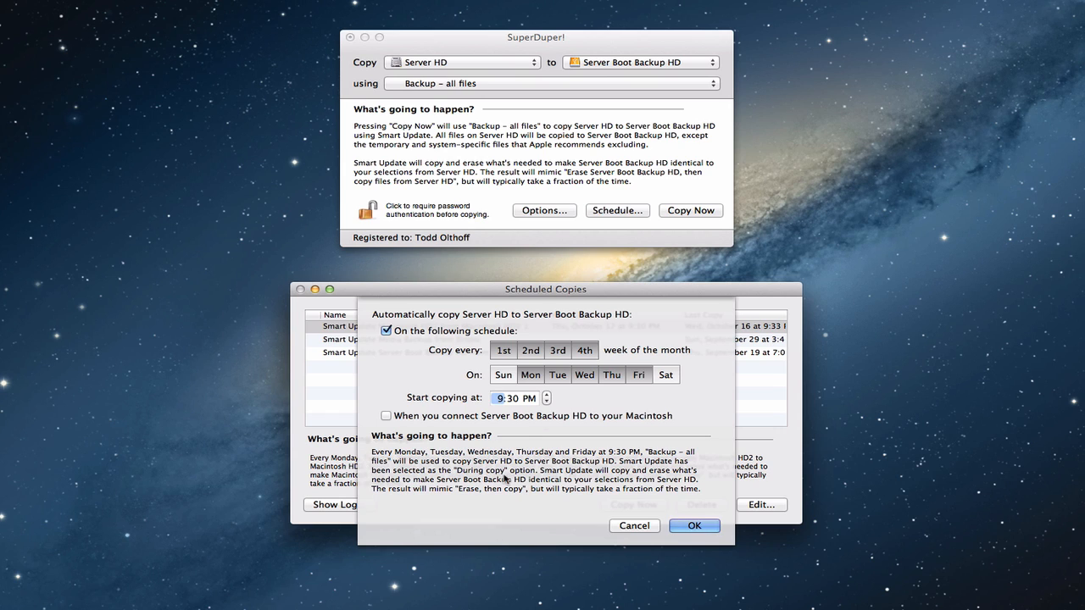
pyautogui.moveTo(565, 449)
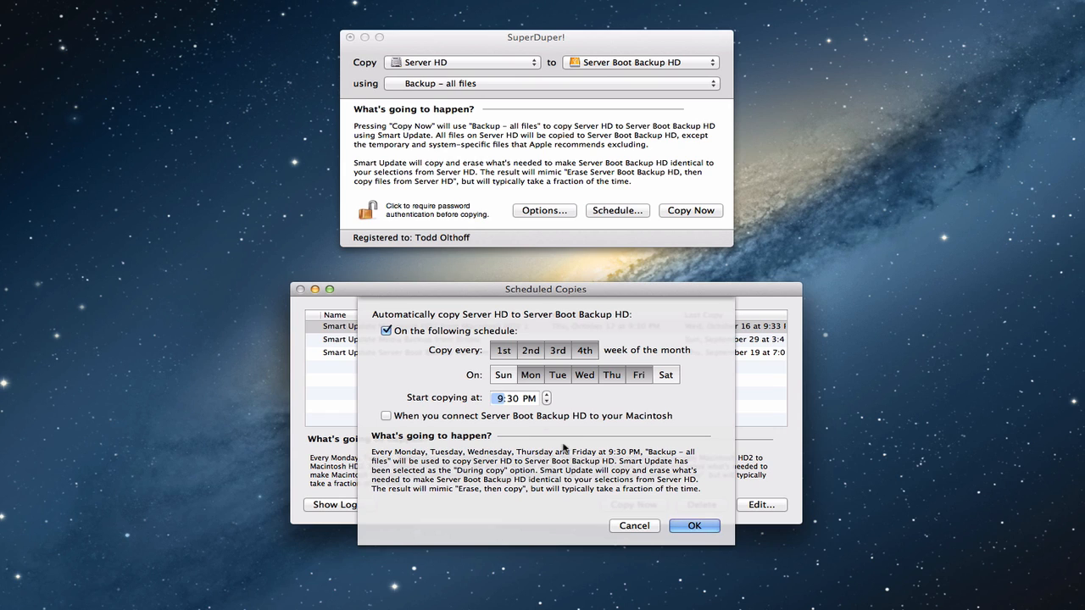
pyautogui.click(503, 375)
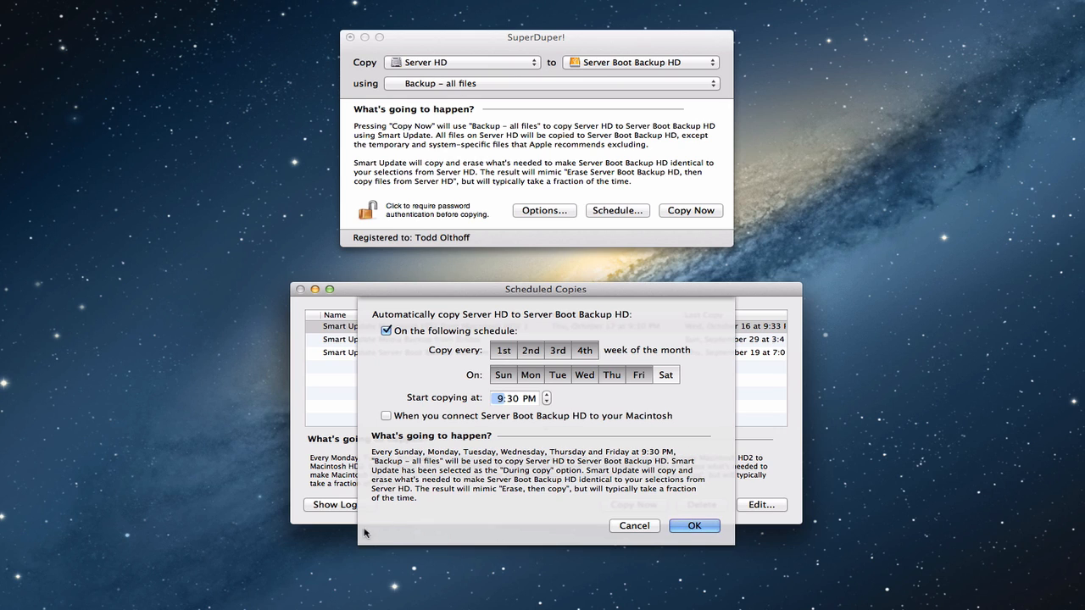
pyautogui.moveTo(526, 478)
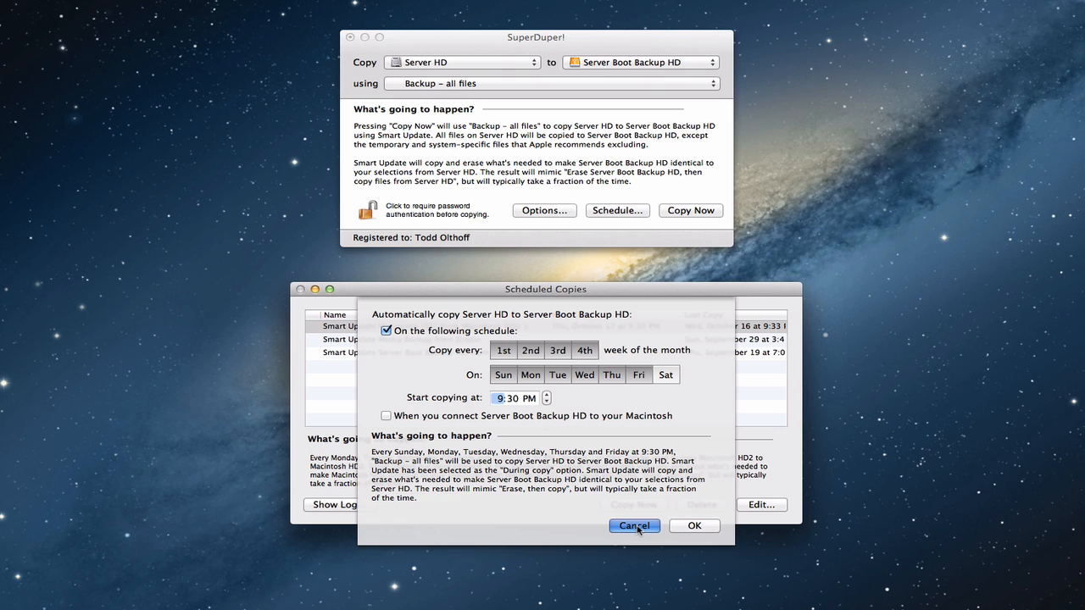
# - Cancel the draft and select the 'Smart Update Server Boot Backup HD from Server HD' row
pyautogui.click(634, 526)
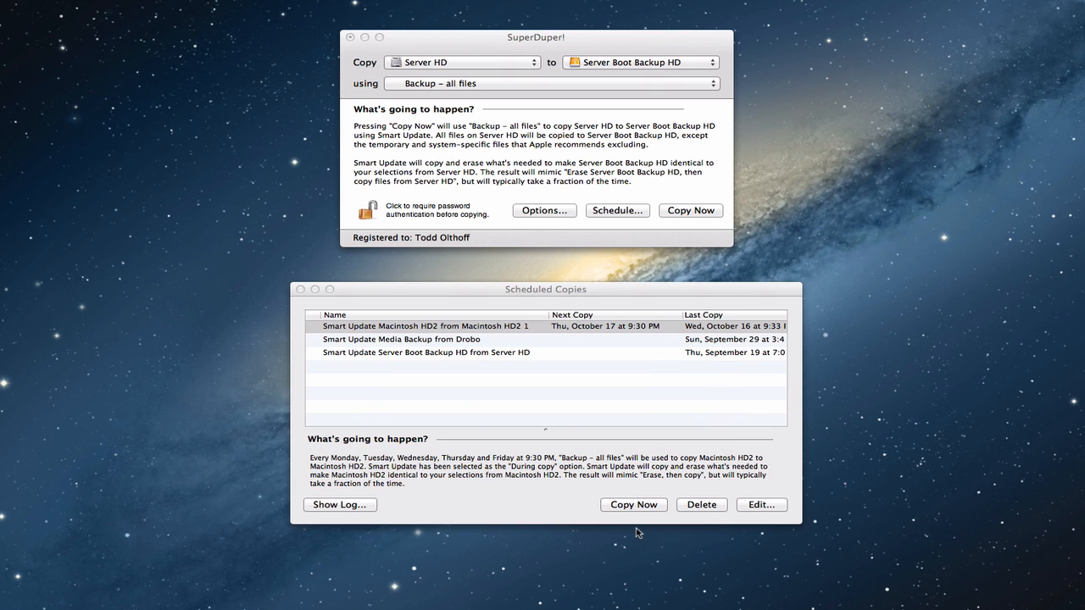
pyautogui.moveTo(445, 356)
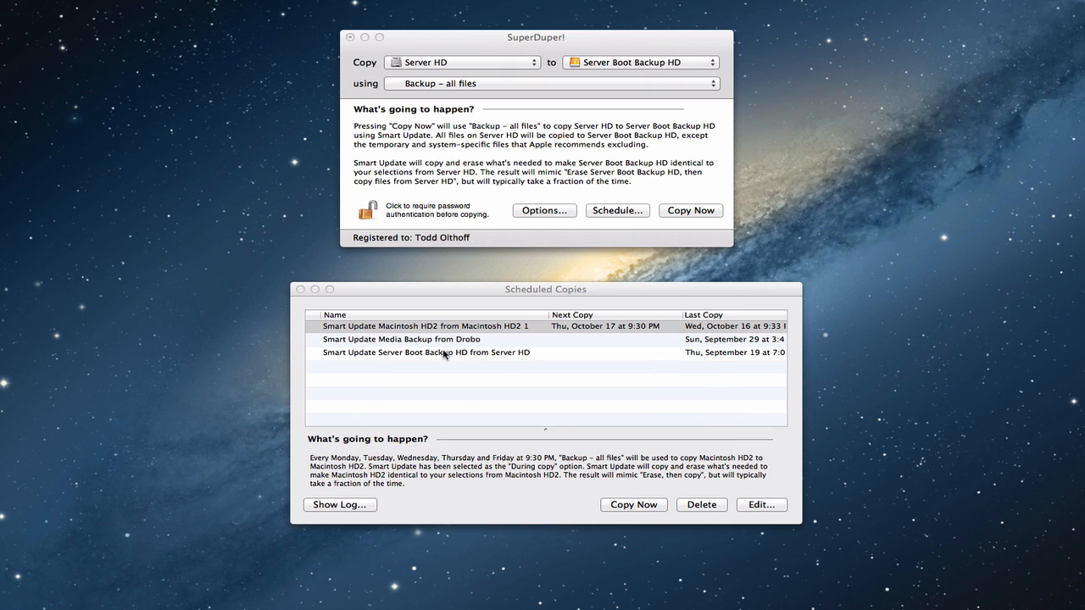
pyautogui.click(426, 353)
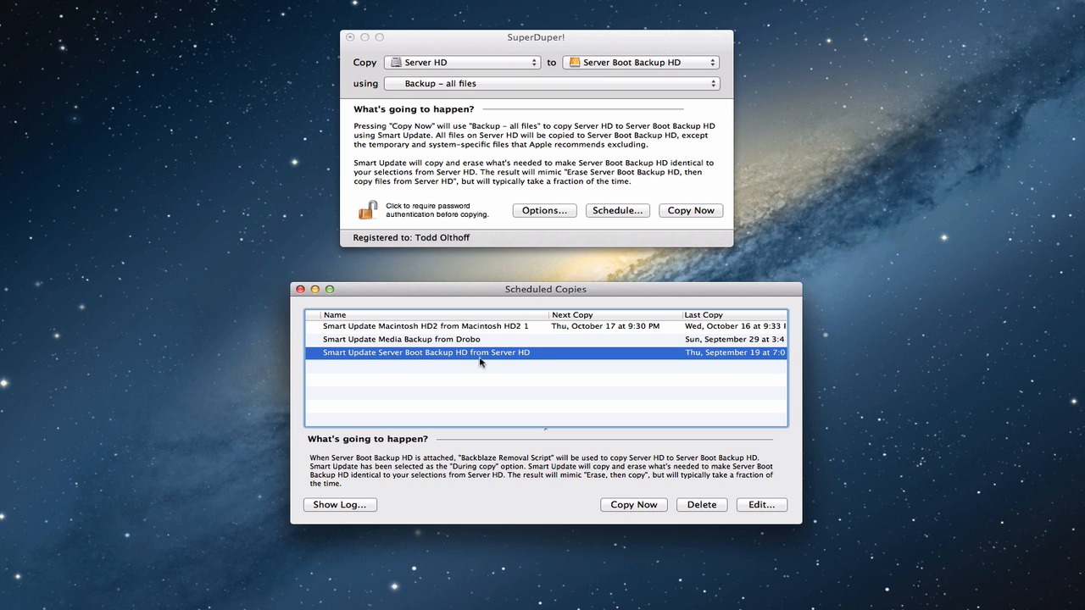
pyautogui.moveTo(664, 467)
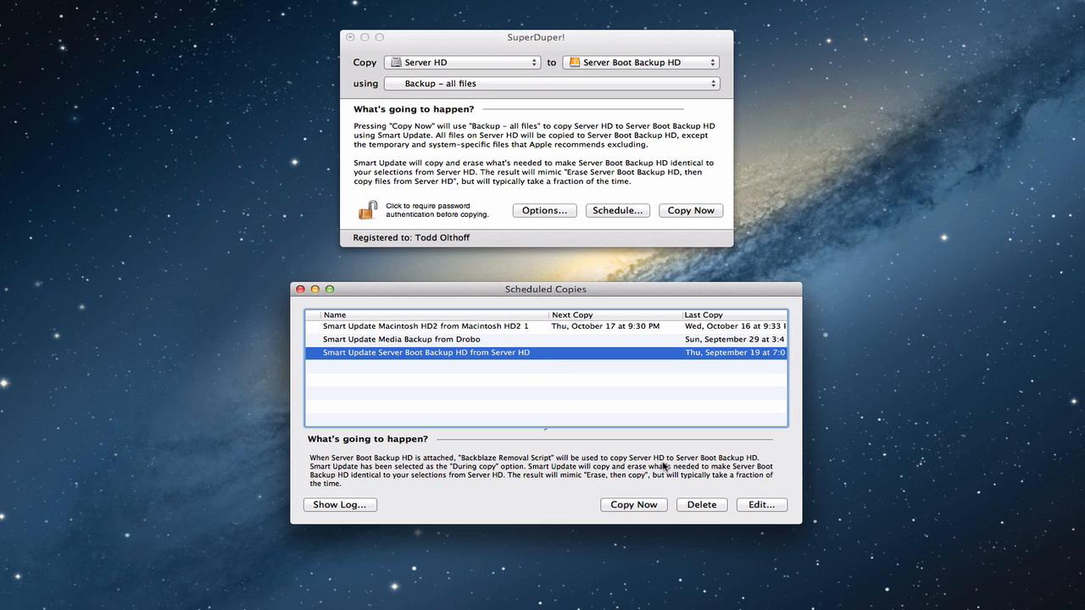
pyautogui.moveTo(626, 508)
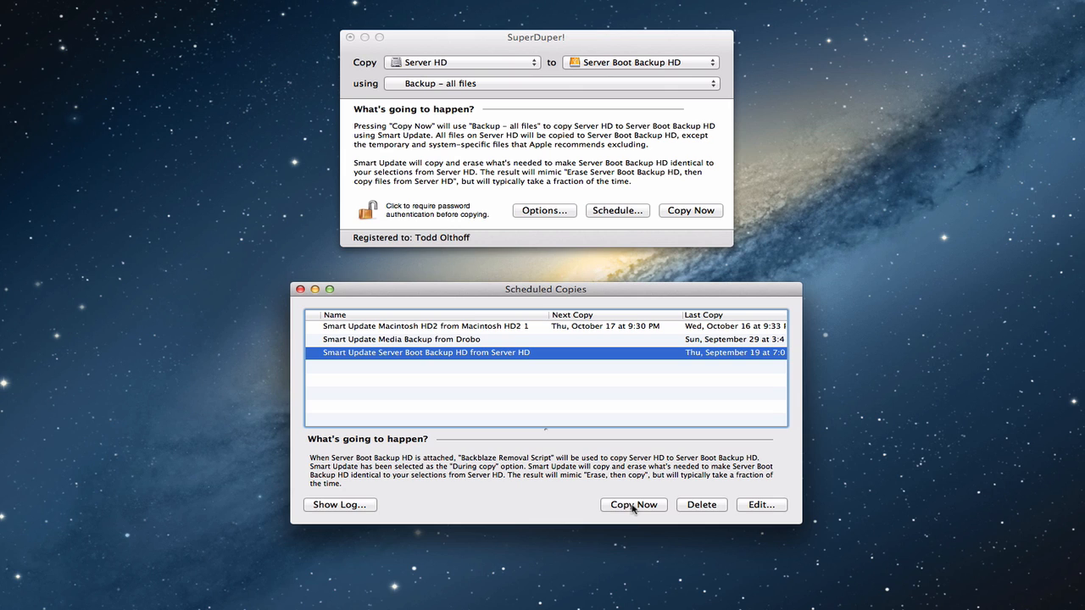
# - Run the scheduled Server HD to Server Boot Backup HD smart-update copy immediately
pyautogui.click(633, 505)
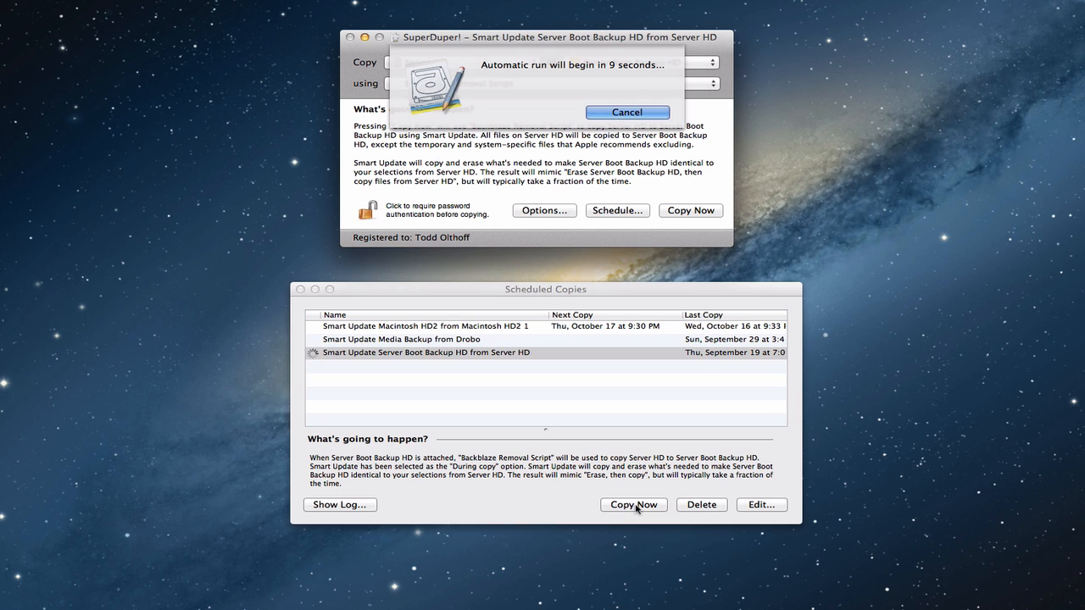
pyautogui.moveTo(540, 78)
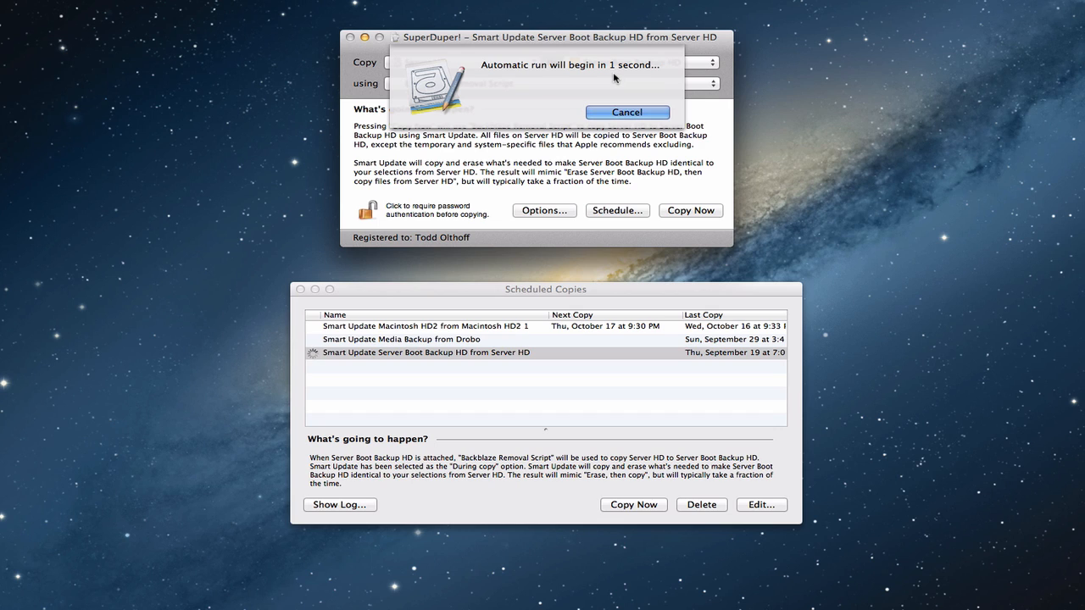
pyautogui.click(627, 111)
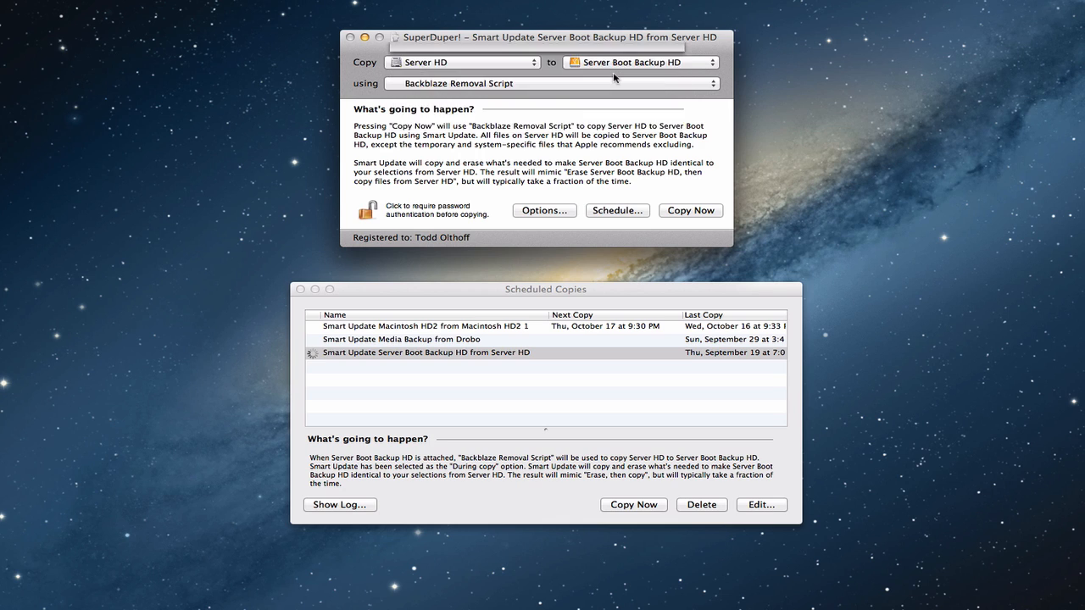
pyautogui.click(690, 210)
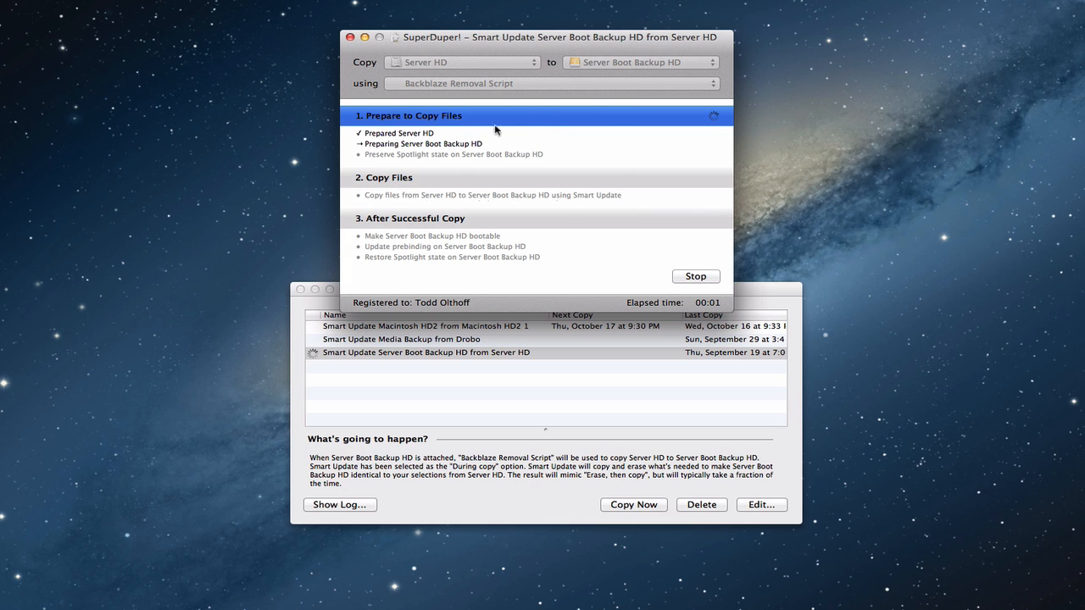